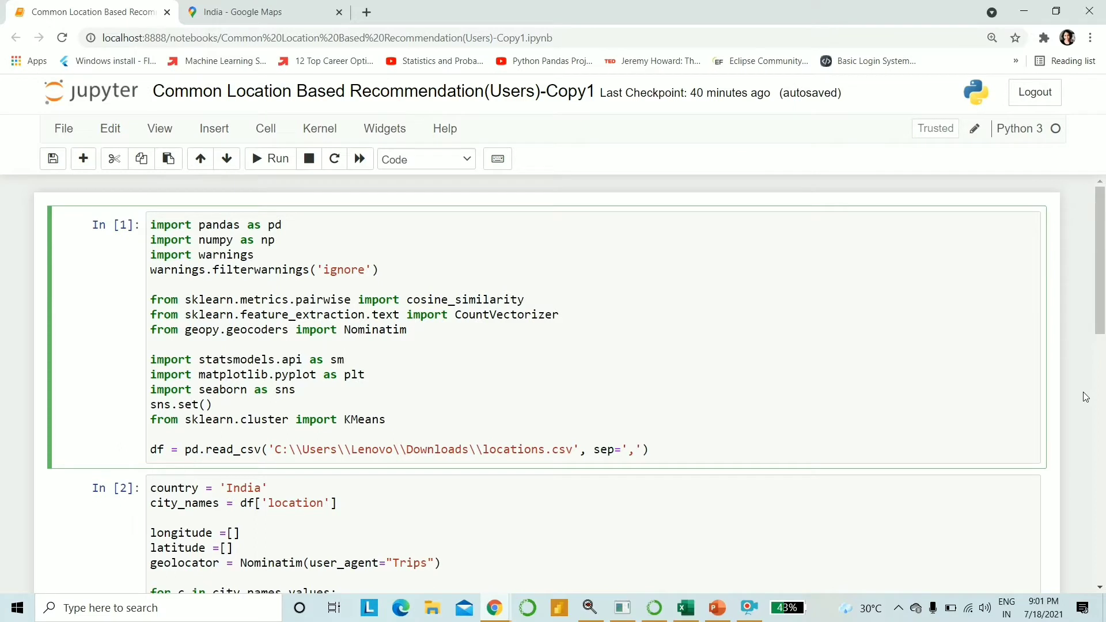
# - Delete the cosine_similarity and CountVectorizer import lines from cell In [1]
pyautogui.click(346, 360)
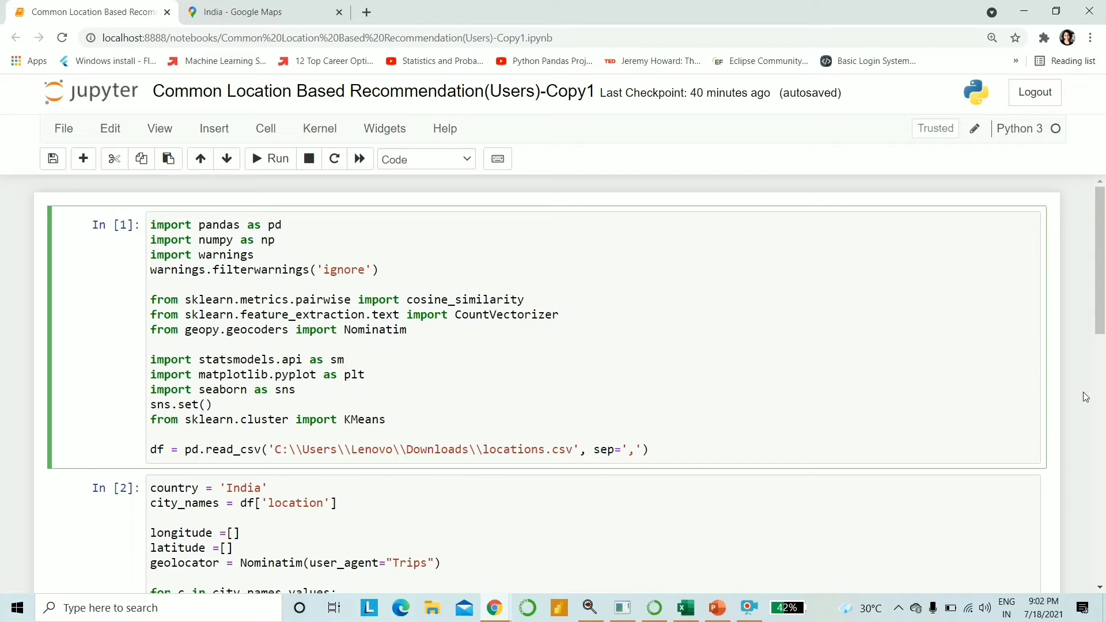
pyautogui.click(345, 359)
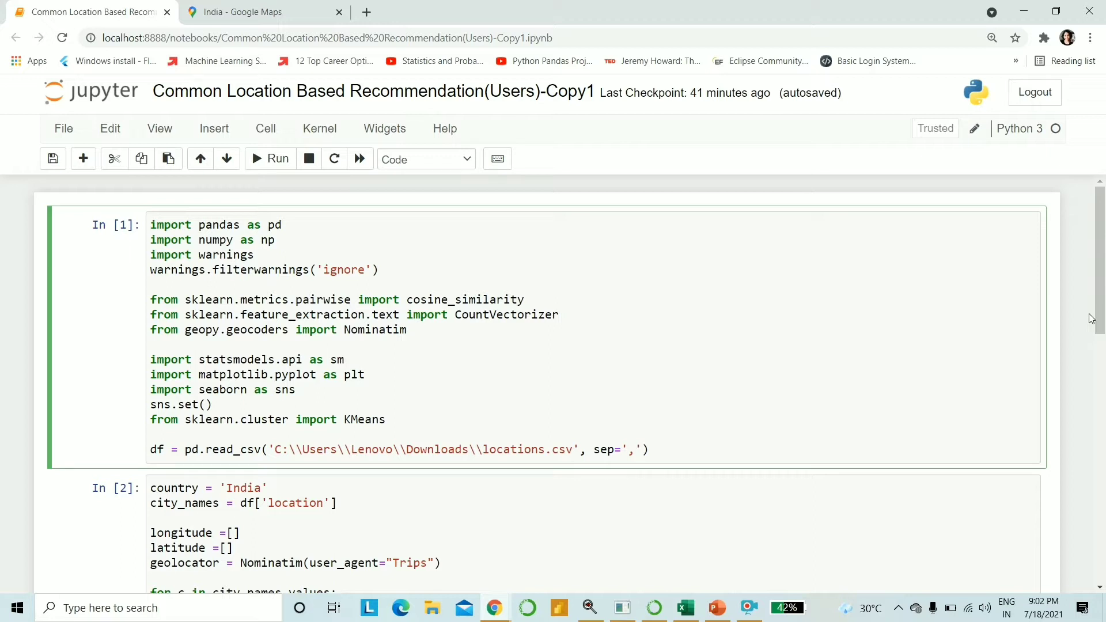
pyautogui.click(345, 358)
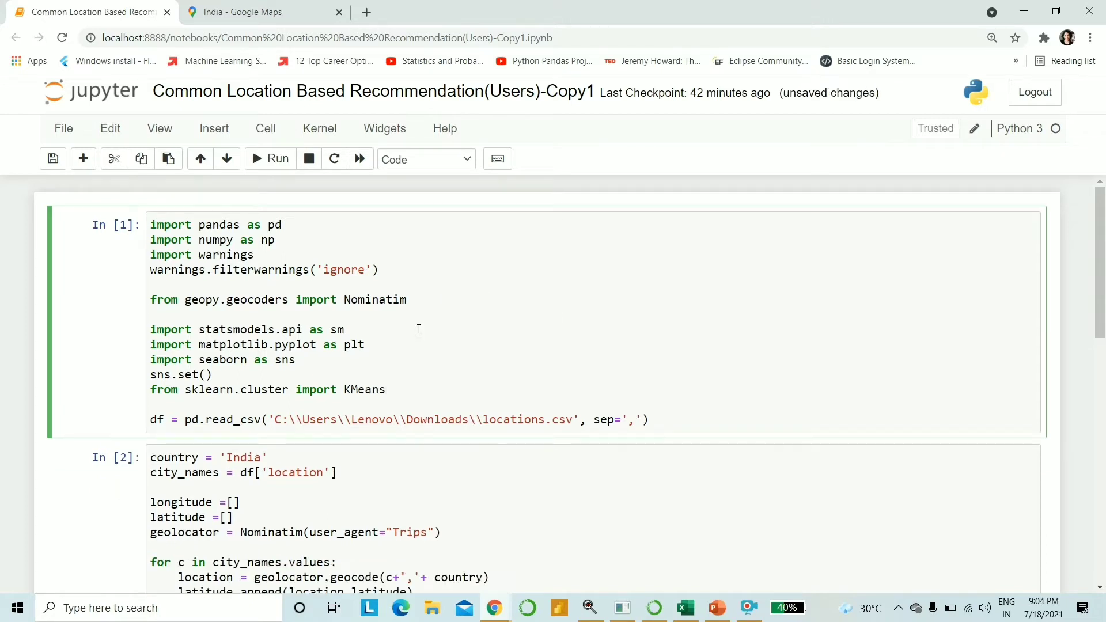
pyautogui.click(151, 284)
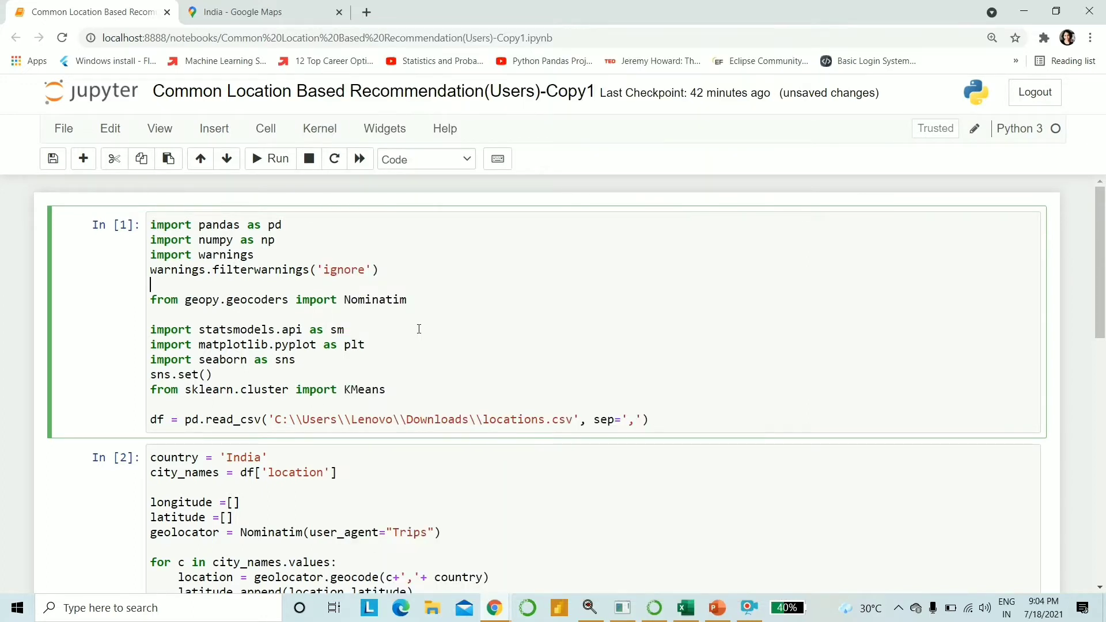
pyautogui.moveTo(305, 295)
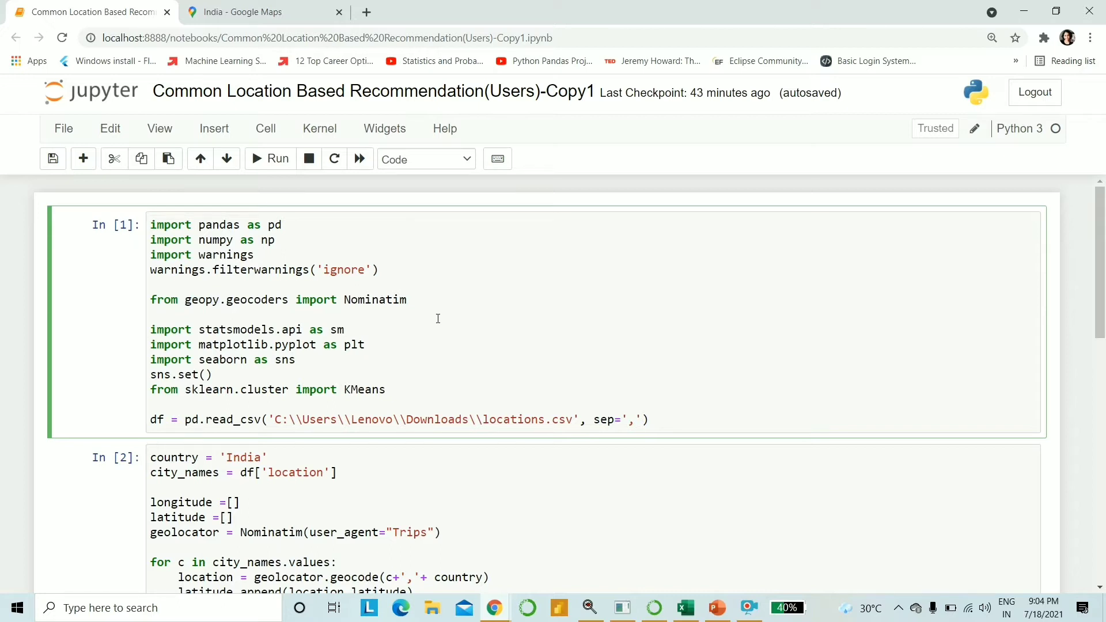
pyautogui.moveTo(642, 350)
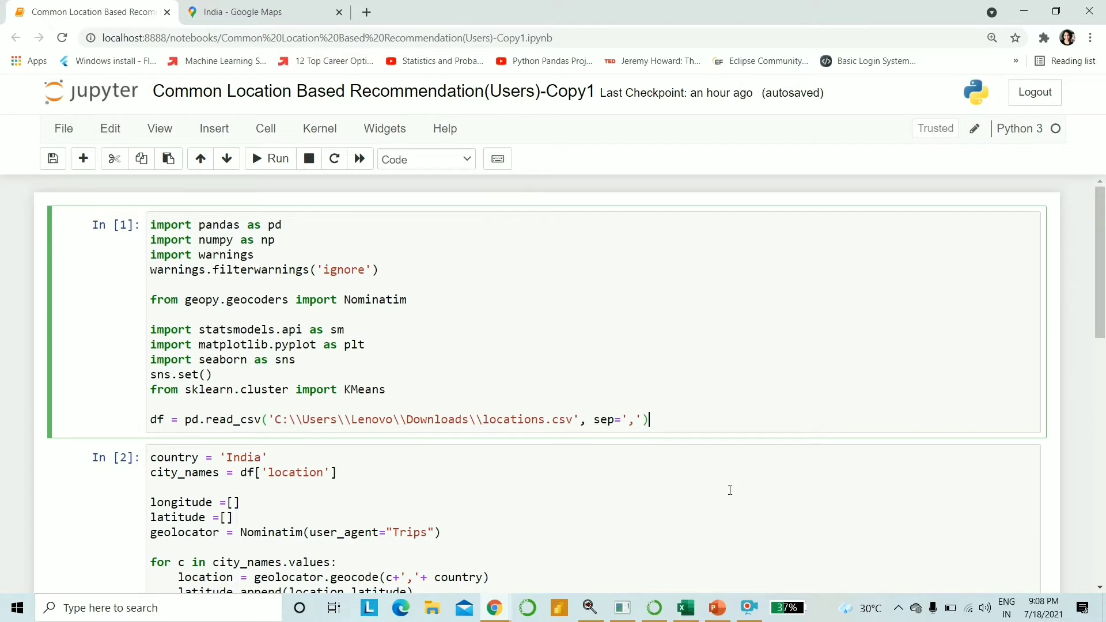
# - Switch to Excel to view the city names in locations.csv column A
pyautogui.click(685, 608)
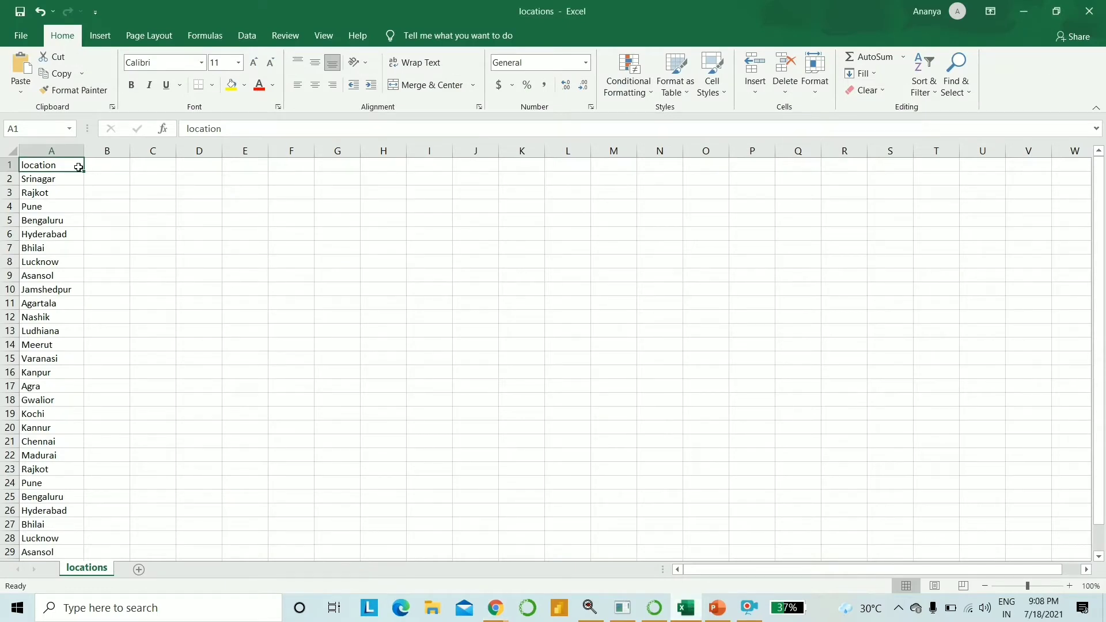
pyautogui.moveTo(104, 170)
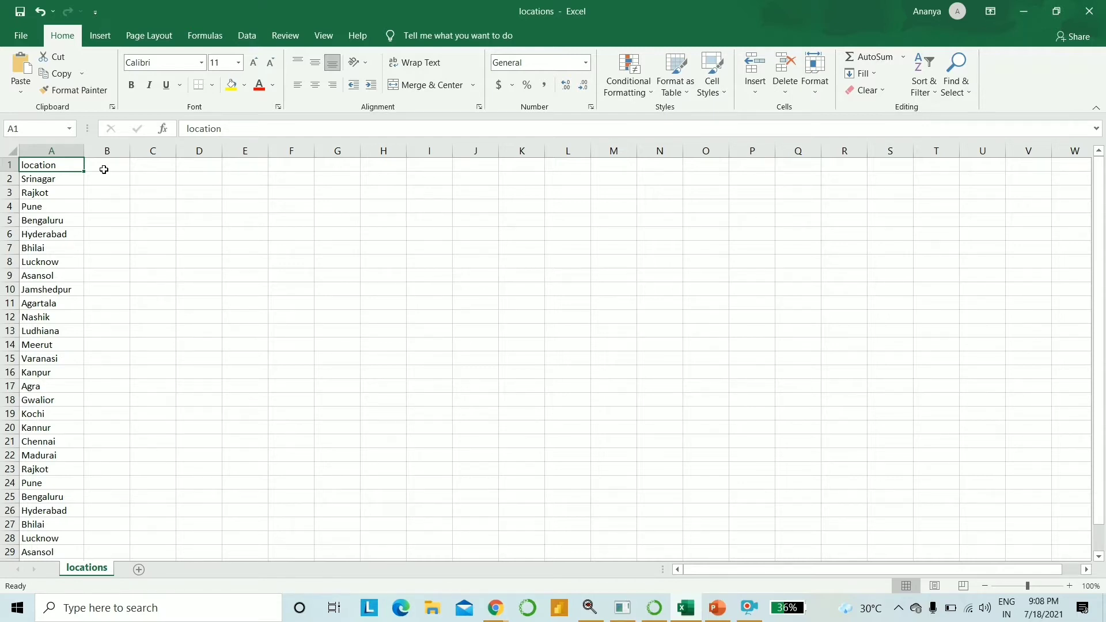
pyautogui.moveTo(74, 176)
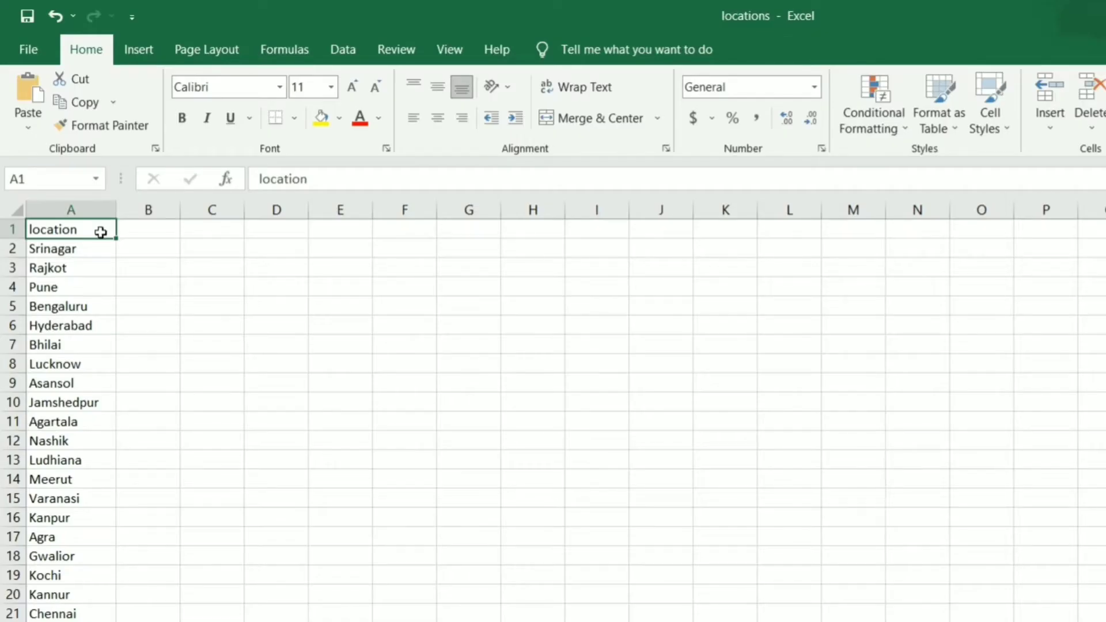
pyautogui.moveTo(98, 255)
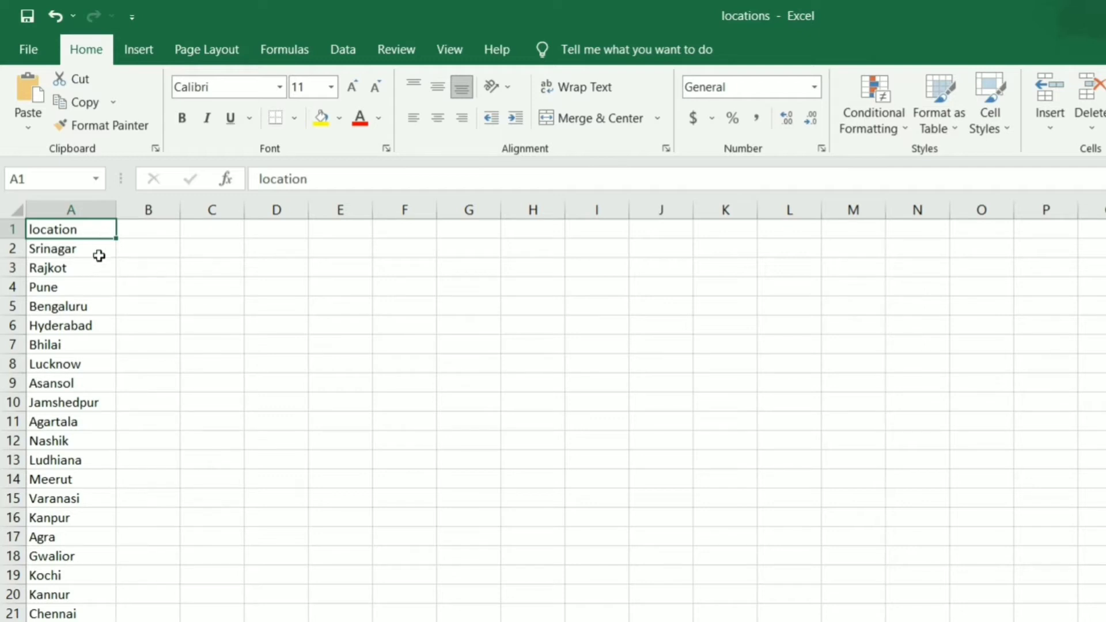
pyautogui.moveTo(99, 262)
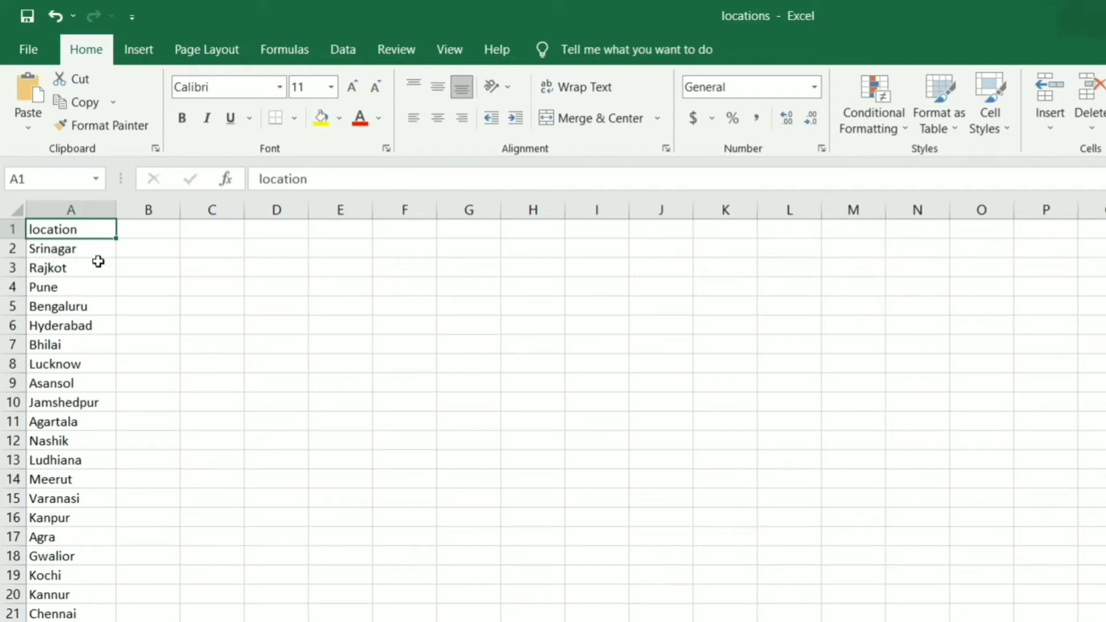
pyautogui.moveTo(97, 267)
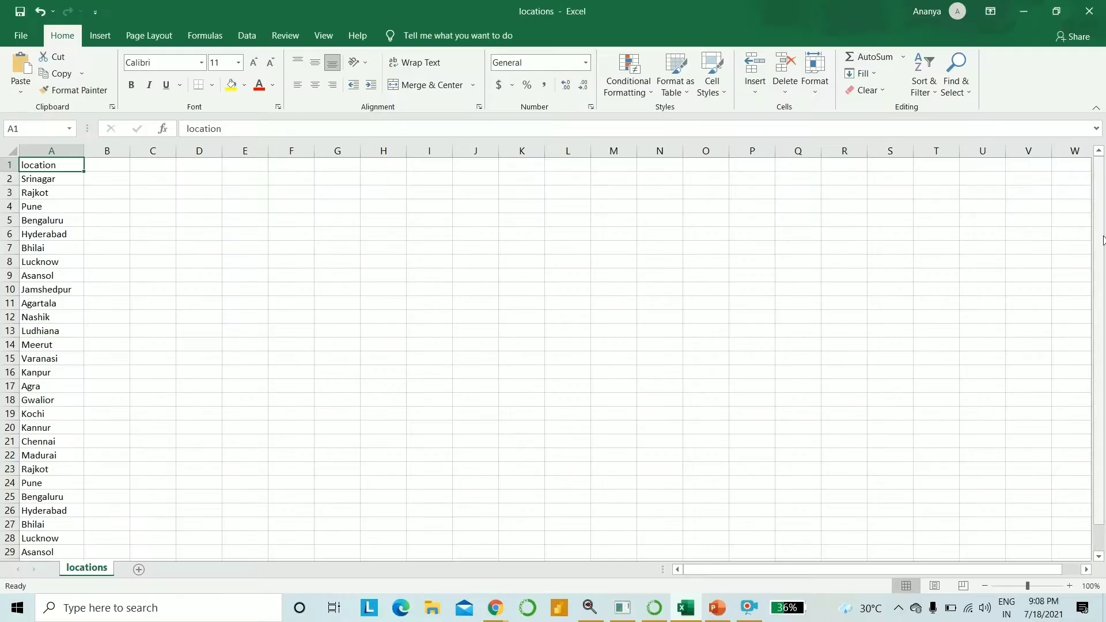
pyautogui.moveTo(520, 589)
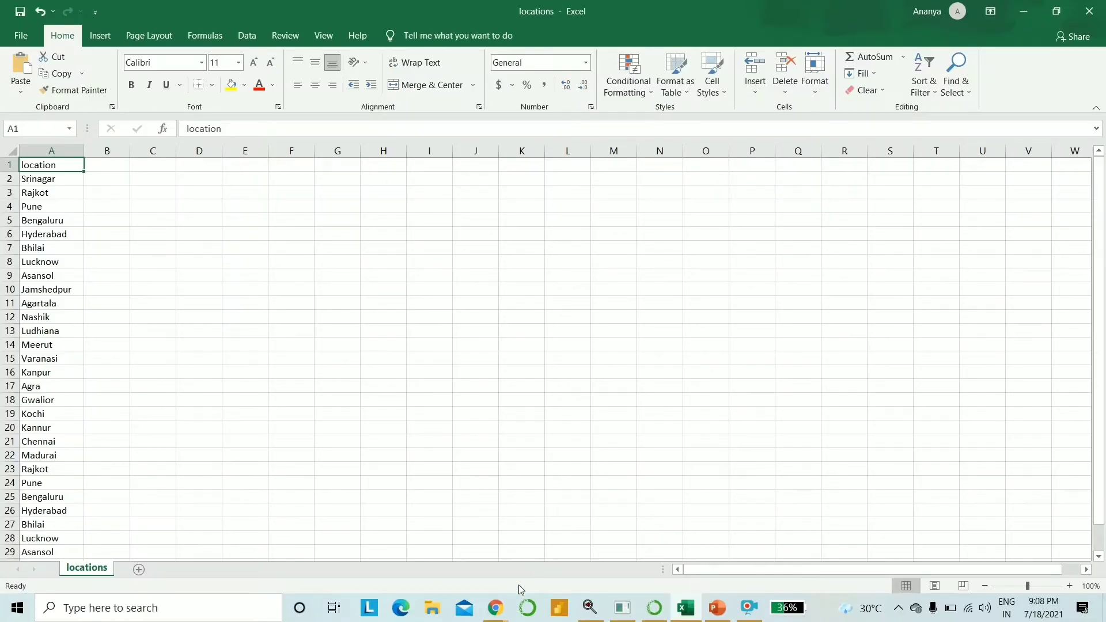
pyautogui.click(496, 608)
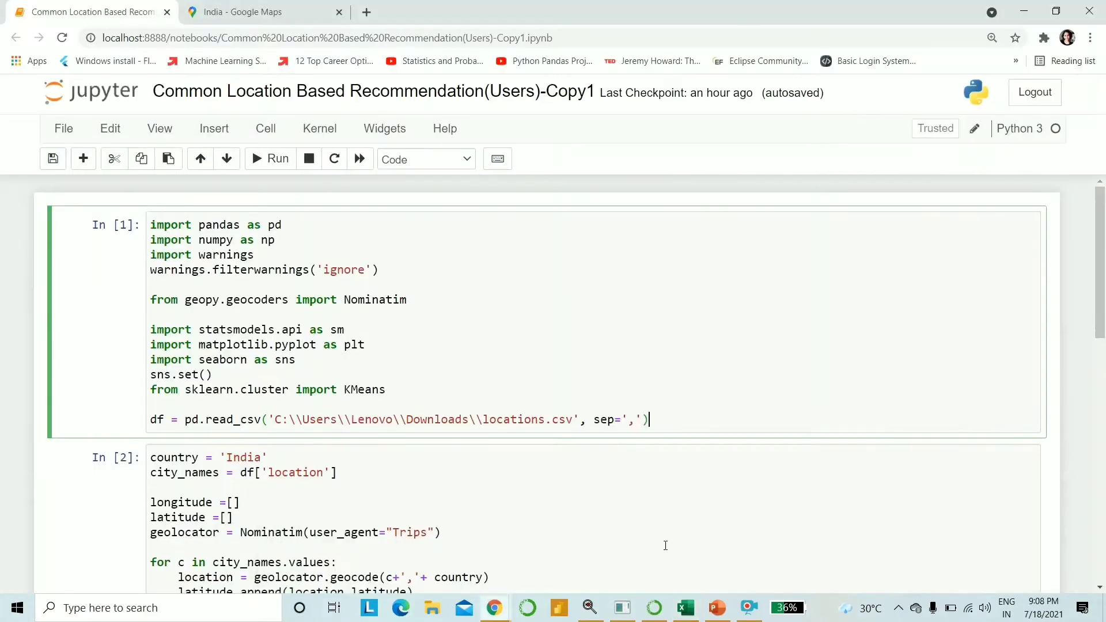
pyautogui.scroll(-3)
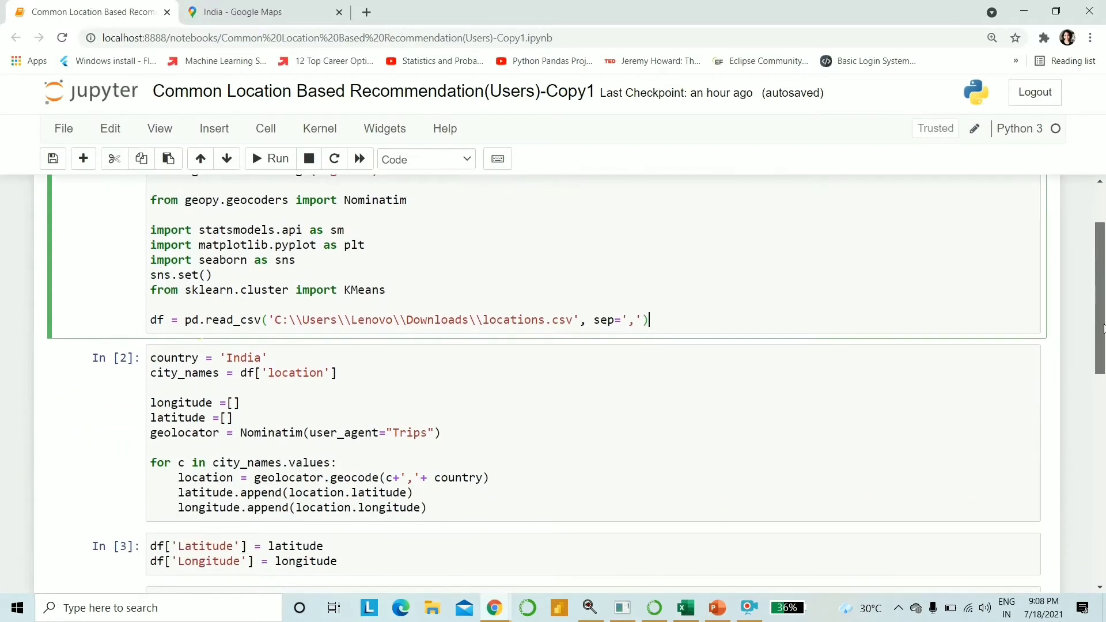
pyautogui.scroll(-3)
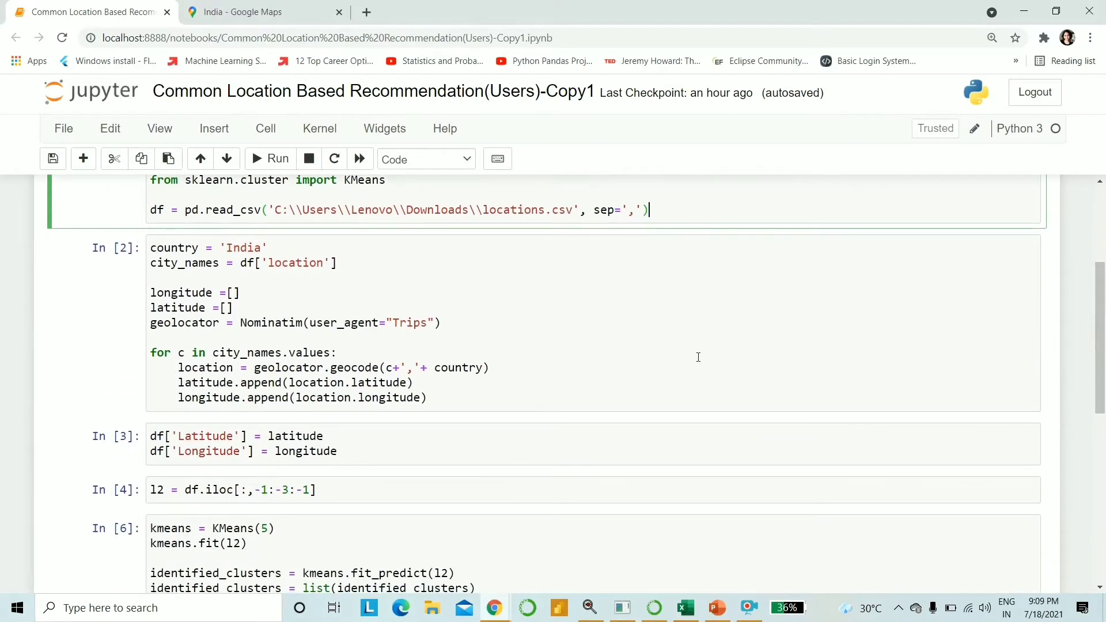
pyautogui.click(353, 353)
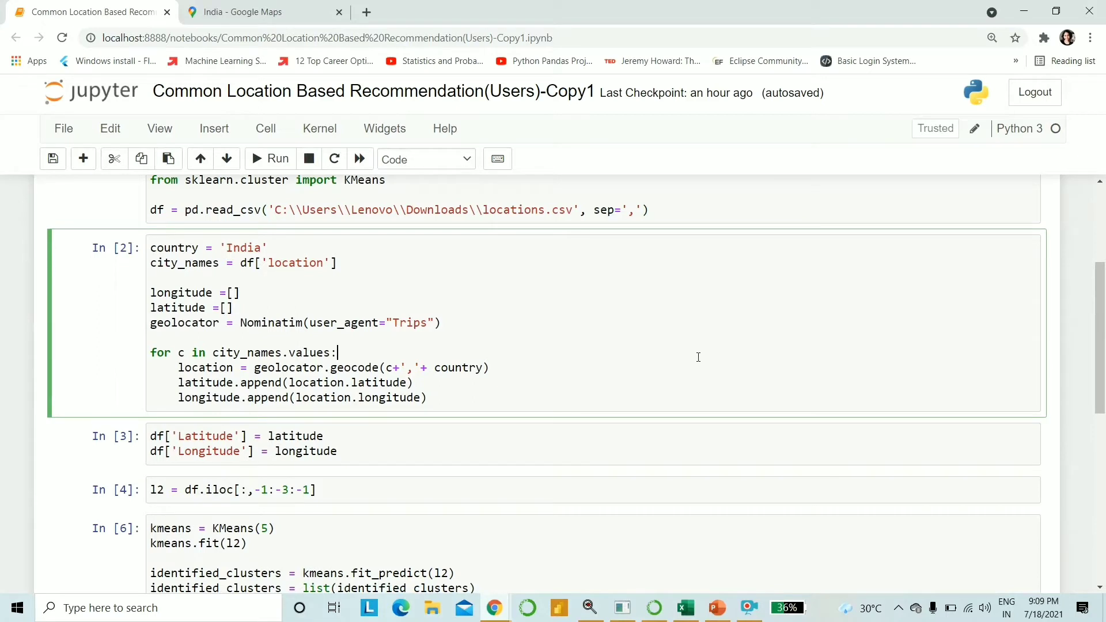
pyautogui.moveTo(292, 247)
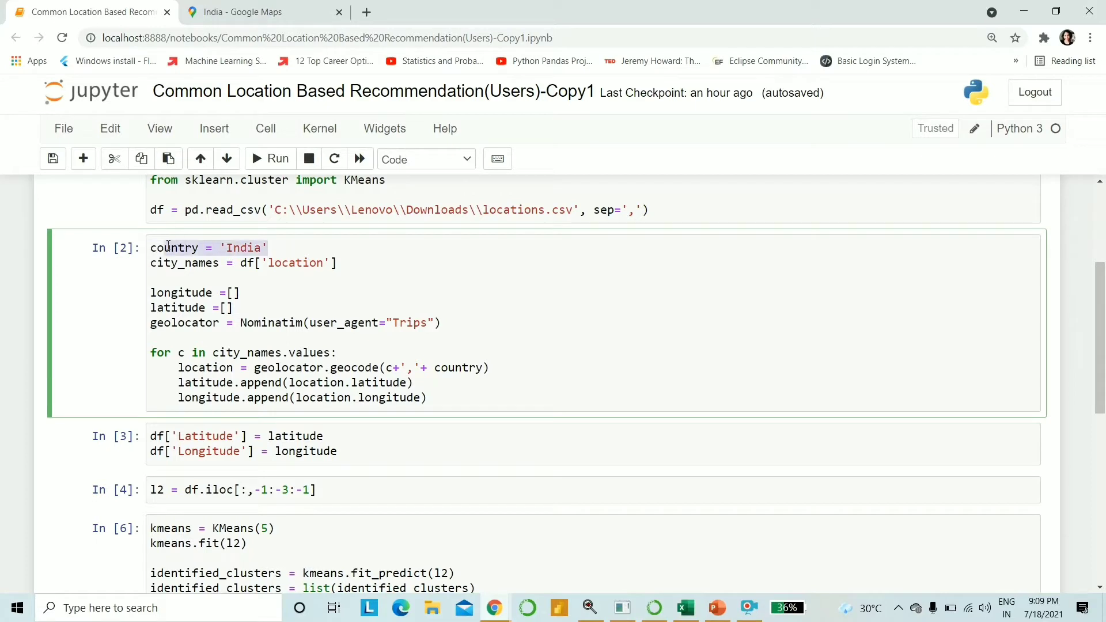
pyautogui.click(150, 278)
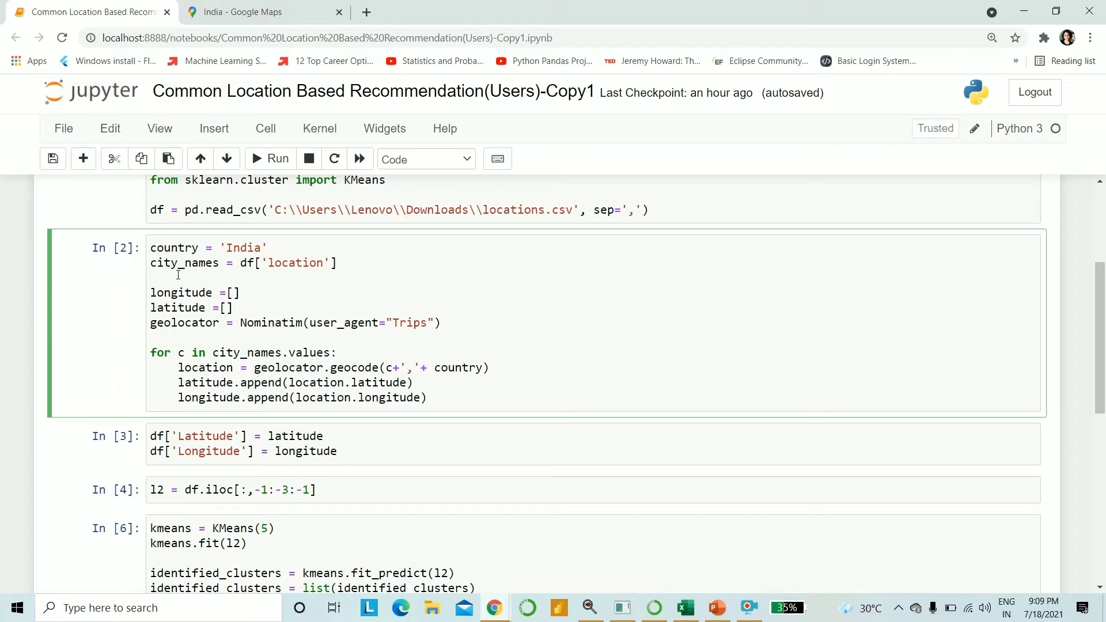
pyautogui.click(151, 277)
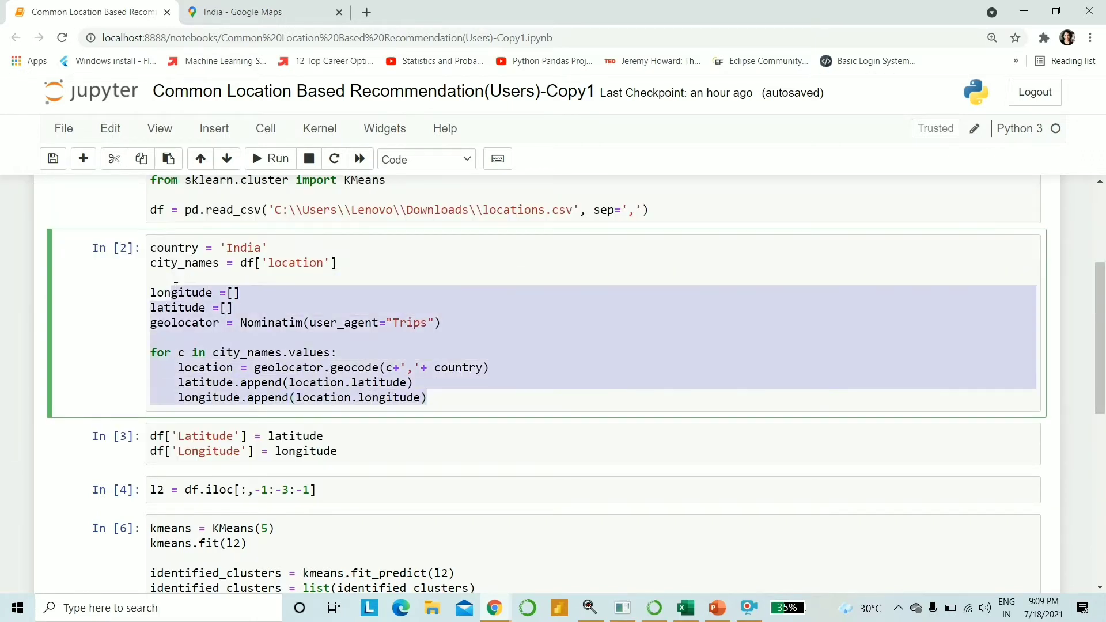
pyautogui.click(413, 349)
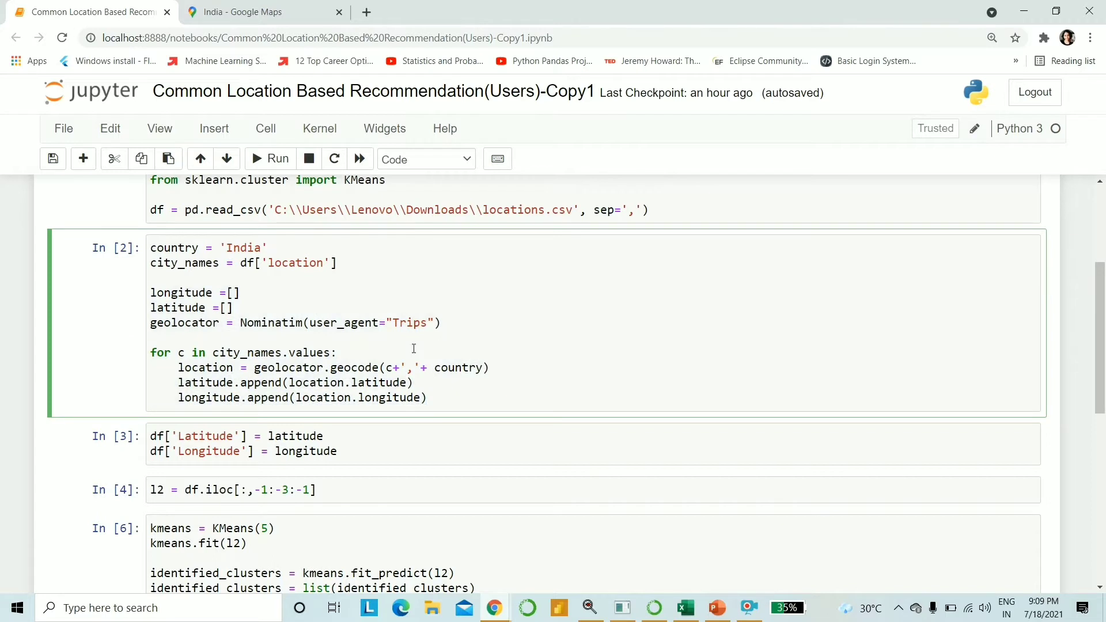
pyautogui.moveTo(515, 374)
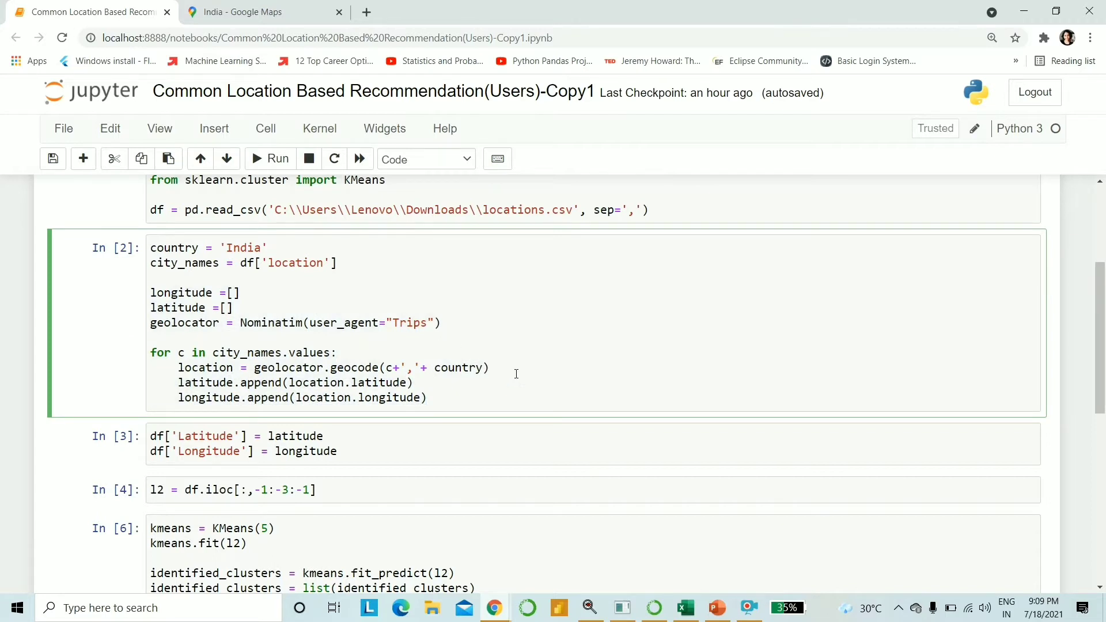
pyautogui.moveTo(246, 311)
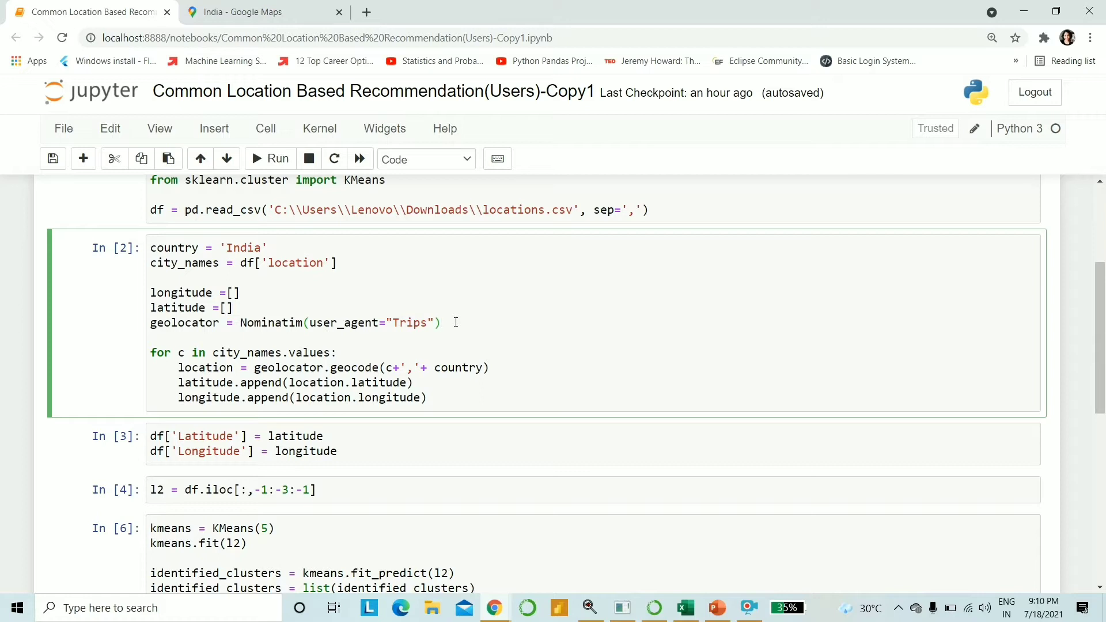
pyautogui.moveTo(436, 328)
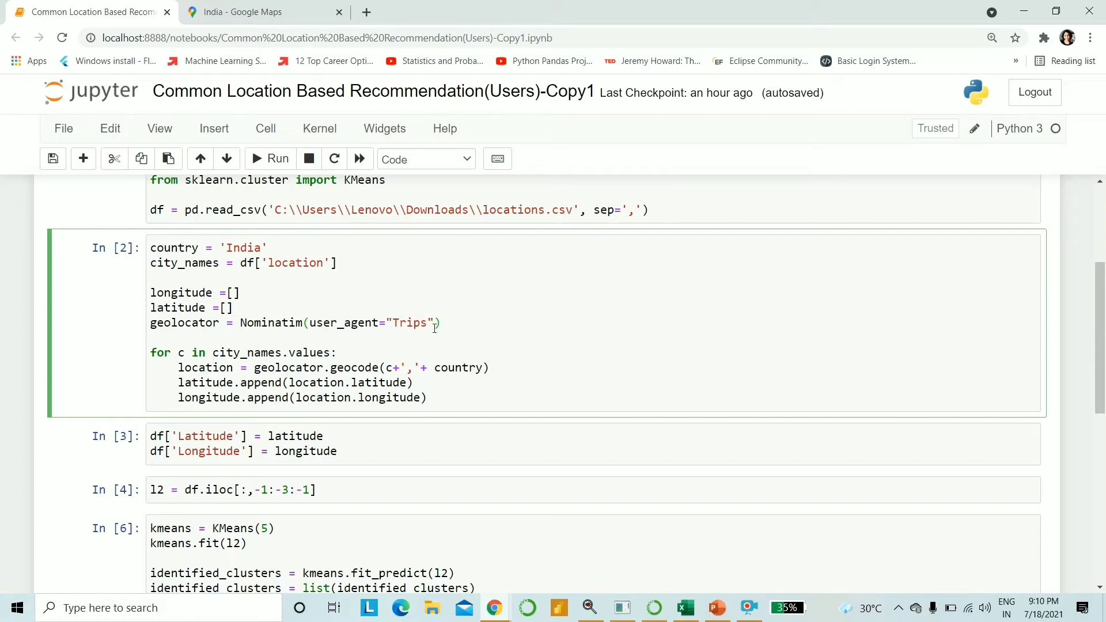
pyautogui.moveTo(305, 348)
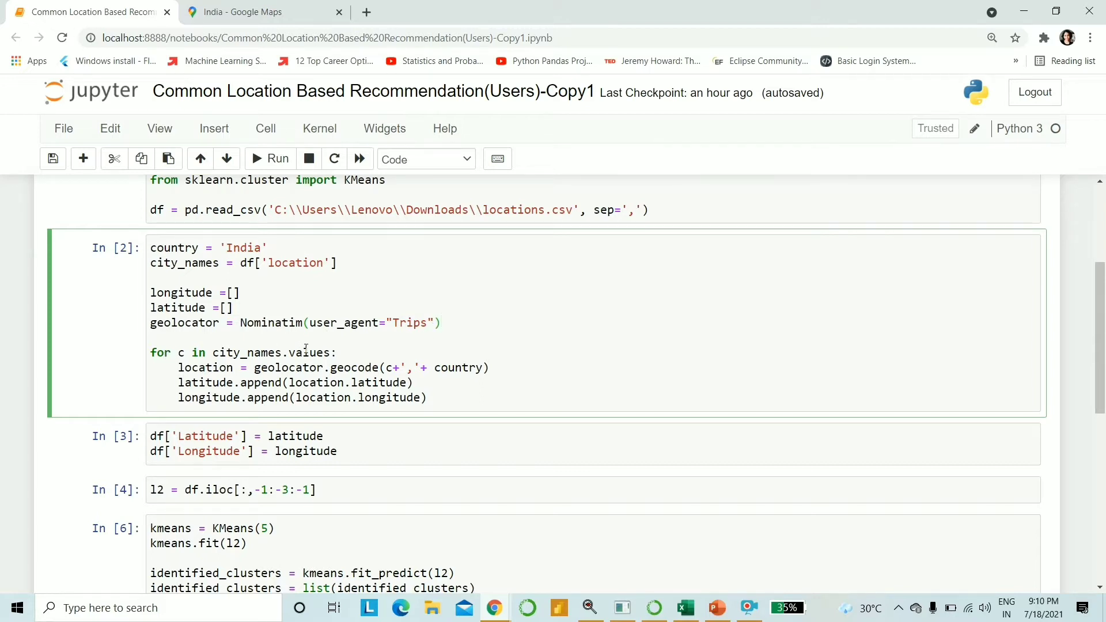
pyautogui.moveTo(236, 377)
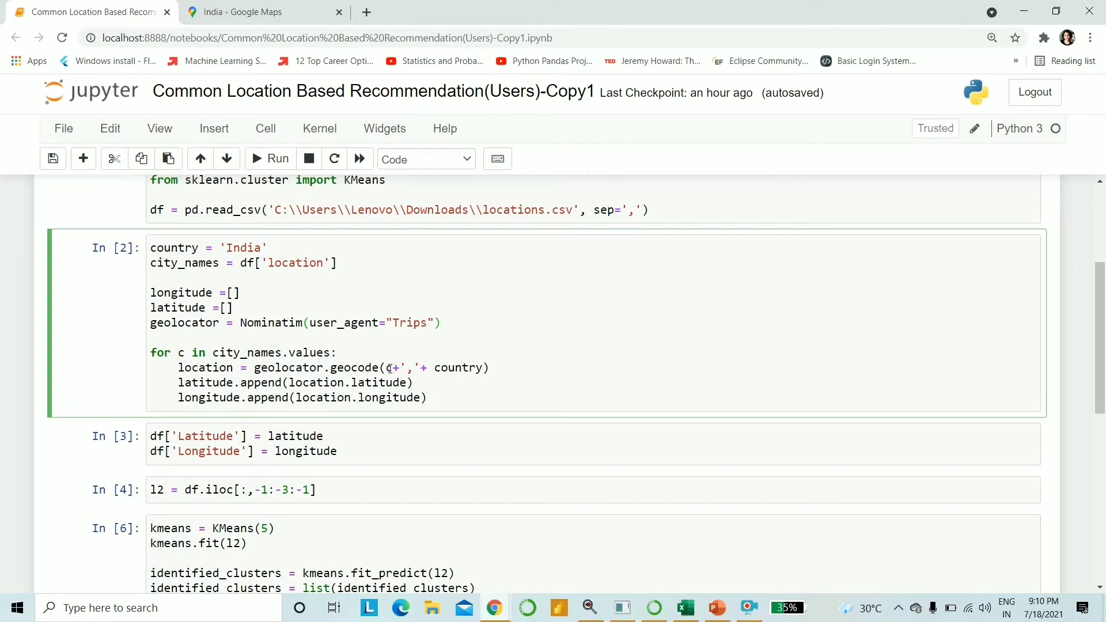
pyautogui.click(493, 368)
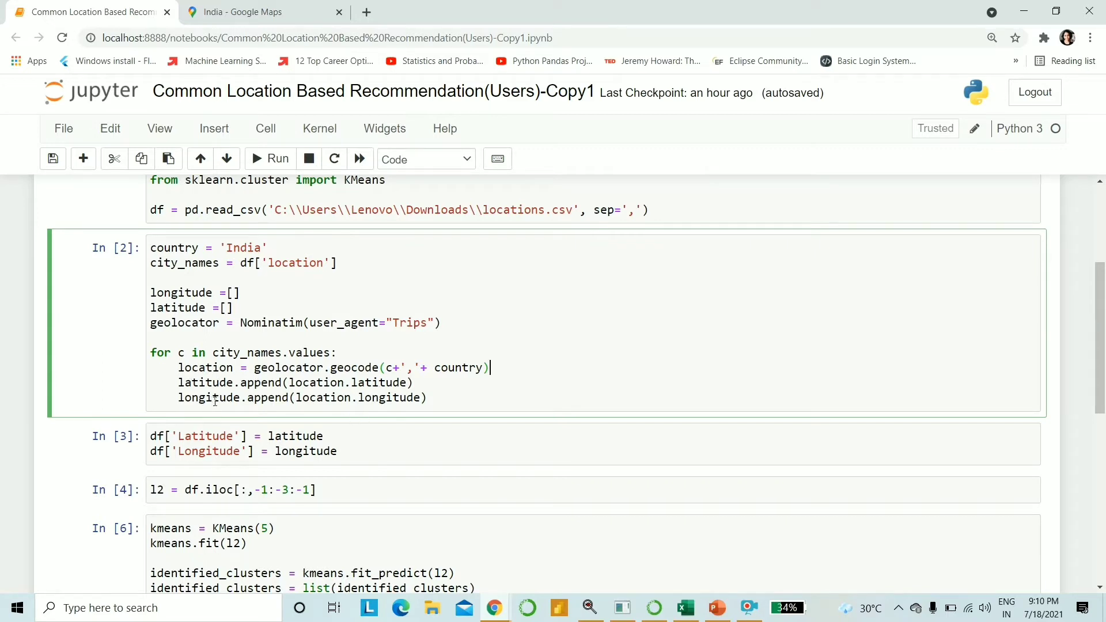
pyautogui.moveTo(509, 392)
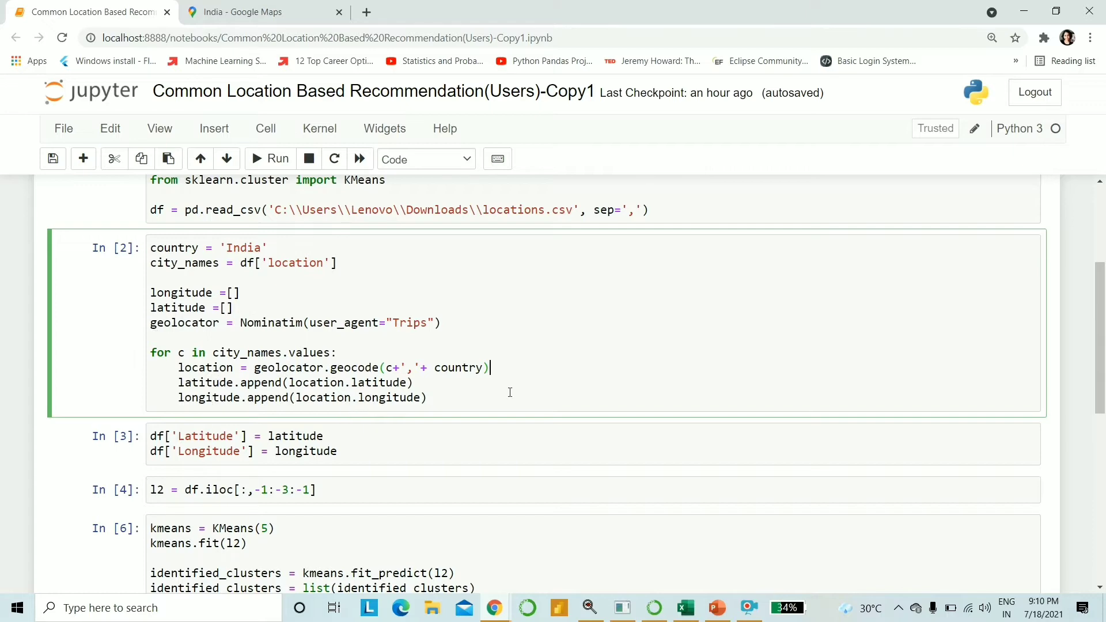
# - Rerun the geocoding and Latitude/Longitude assignment cells
pyautogui.scroll(-3)
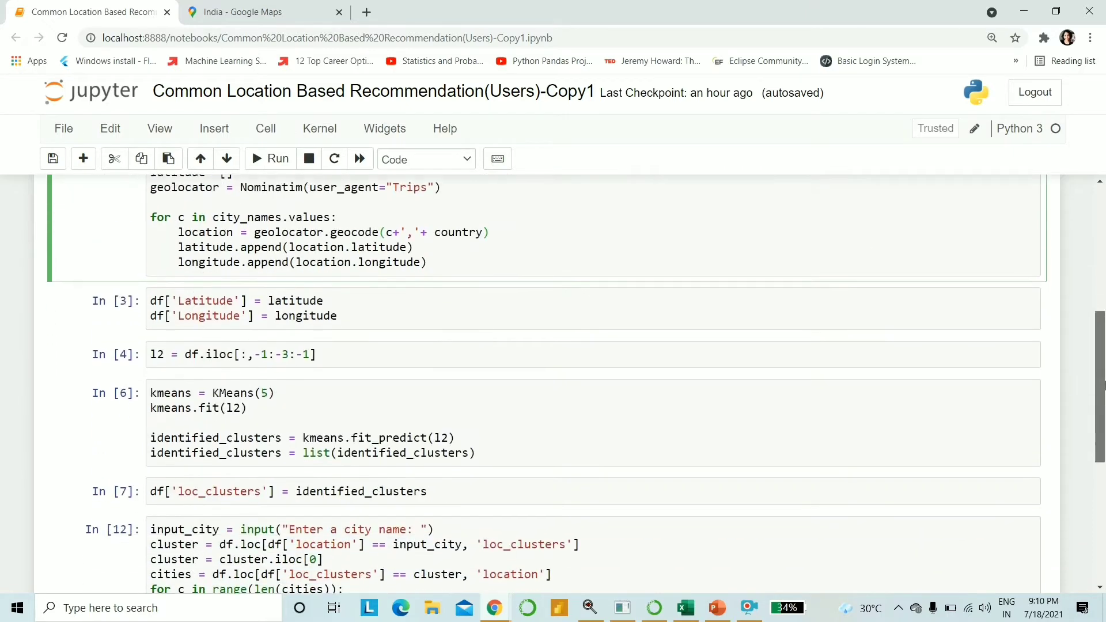
pyautogui.scroll(-3)
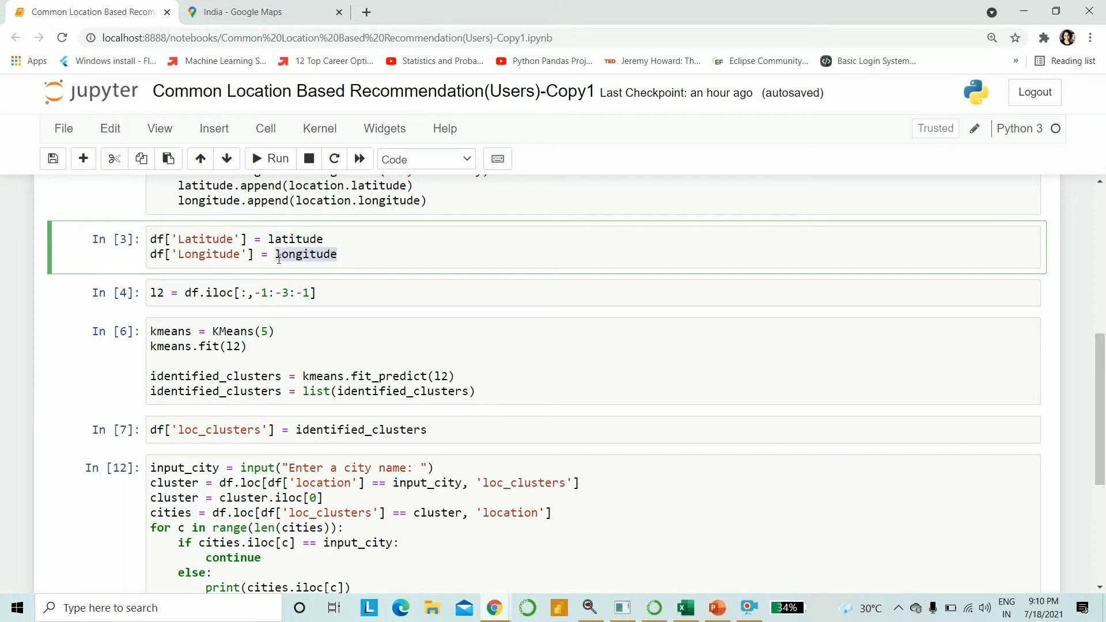
pyautogui.scroll(3)
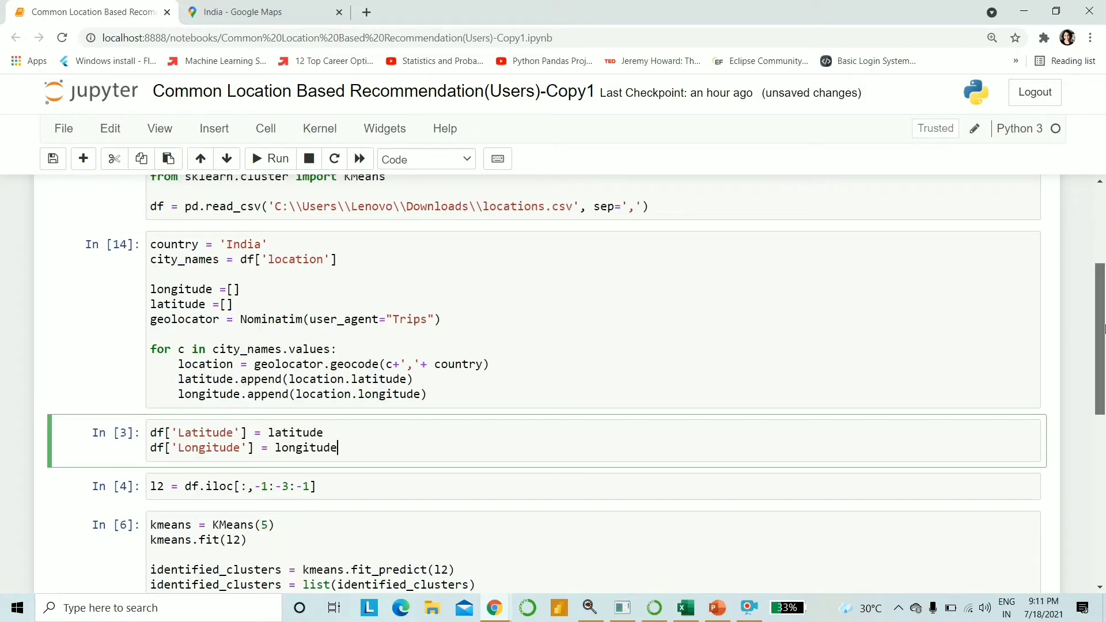
pyautogui.scroll(-3)
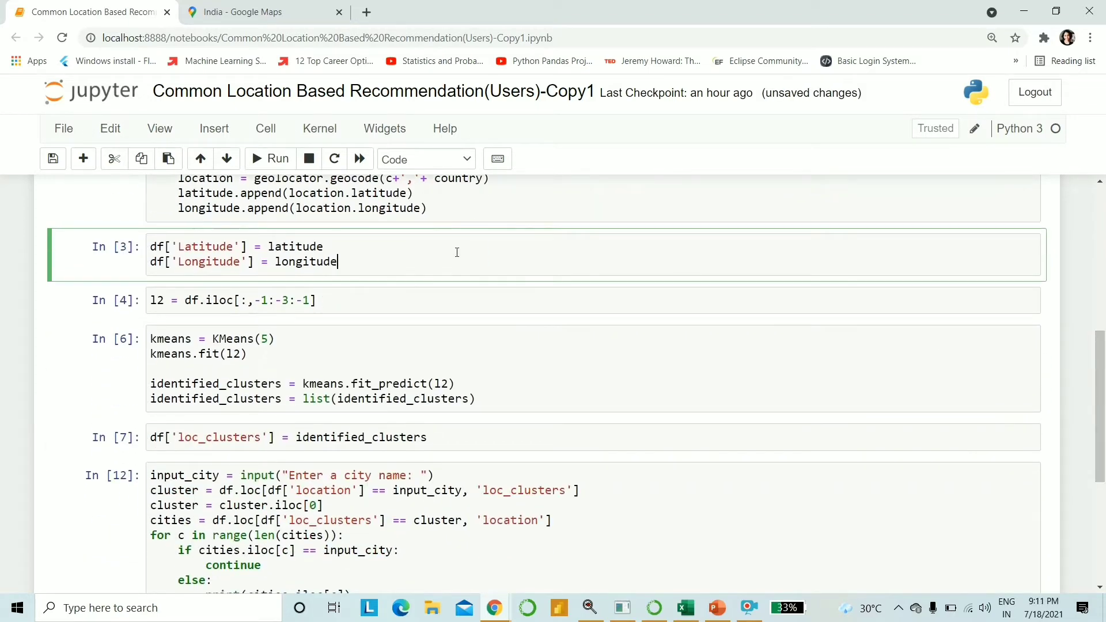
pyautogui.click(278, 158)
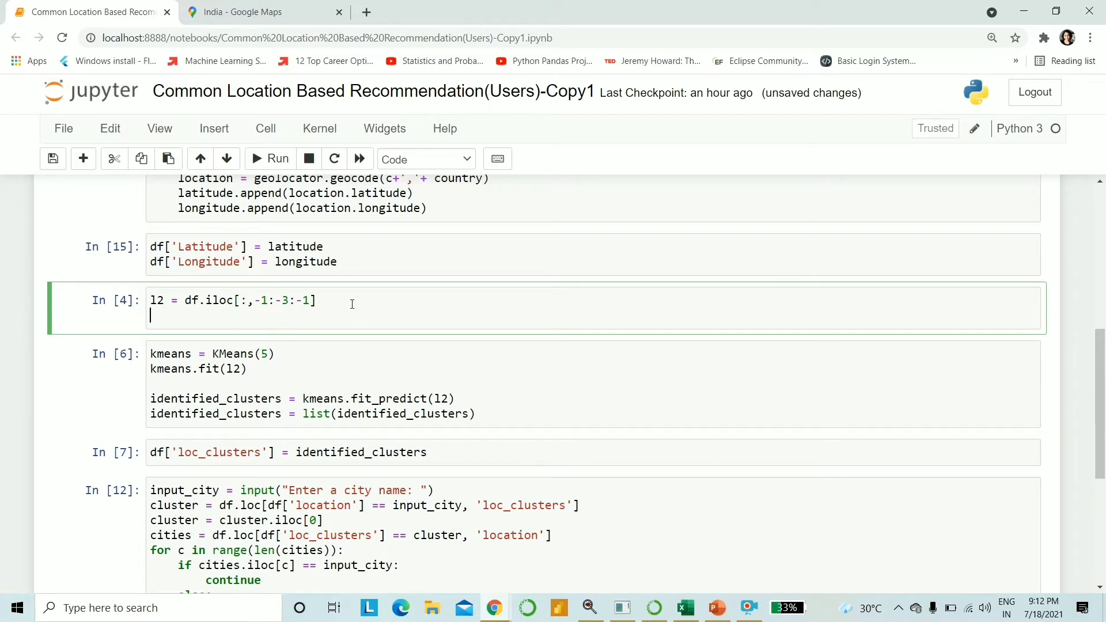
# - Add l2 under the iloc line to display longitude–latitude pairs for 30 cities
pyautogui.write('l2')
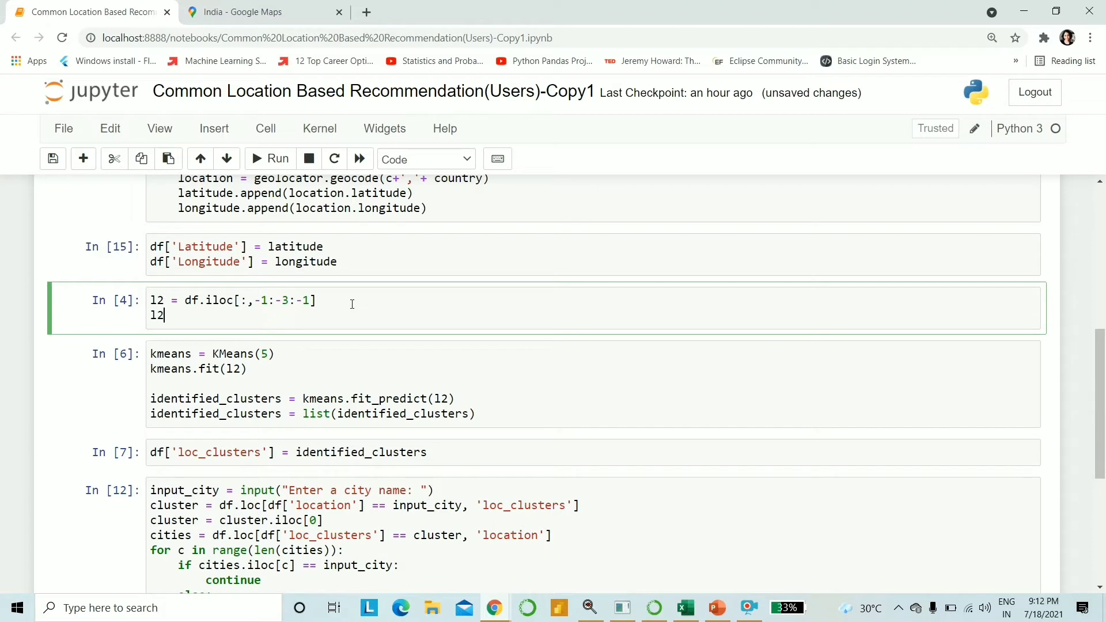
pyautogui.click(277, 158)
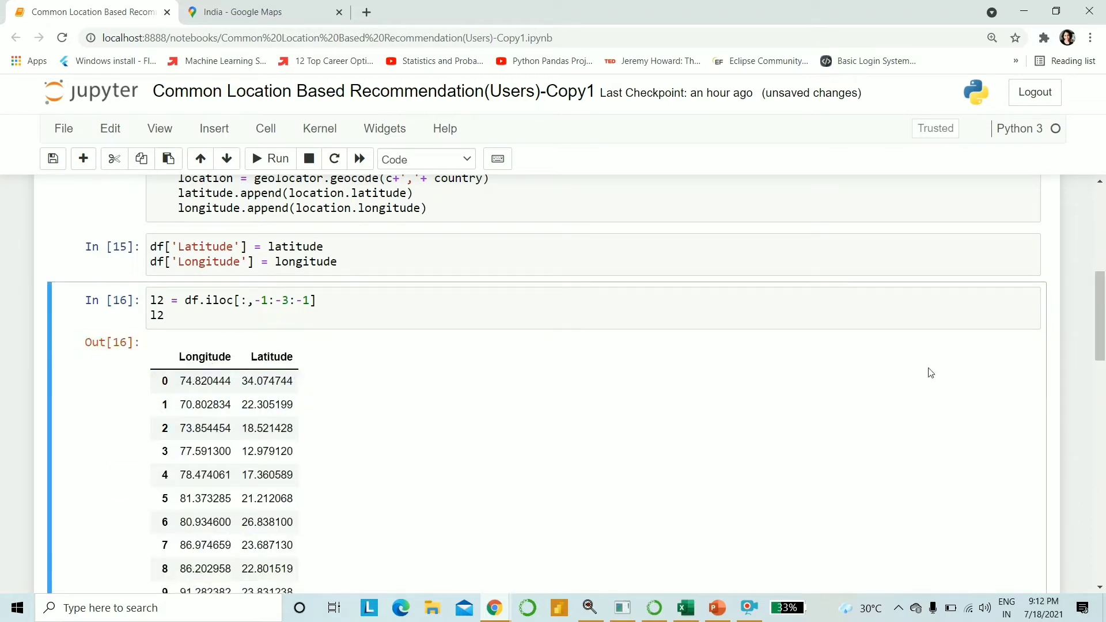
pyautogui.scroll(-3)
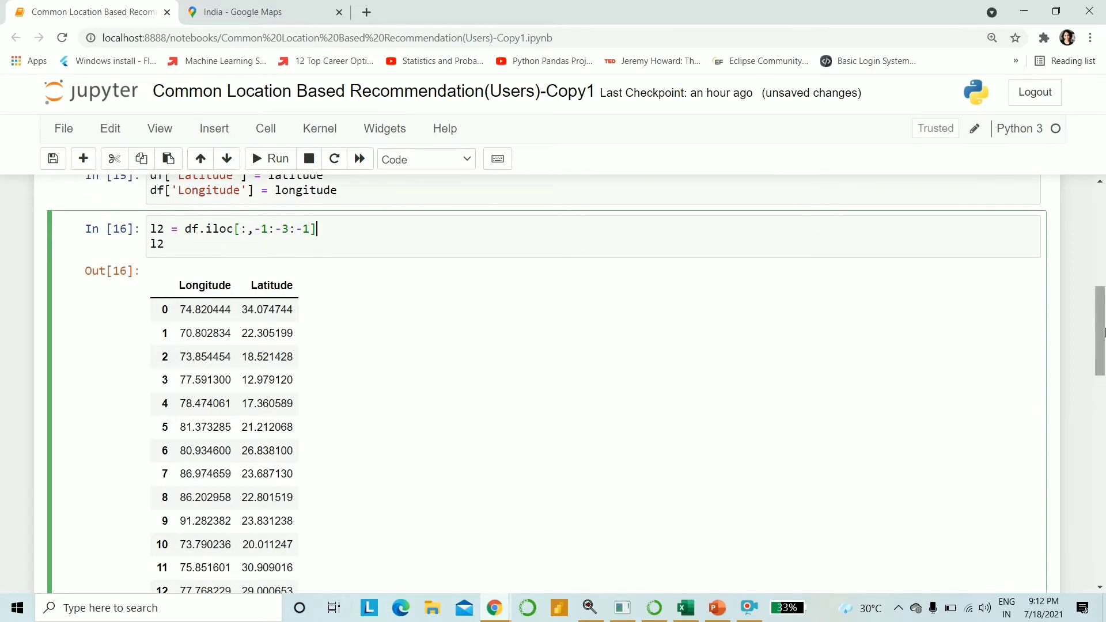
pyautogui.scroll(-3)
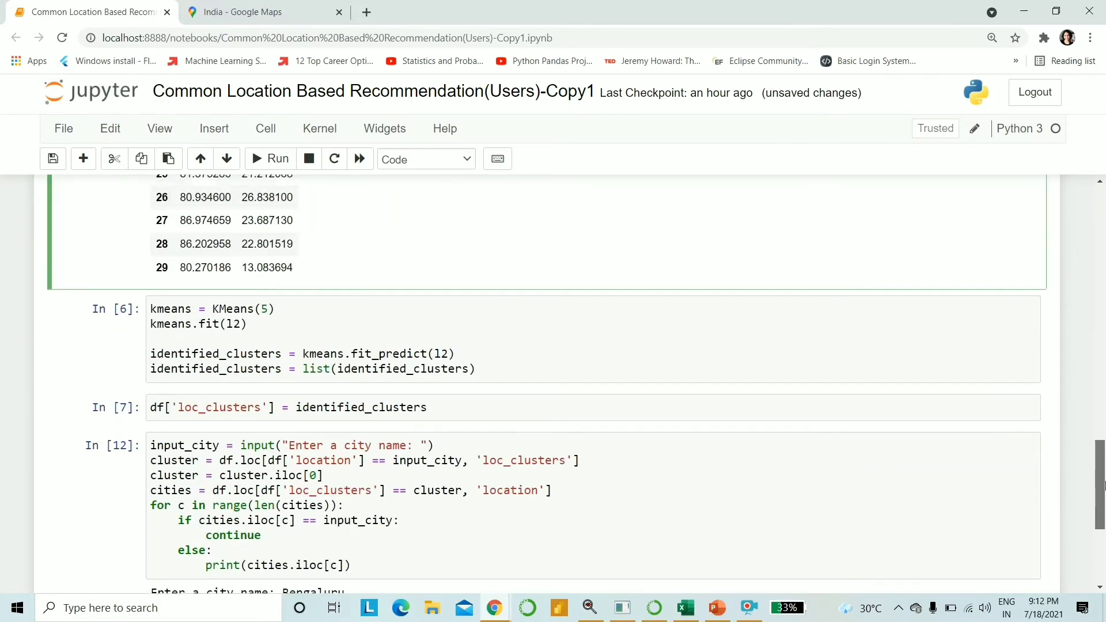
pyautogui.scroll(-3)
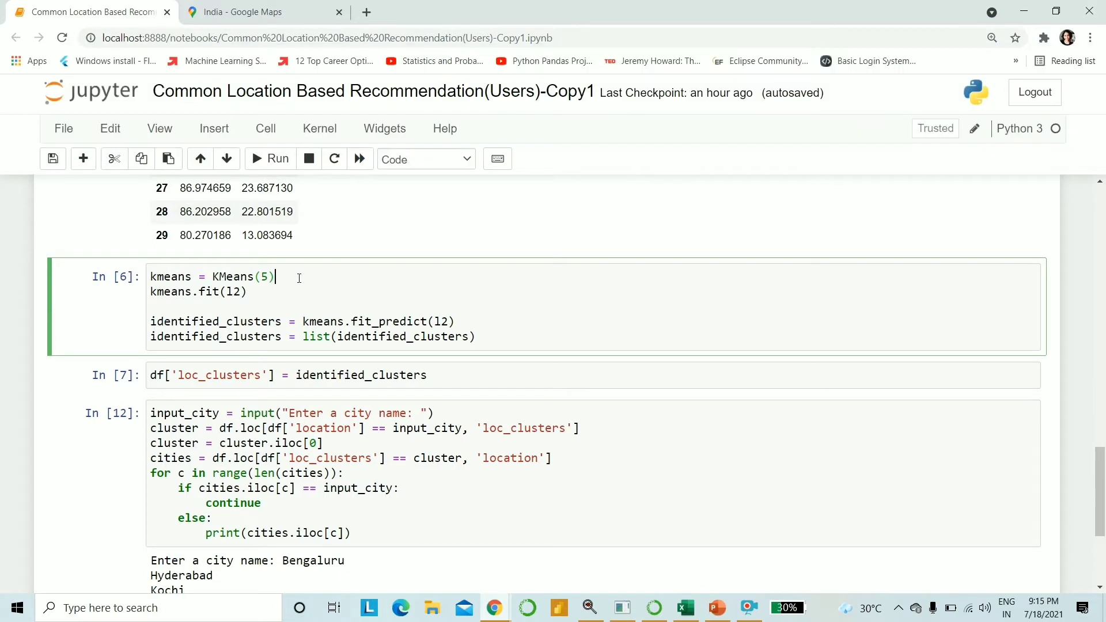
pyautogui.moveTo(273, 276)
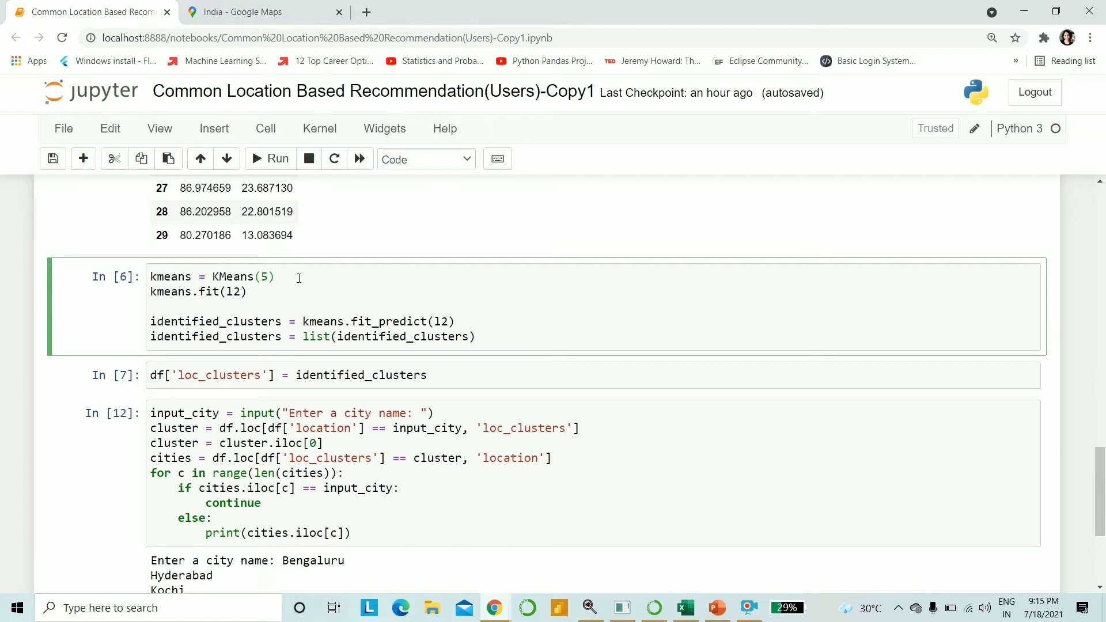
pyautogui.moveTo(297, 299)
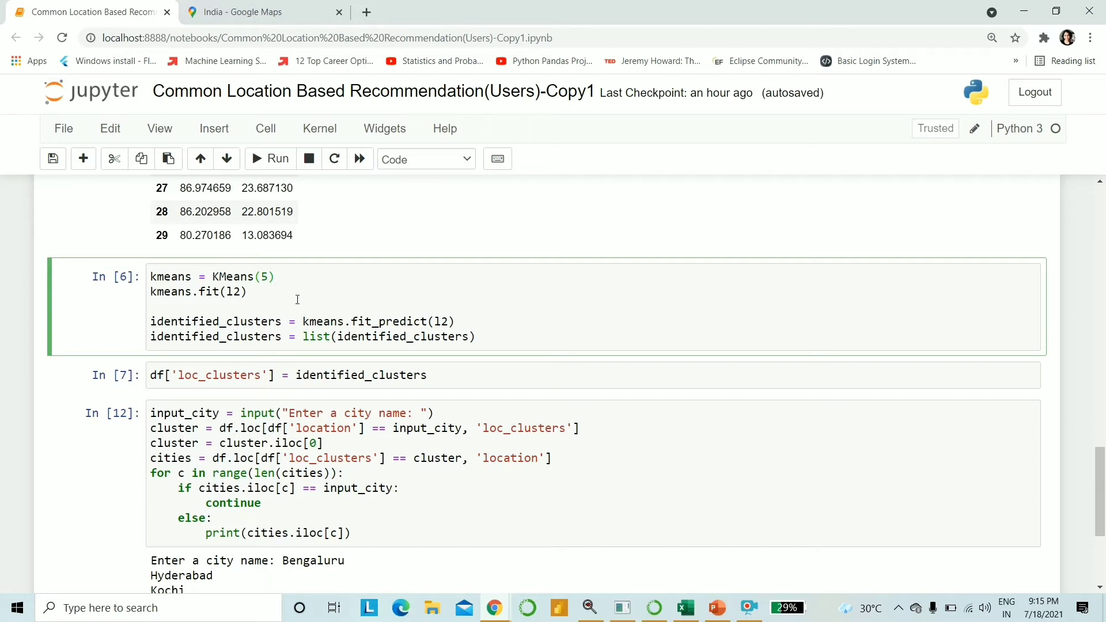
pyautogui.moveTo(194, 276)
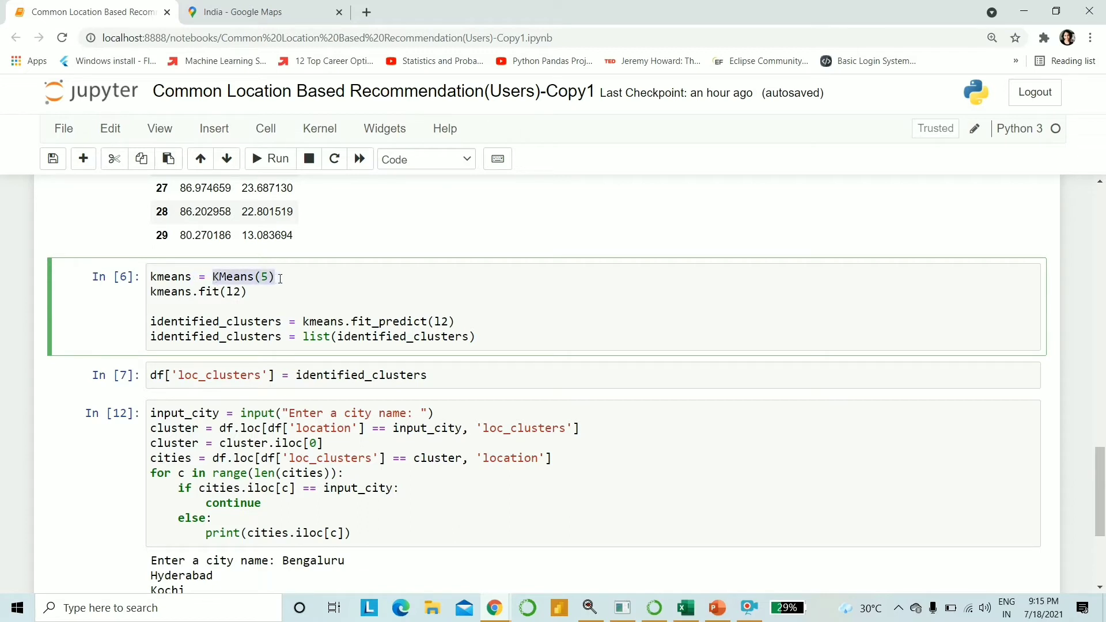
pyautogui.moveTo(257, 291)
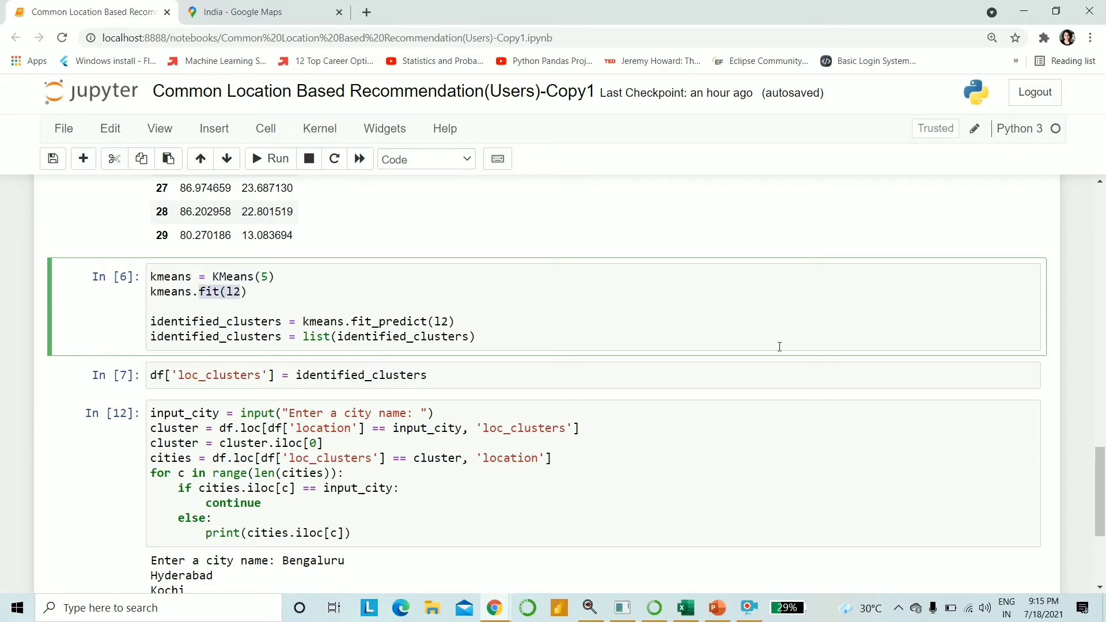
pyautogui.scroll(-3)
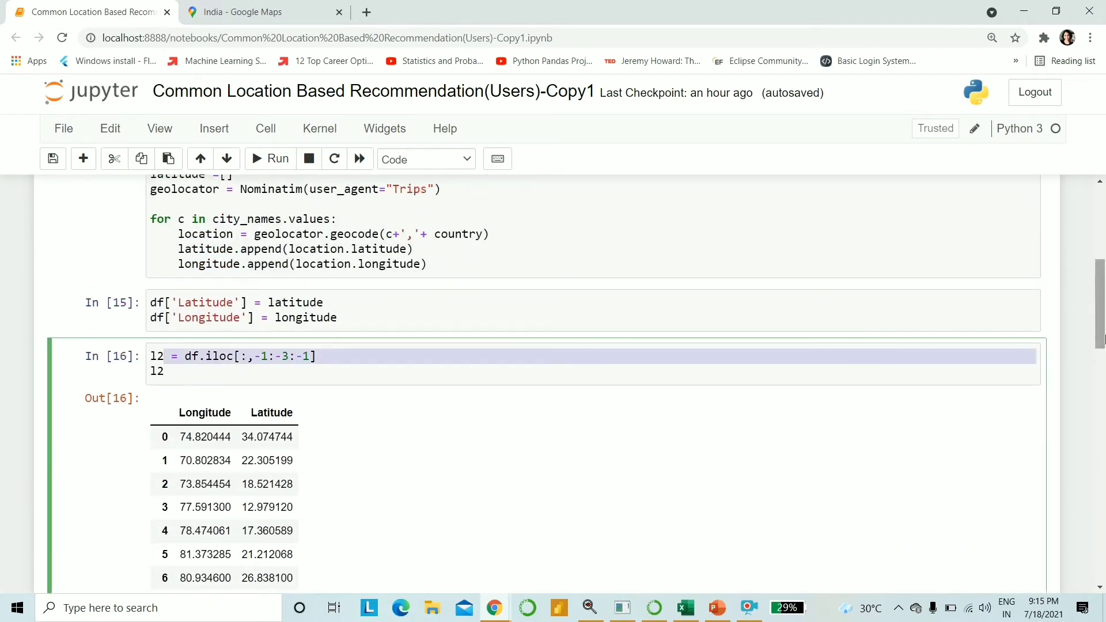
pyautogui.scroll(-3)
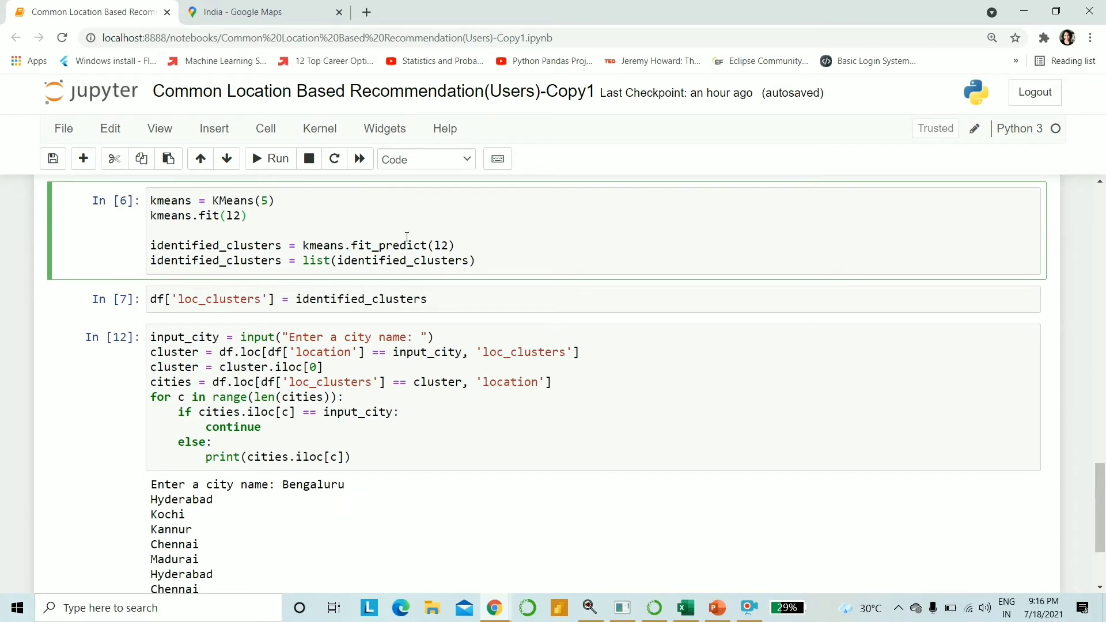
pyautogui.click(249, 215)
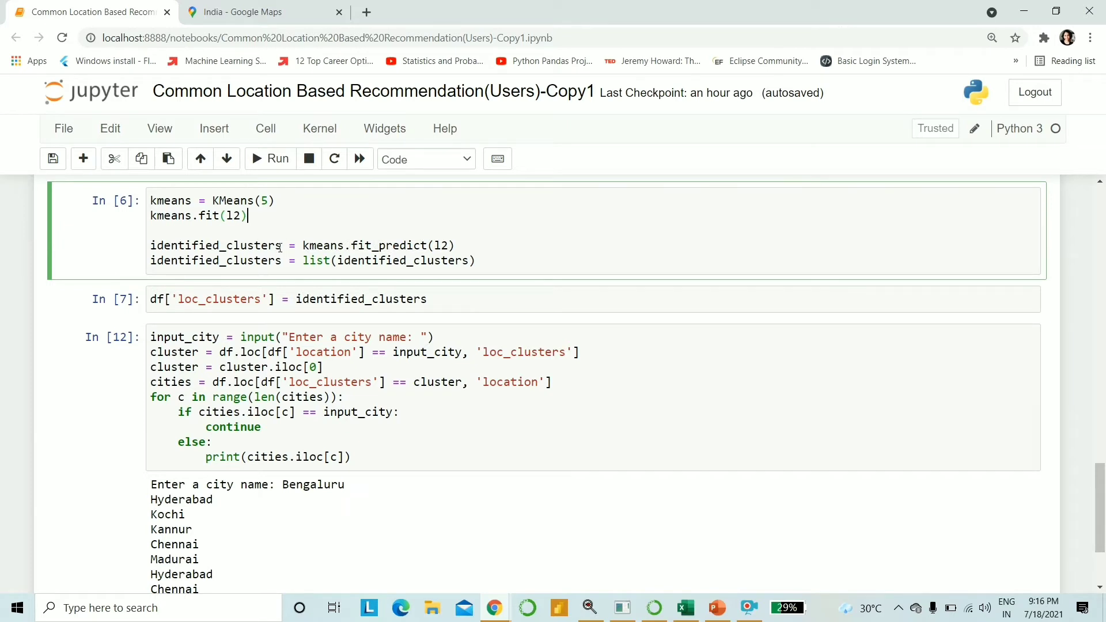
pyautogui.moveTo(442, 271)
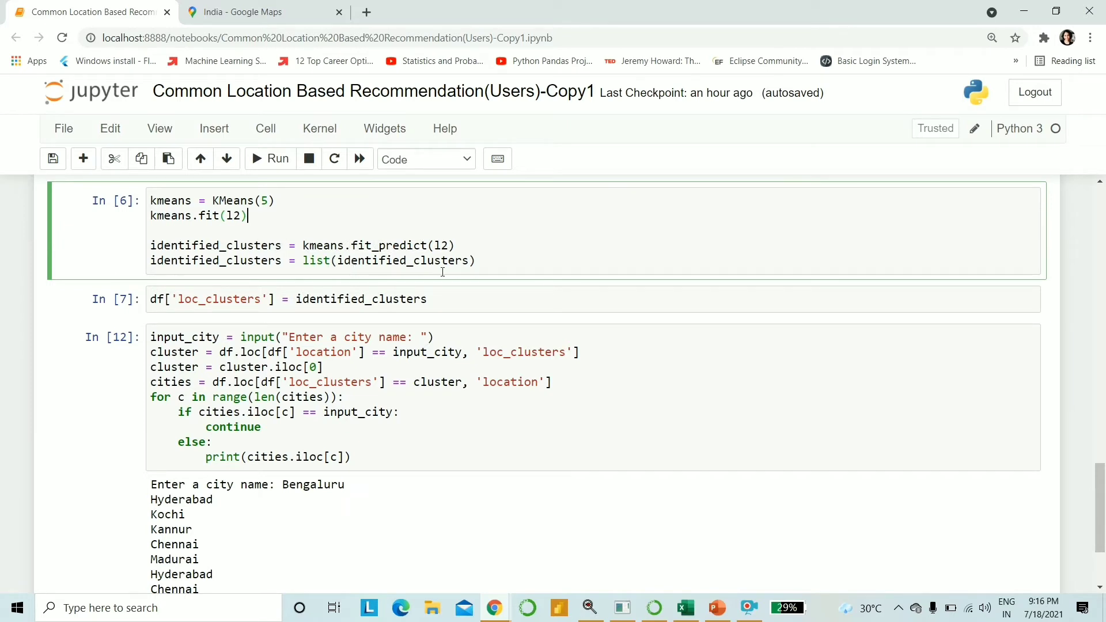
pyautogui.click(519, 260)
pyautogui.write('identified_clusters')
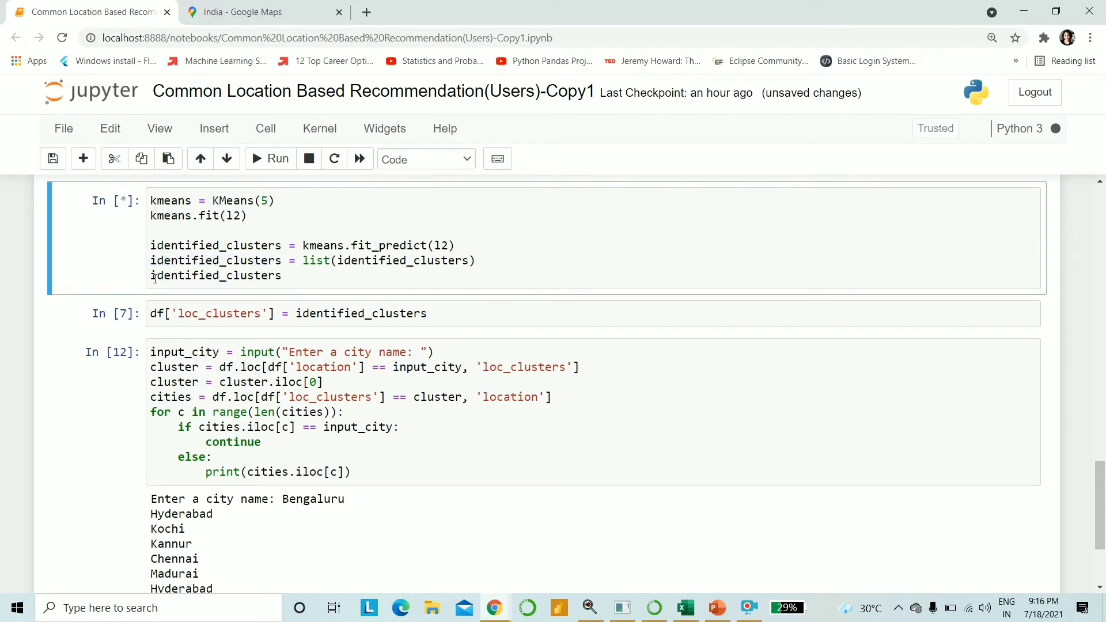
pyautogui.click(277, 158)
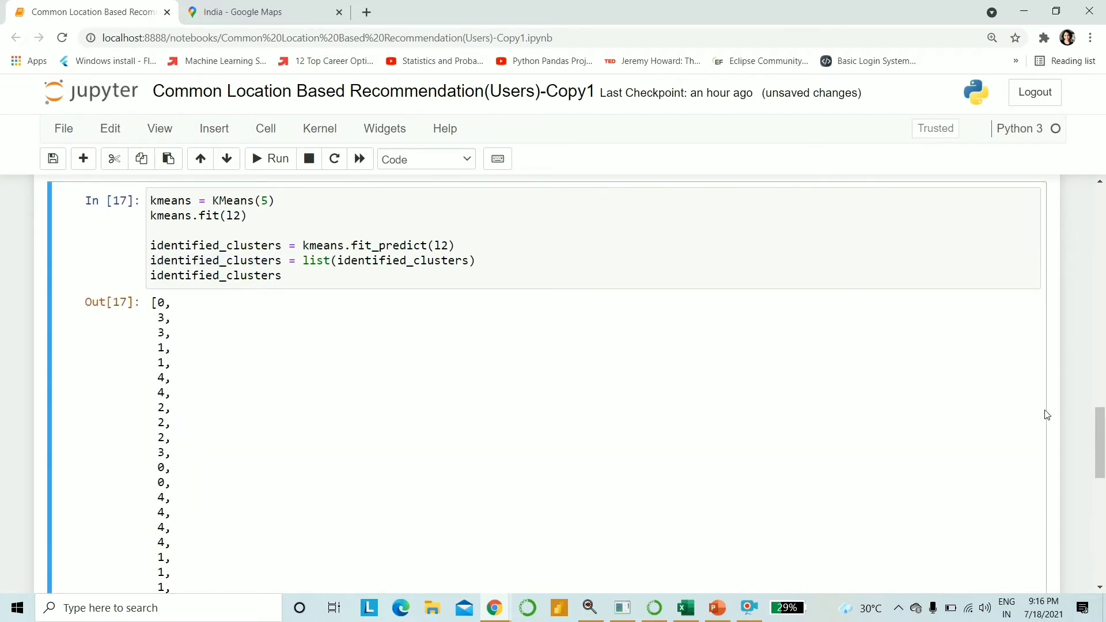
pyautogui.scroll(-3)
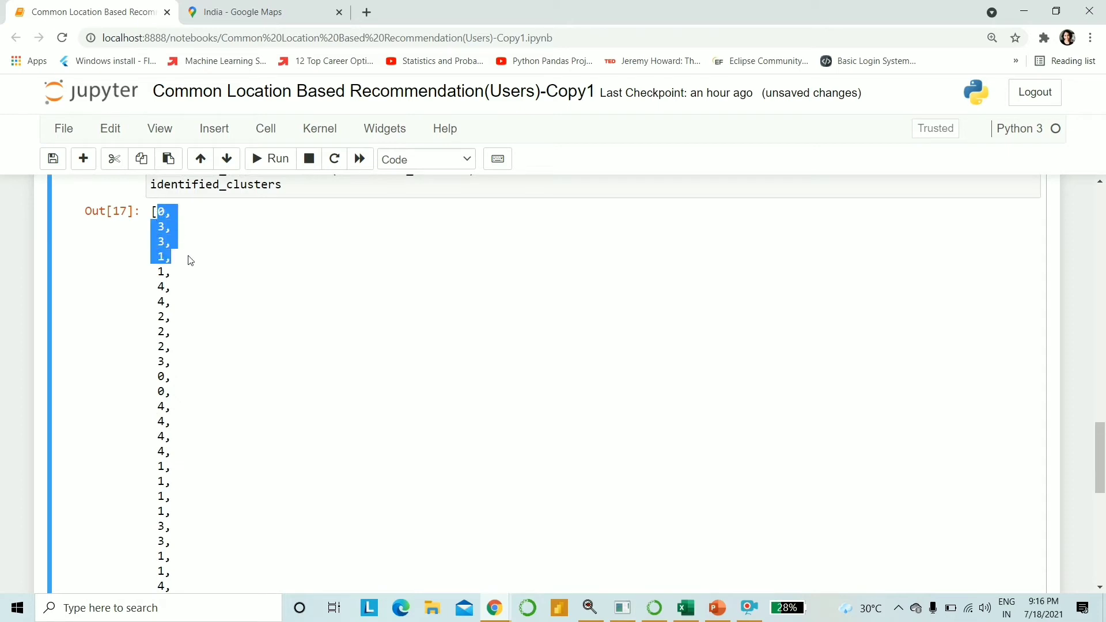
pyautogui.click(715, 390)
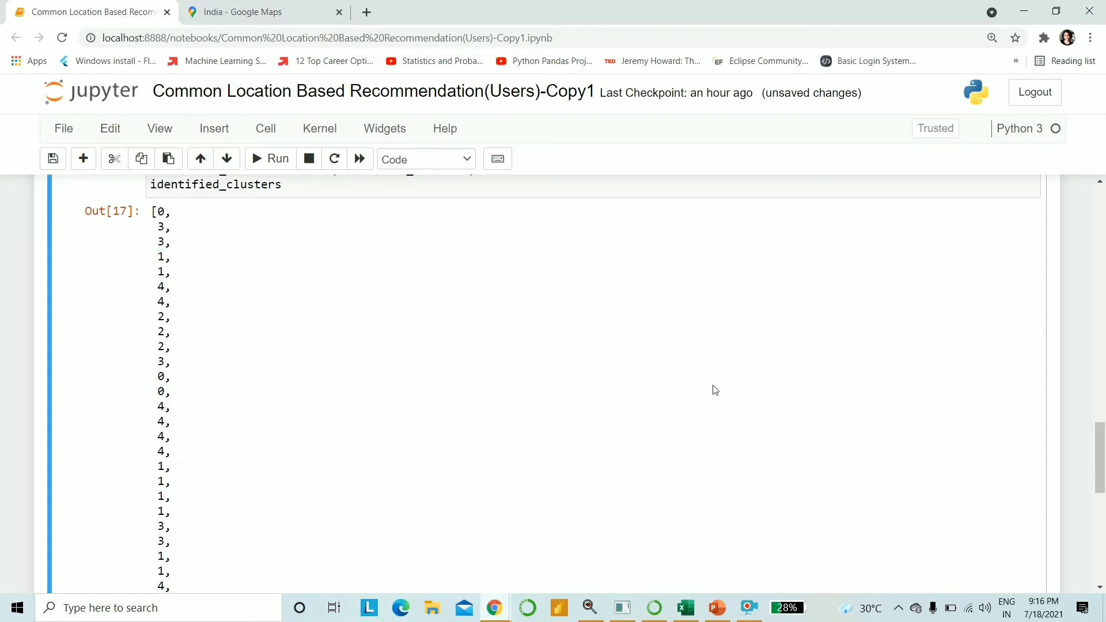
pyautogui.scroll(-3)
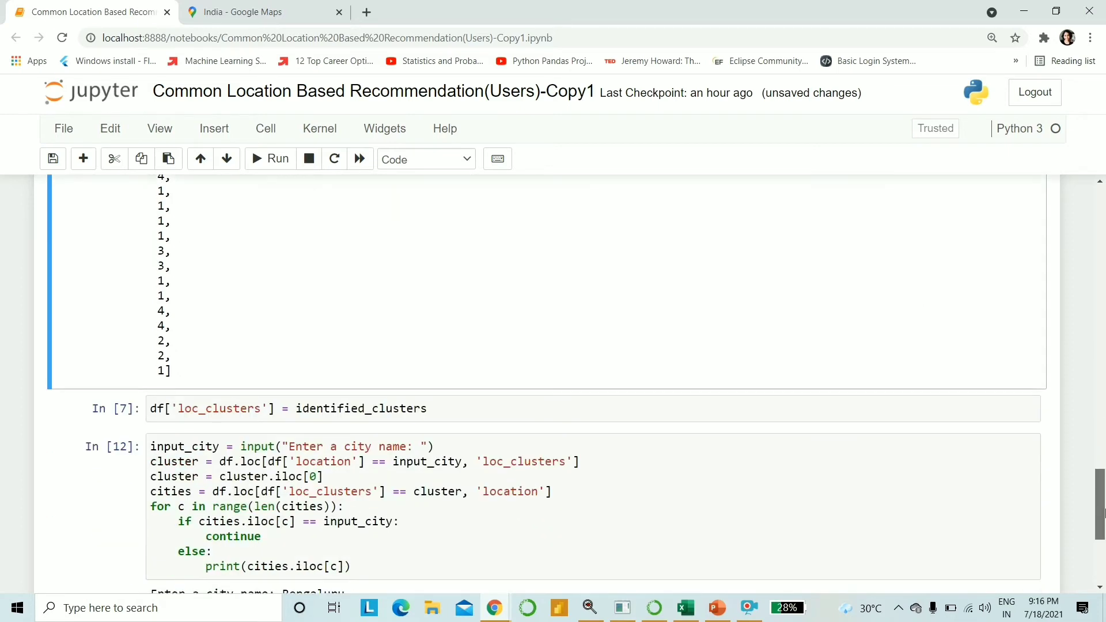
pyautogui.scroll(-3)
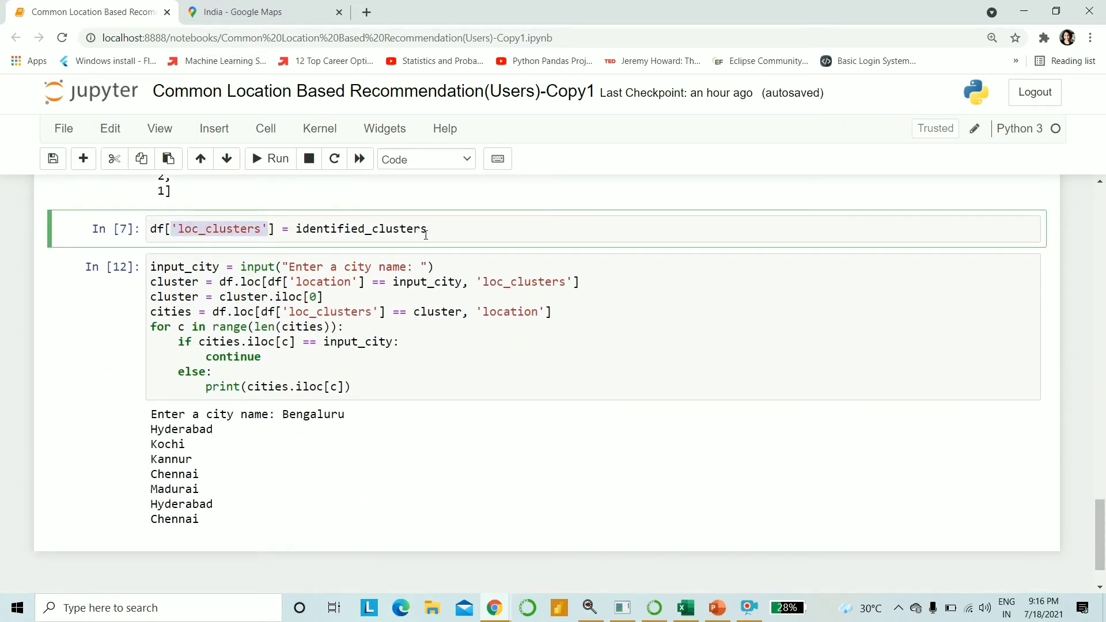
# - Display df below the loc_clusters assignment and scroll through its cluster numbers
pyautogui.click(428, 229)
pyautogui.write('df')
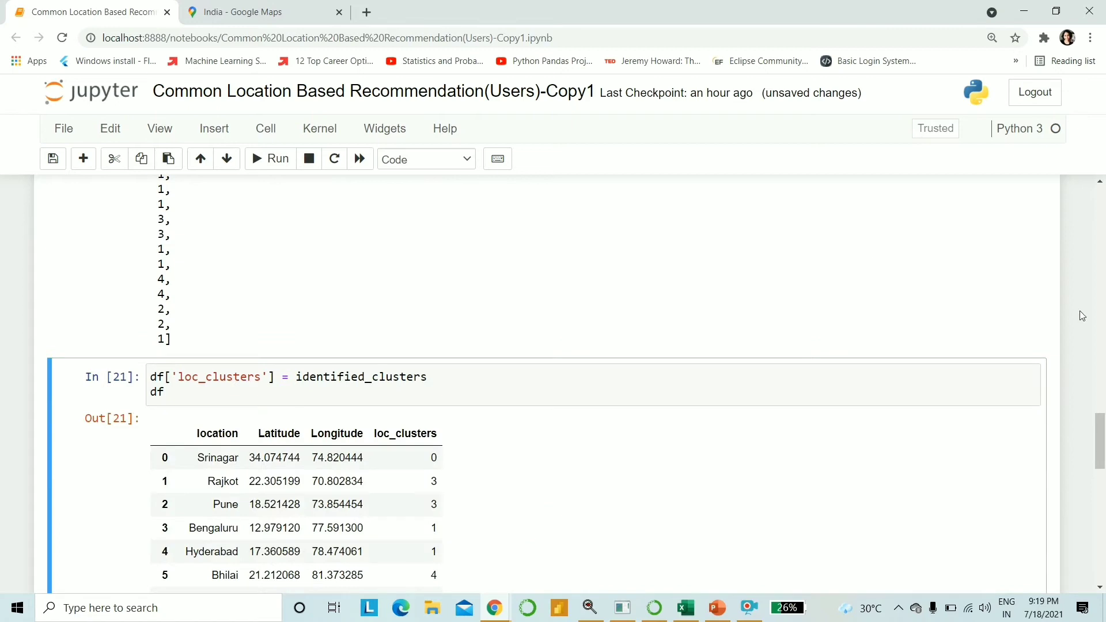
pyautogui.scroll(-3)
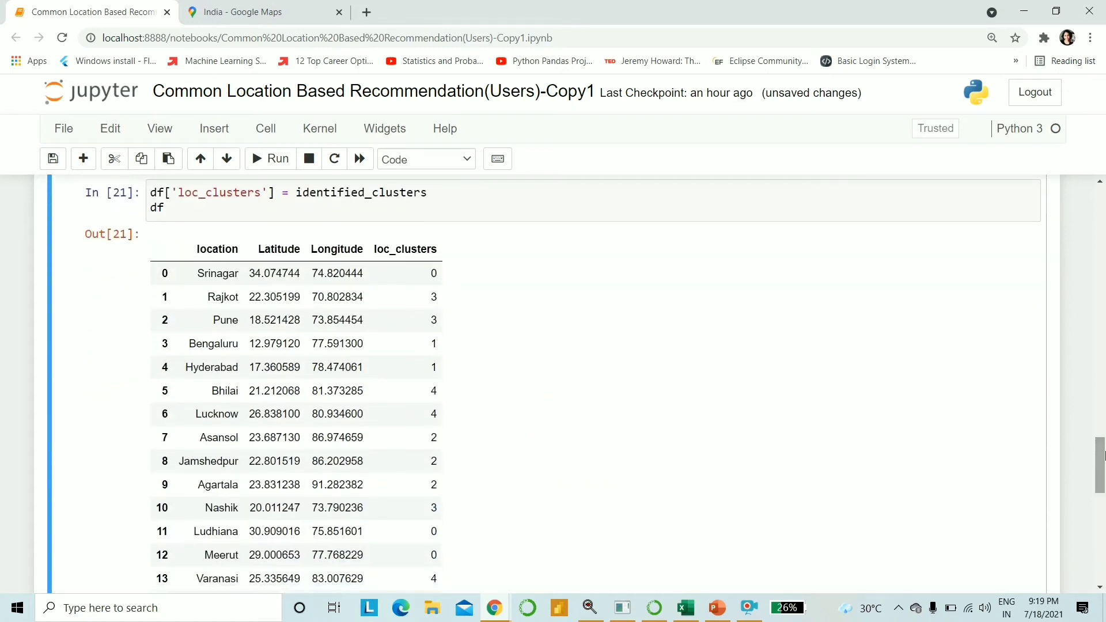
pyautogui.moveTo(560, 447)
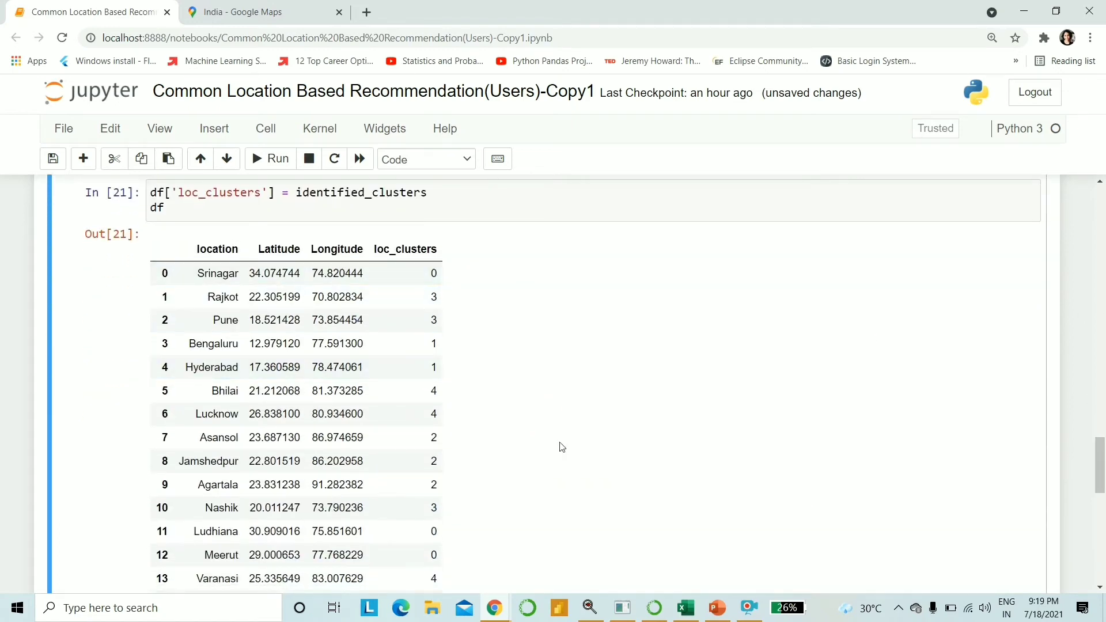
pyautogui.scroll(-3)
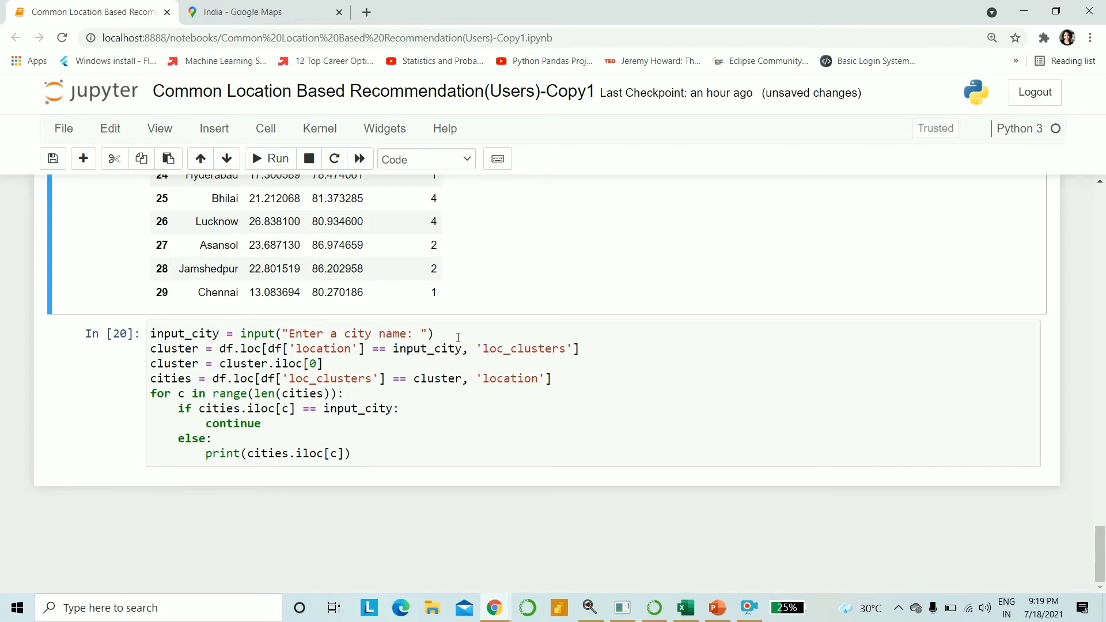
pyautogui.moveTo(590, 354)
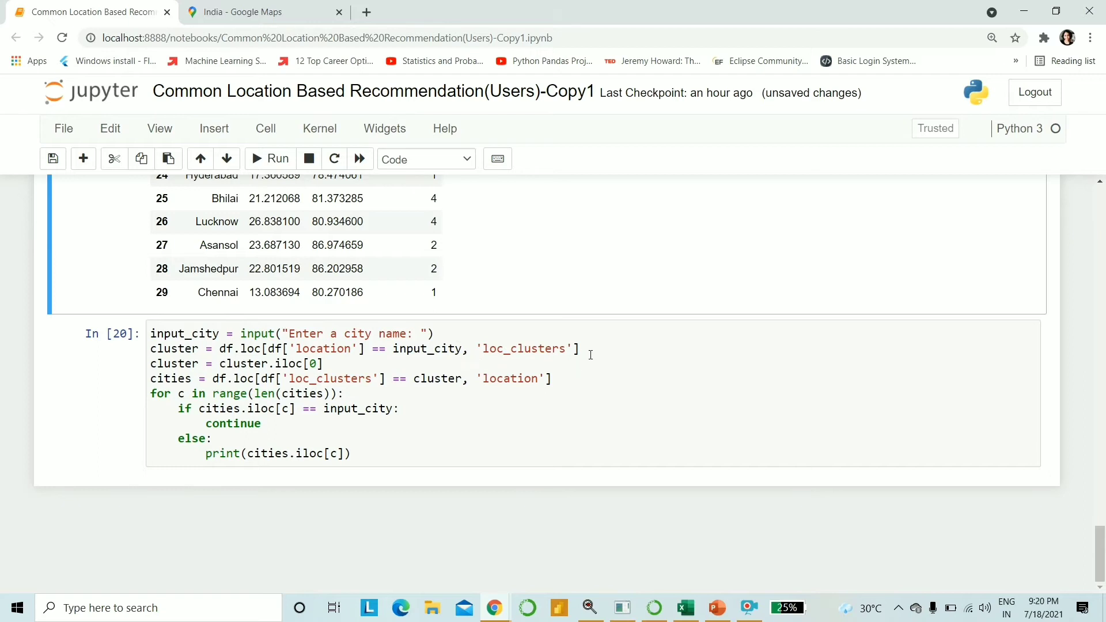
pyautogui.moveTo(497, 348)
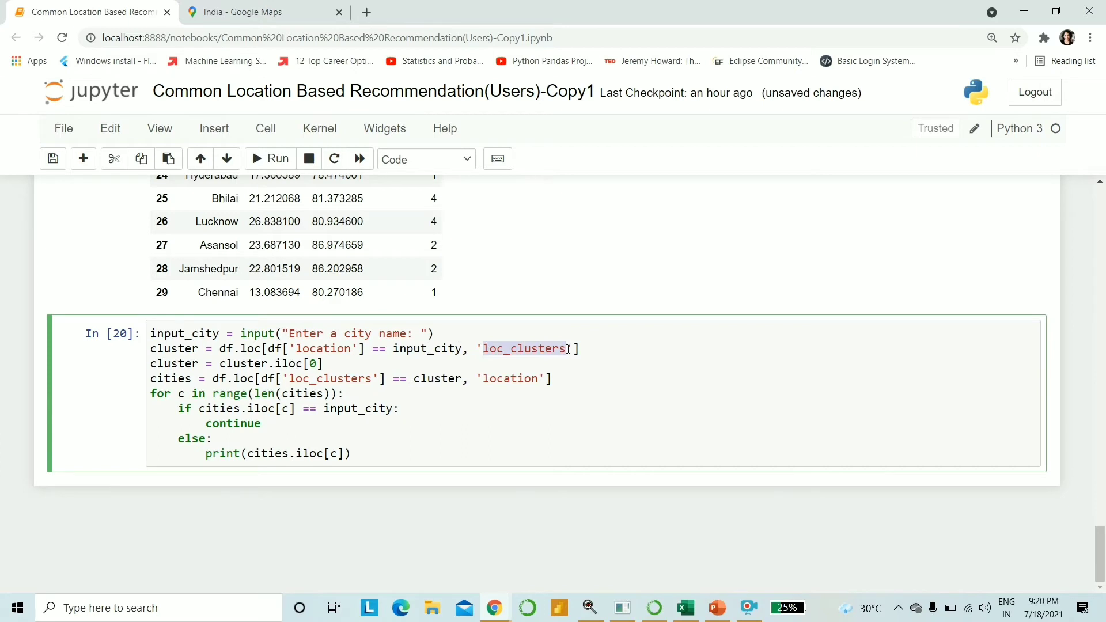
# - Comment out lines 3 onward, add a 'cluster' line, and run for Hyderabad
pyautogui.doubleClick(325, 348)
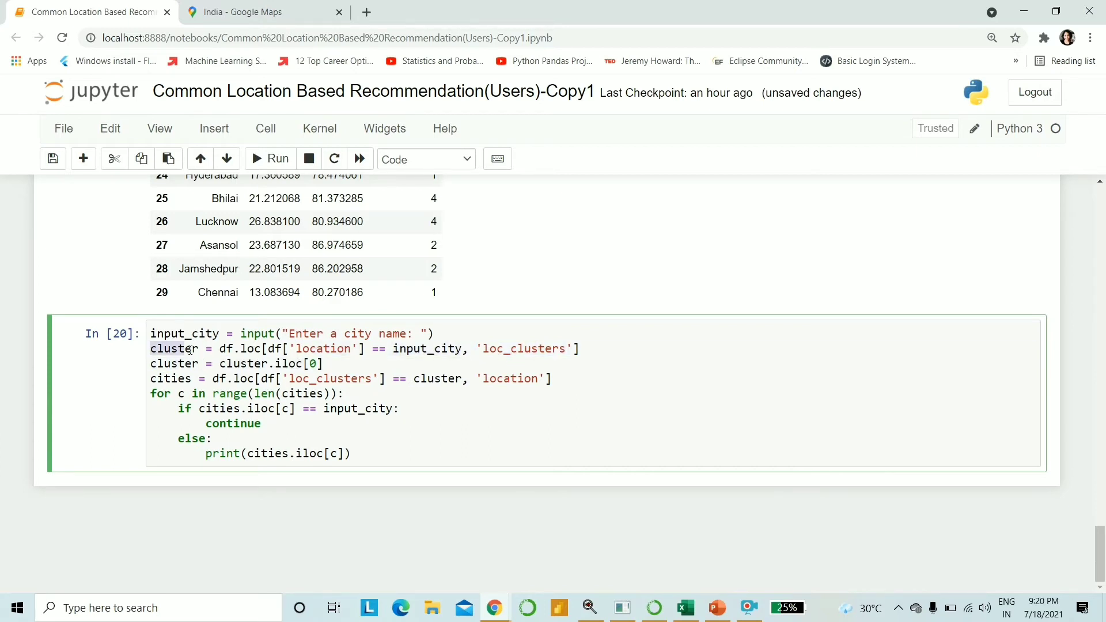
pyautogui.click(584, 349)
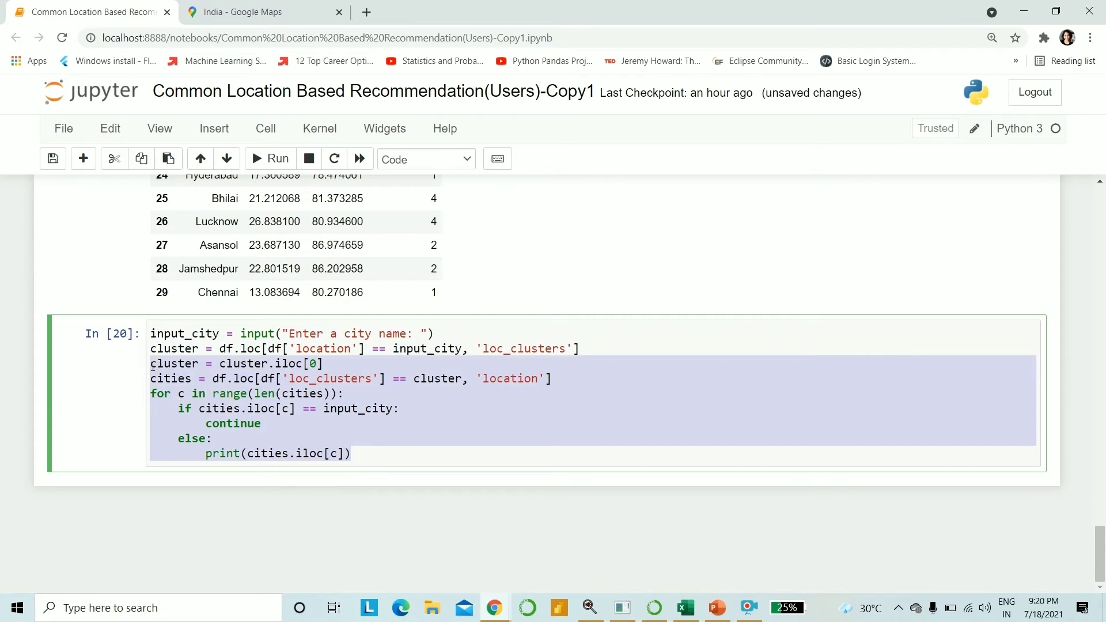
pyautogui.press('ctrl+/')
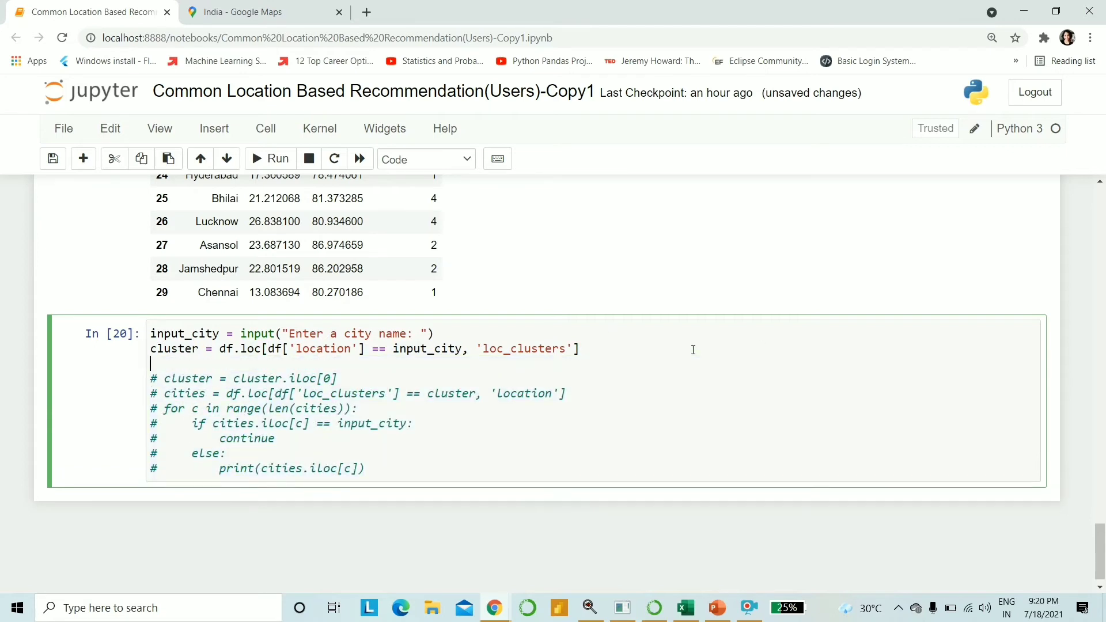
pyautogui.write('cluster')
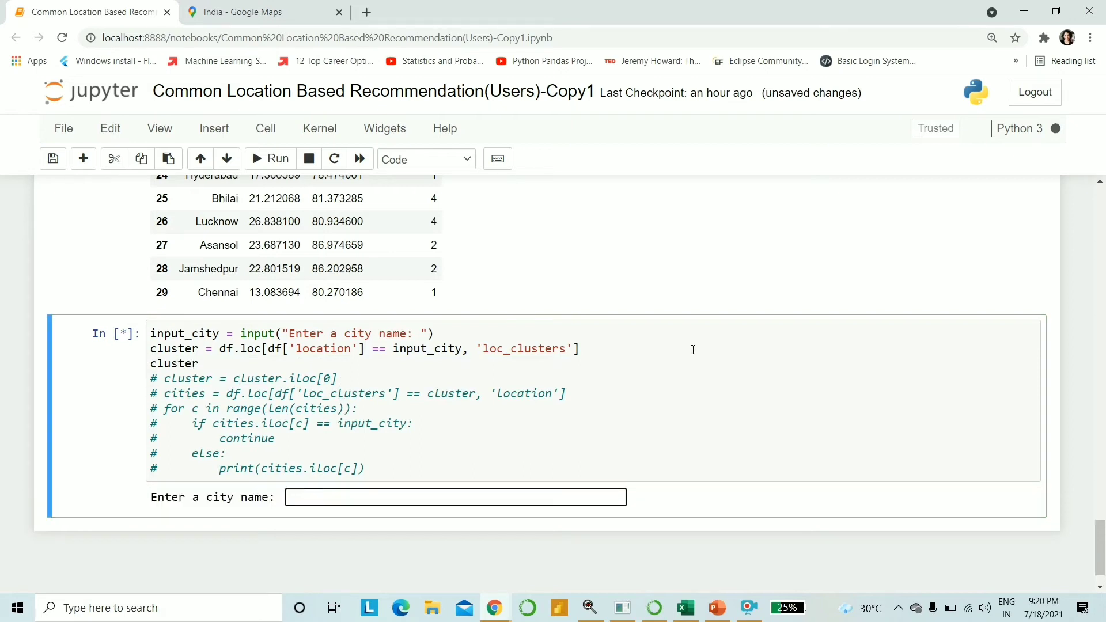
pyautogui.write('Hyderabad')
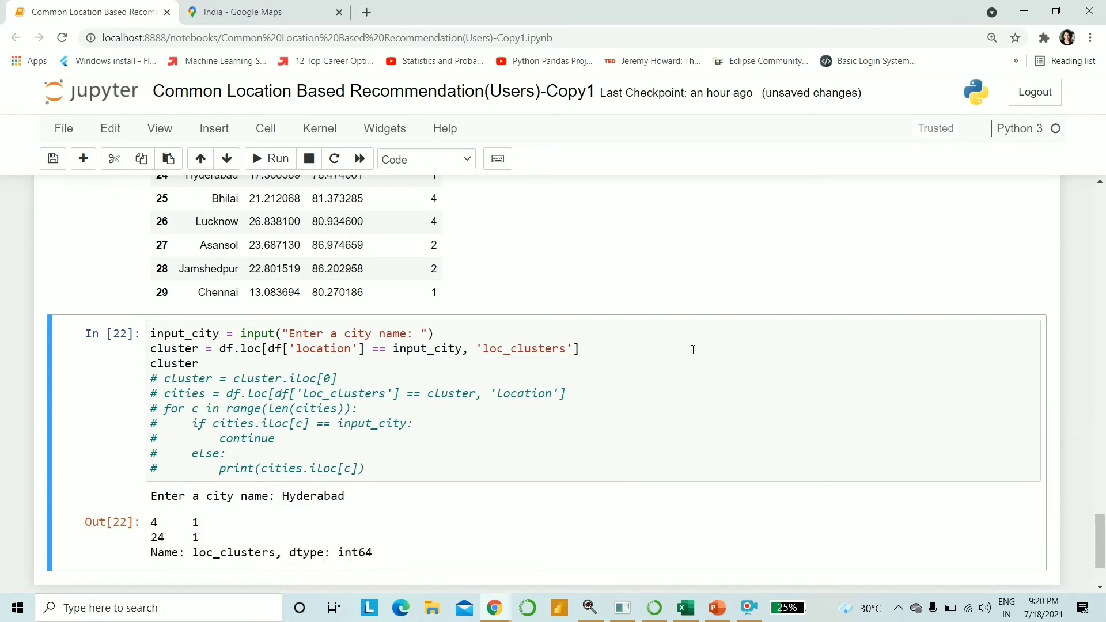
pyautogui.press('ctrl+s')
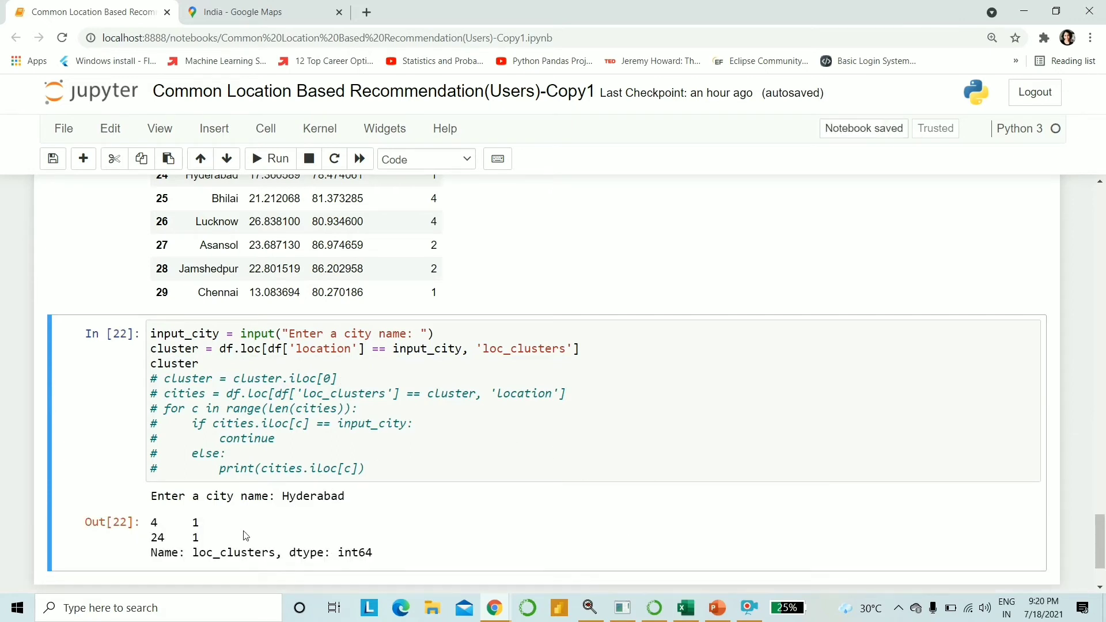
# - Uncomment the cluster.iloc[0] line and start a new 'cluster' line below it
pyautogui.doubleClick(195, 522)
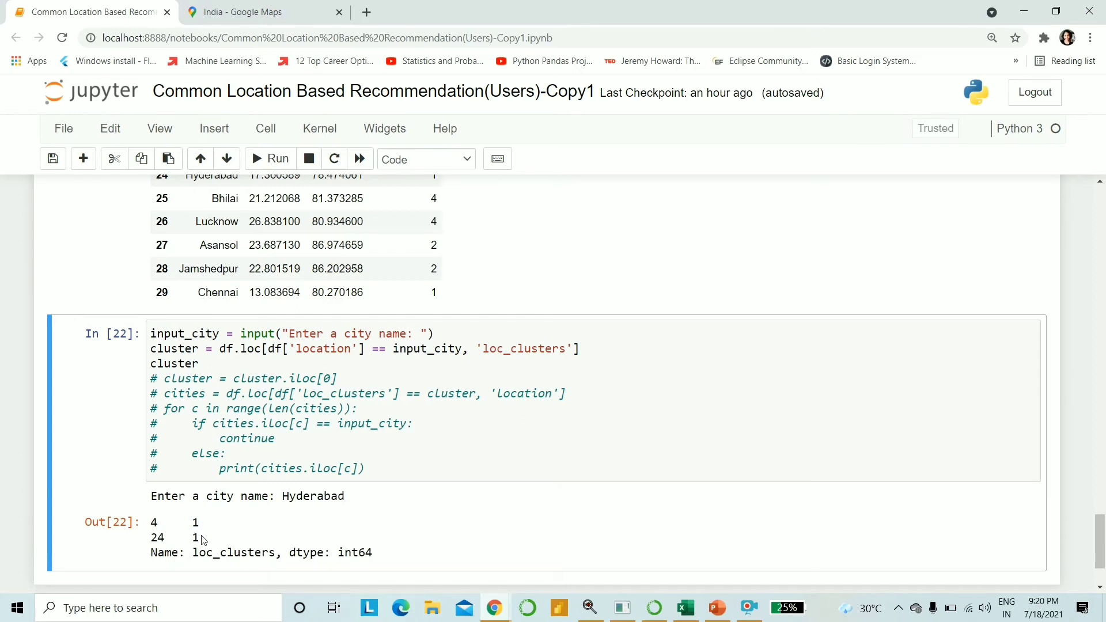
pyautogui.doubleClick(195, 522)
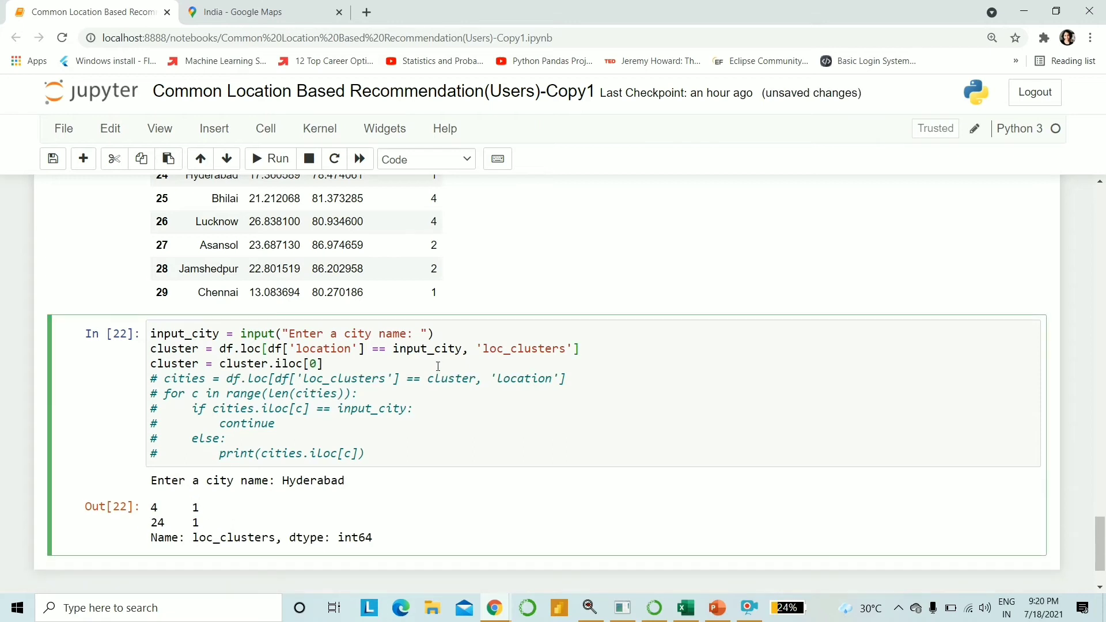
pyautogui.click(581, 348)
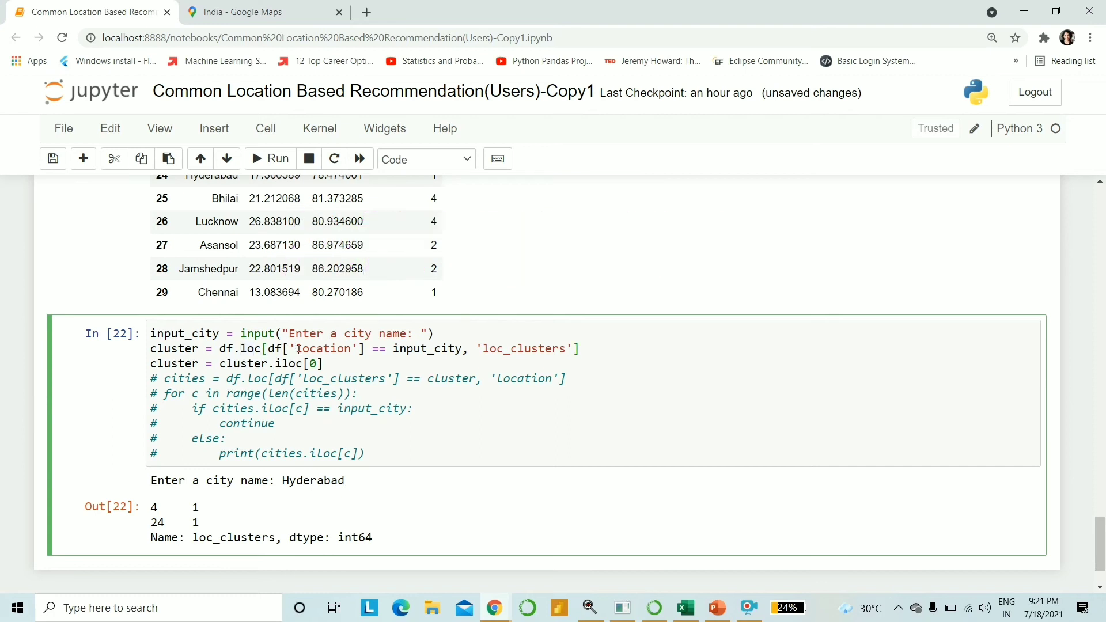
pyautogui.doubleClick(324, 349)
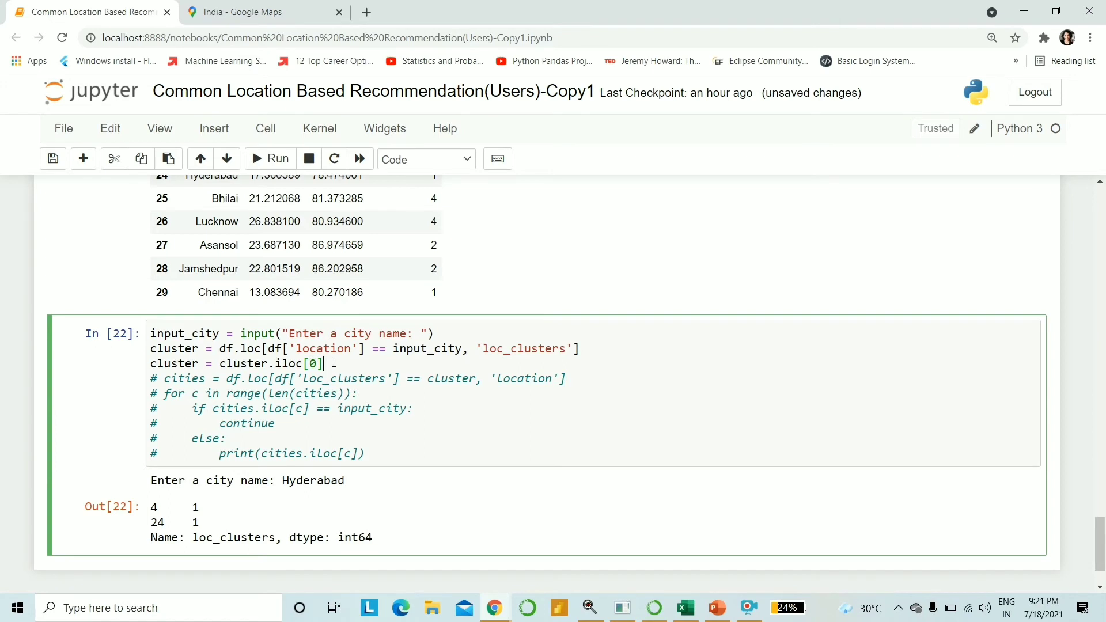
pyautogui.write('cluste')
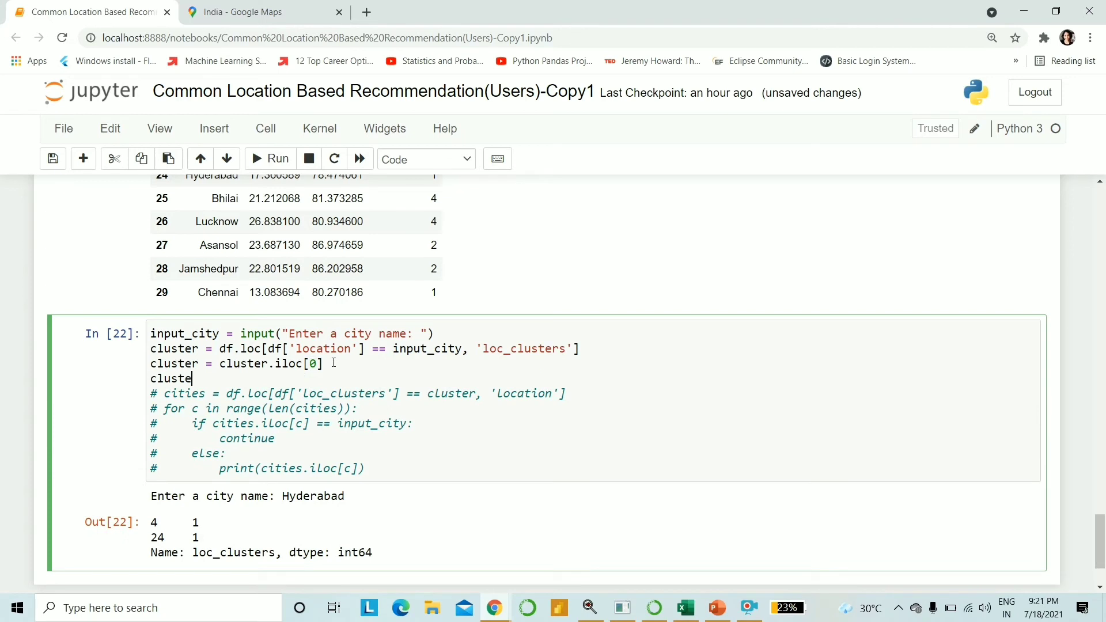
pyautogui.click(270, 158)
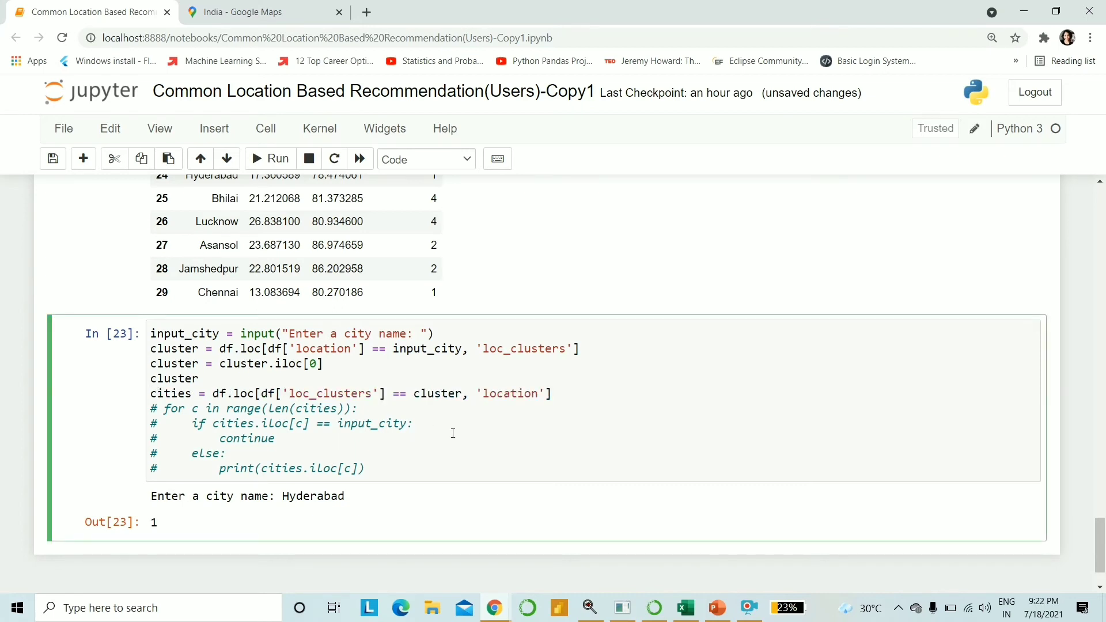
# - Select the commented cities lookup lines to uncomment them
pyautogui.doubleClick(512, 393)
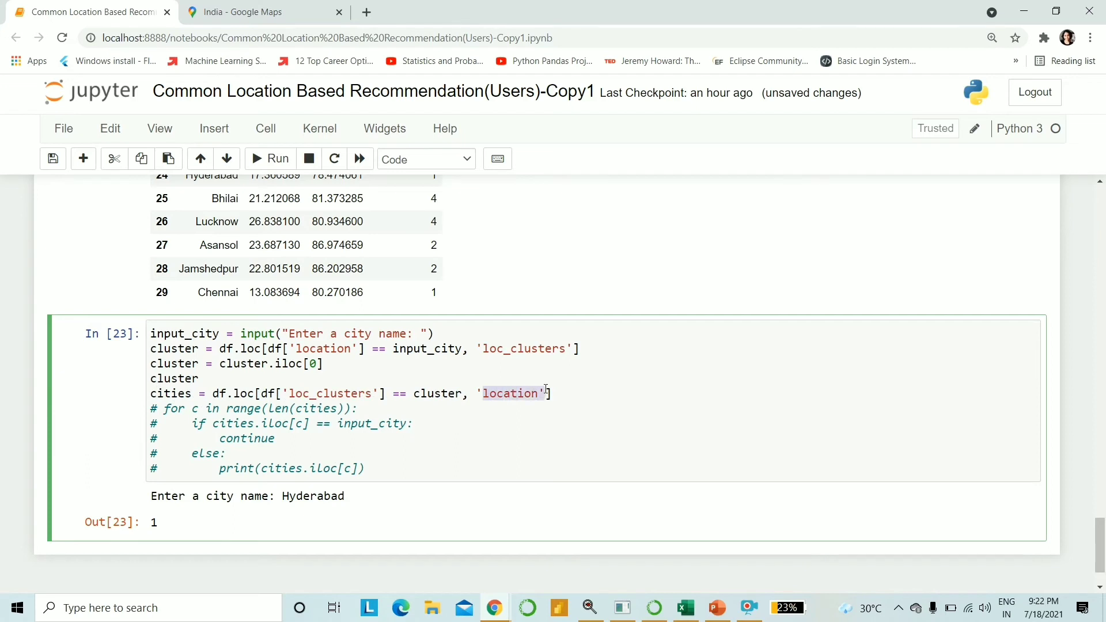
pyautogui.moveTo(506, 394)
pyautogui.write('ci')
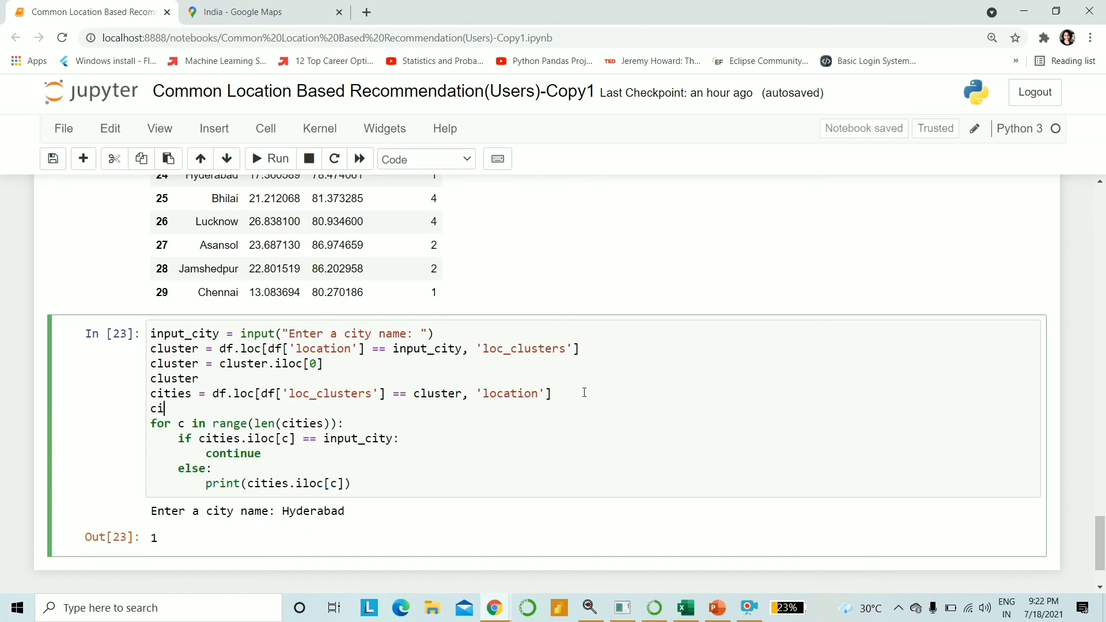
# - Add a 'cities' line and run for Hyderabad, listing Bengaluru, Kochi, Kannur, Chennai, Madurai
pyautogui.write('ties')
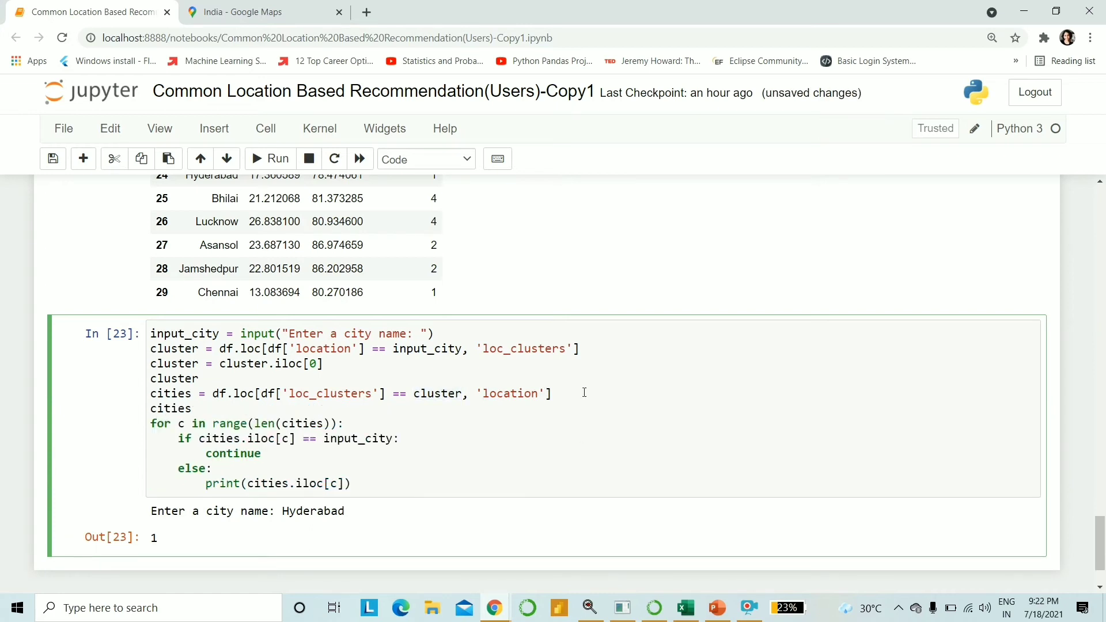
pyautogui.click(278, 158)
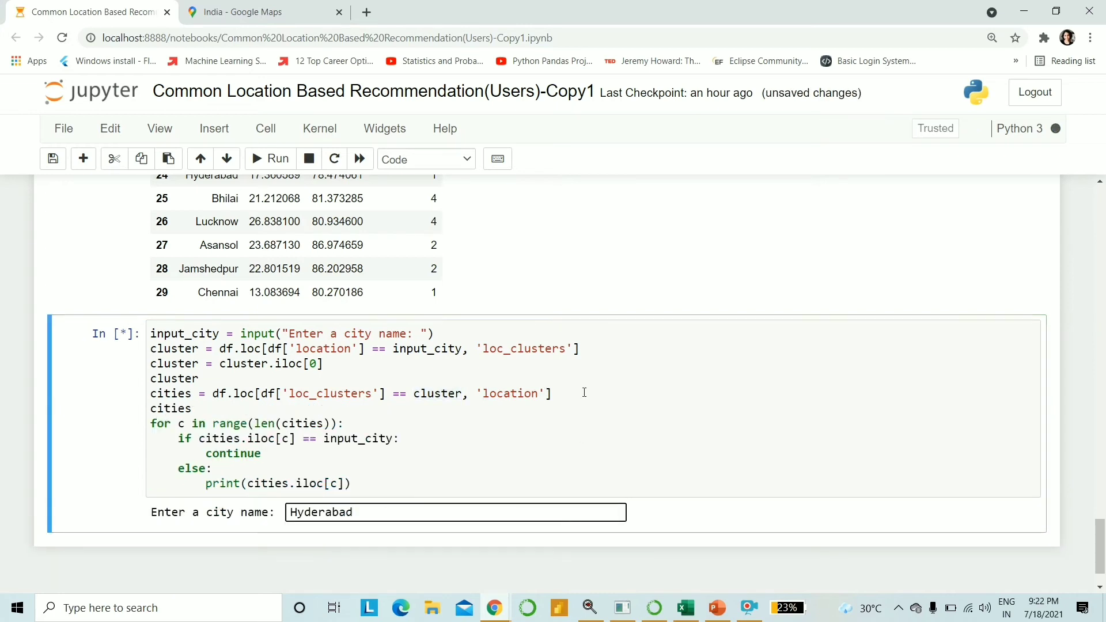
pyautogui.press('Return')
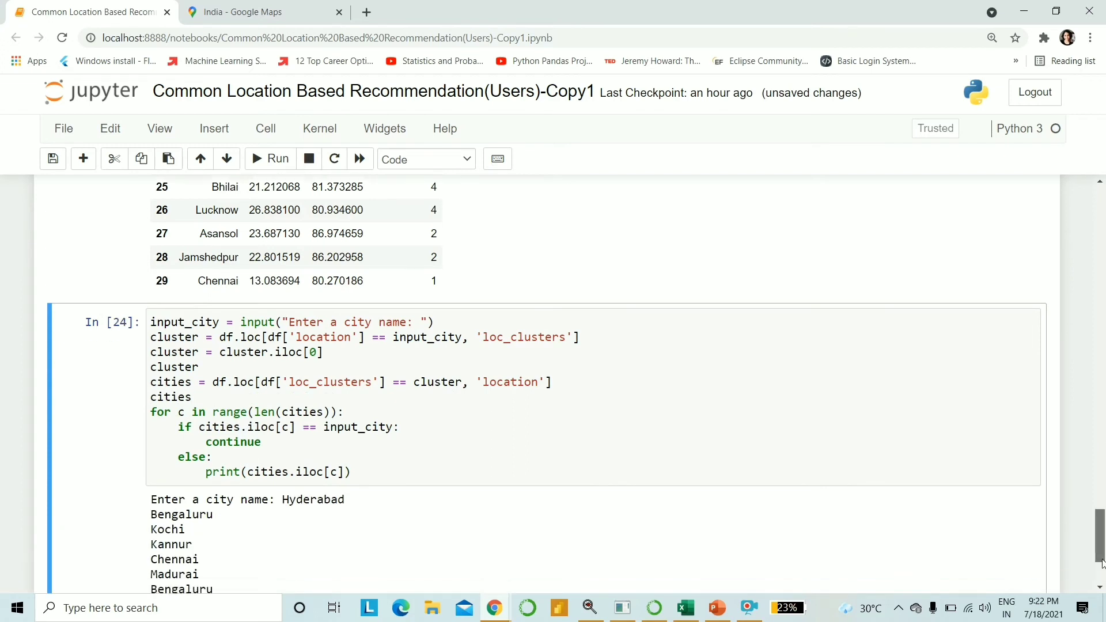
pyautogui.scroll(-3)
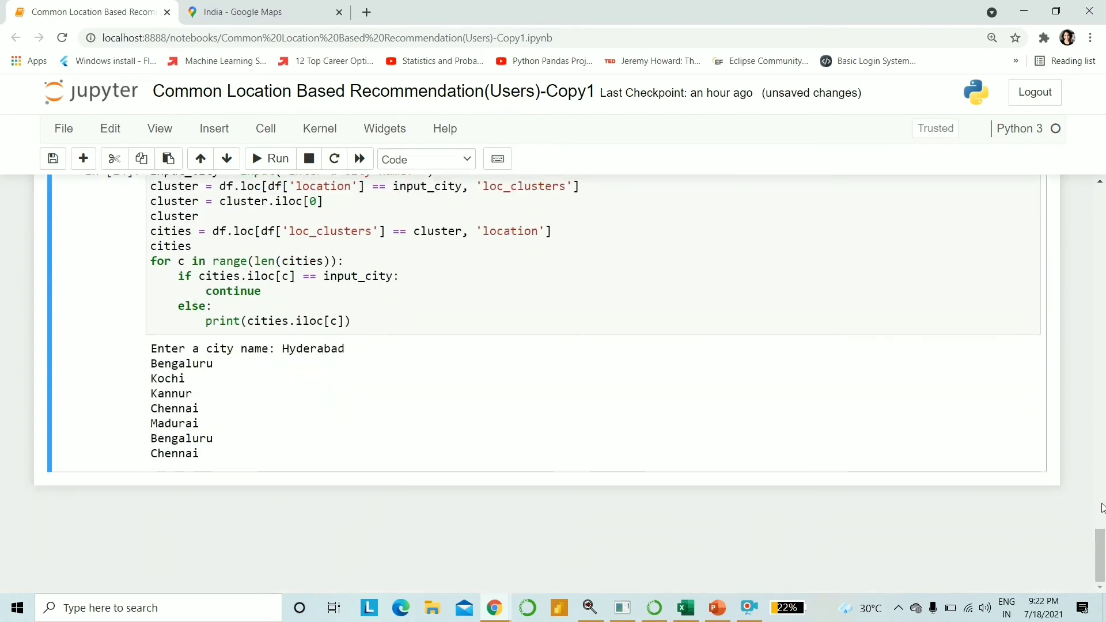
pyautogui.scroll(3)
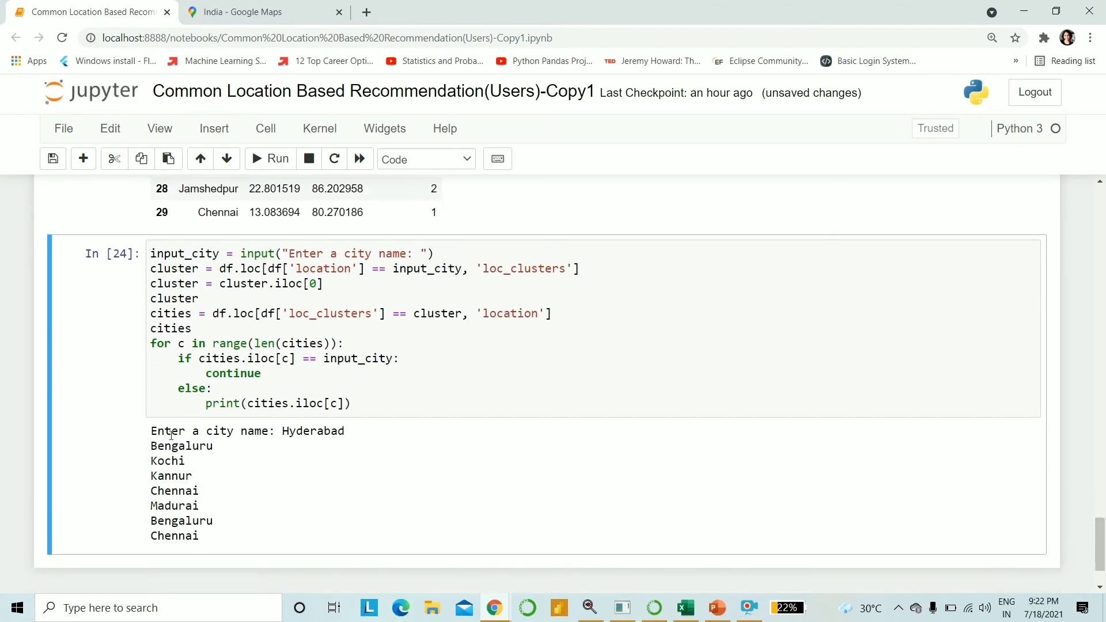
# - Review the Hyderabad recommendations, then switch to the India Google Maps tab
pyautogui.click(375, 359)
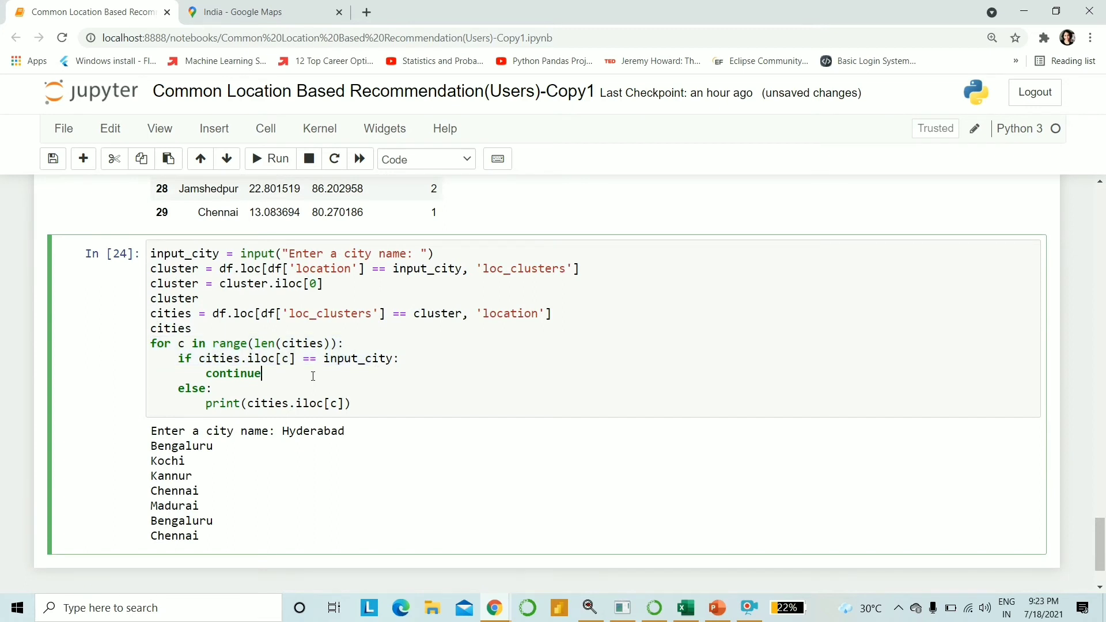
pyautogui.moveTo(312, 505)
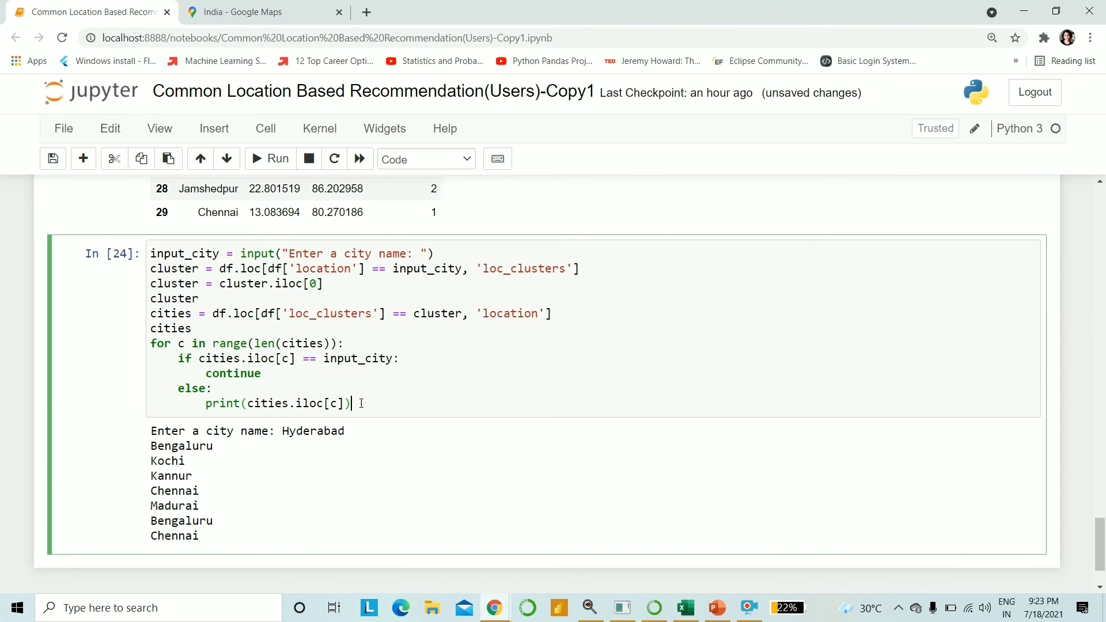
pyautogui.moveTo(356, 432)
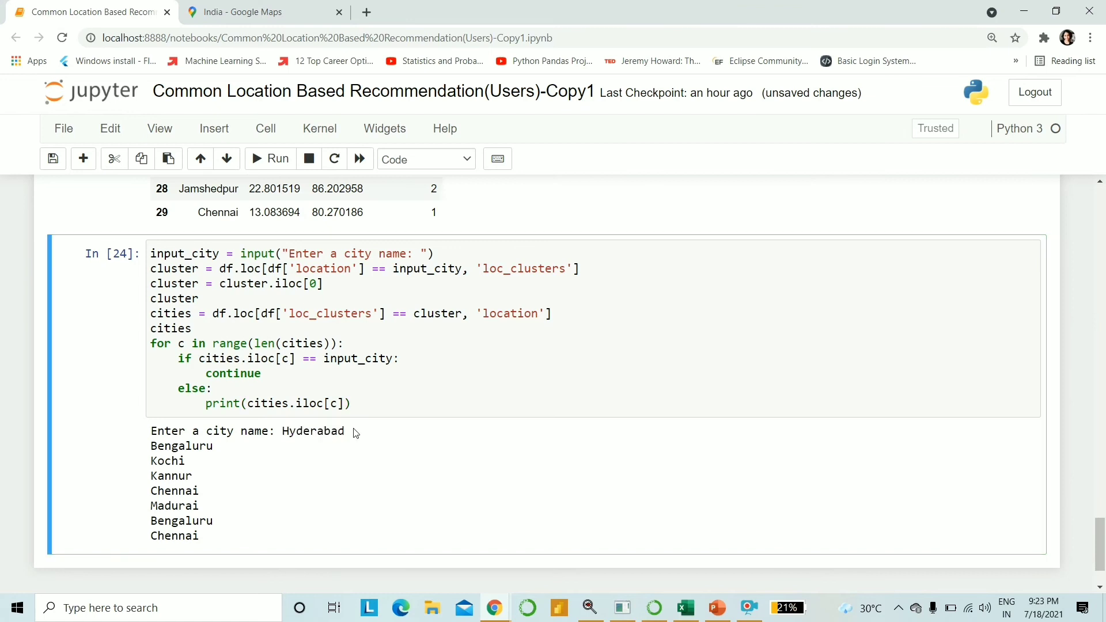
pyautogui.doubleClick(314, 431)
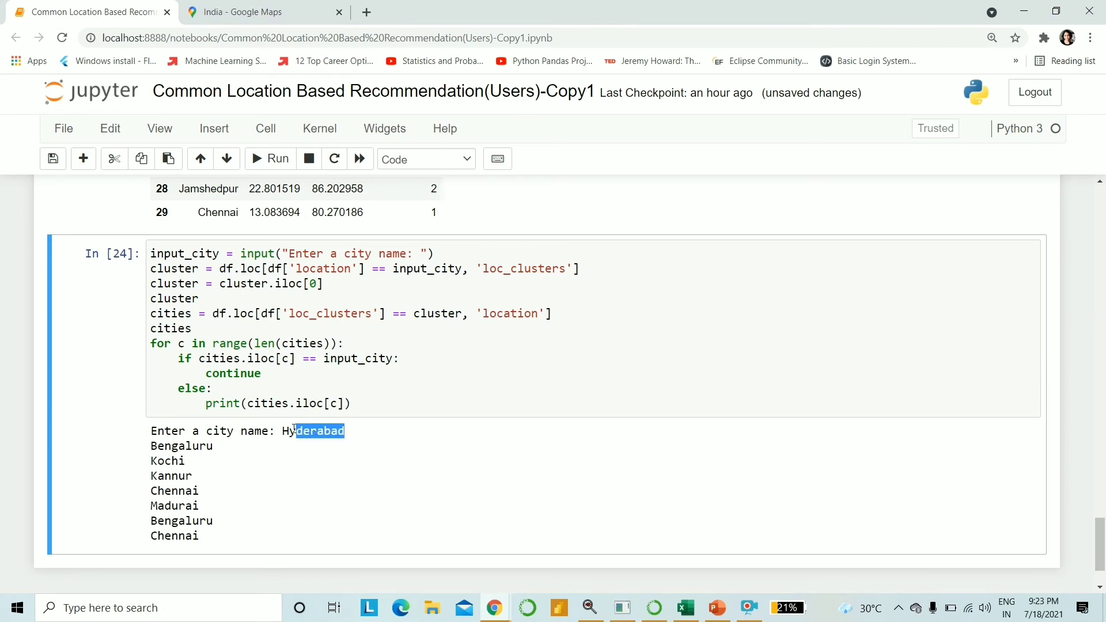
pyautogui.click(347, 403)
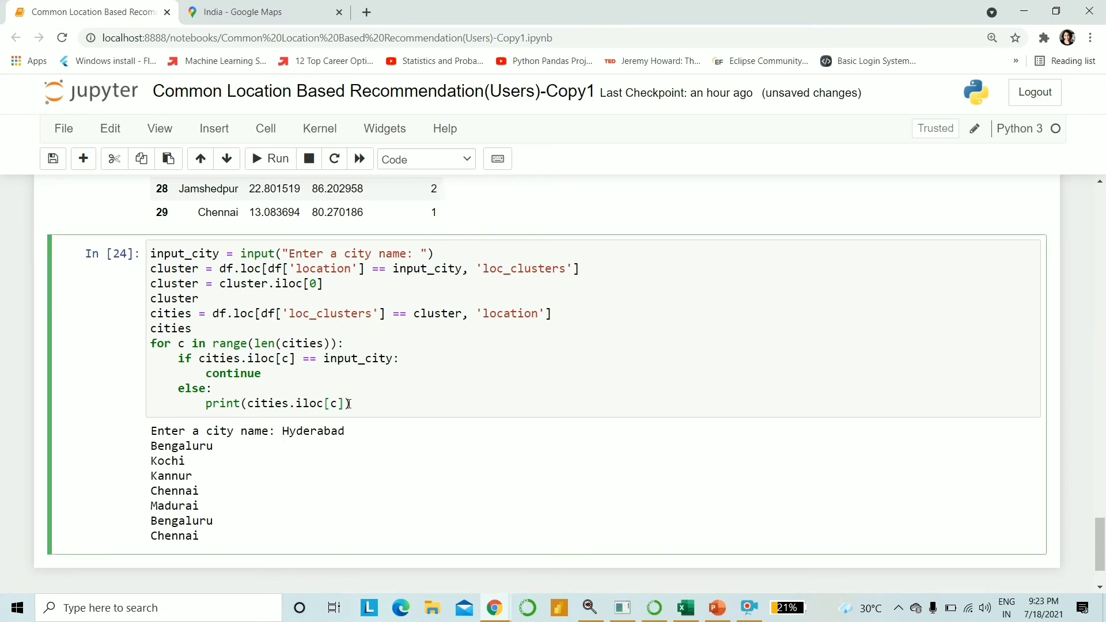
pyautogui.click(261, 12)
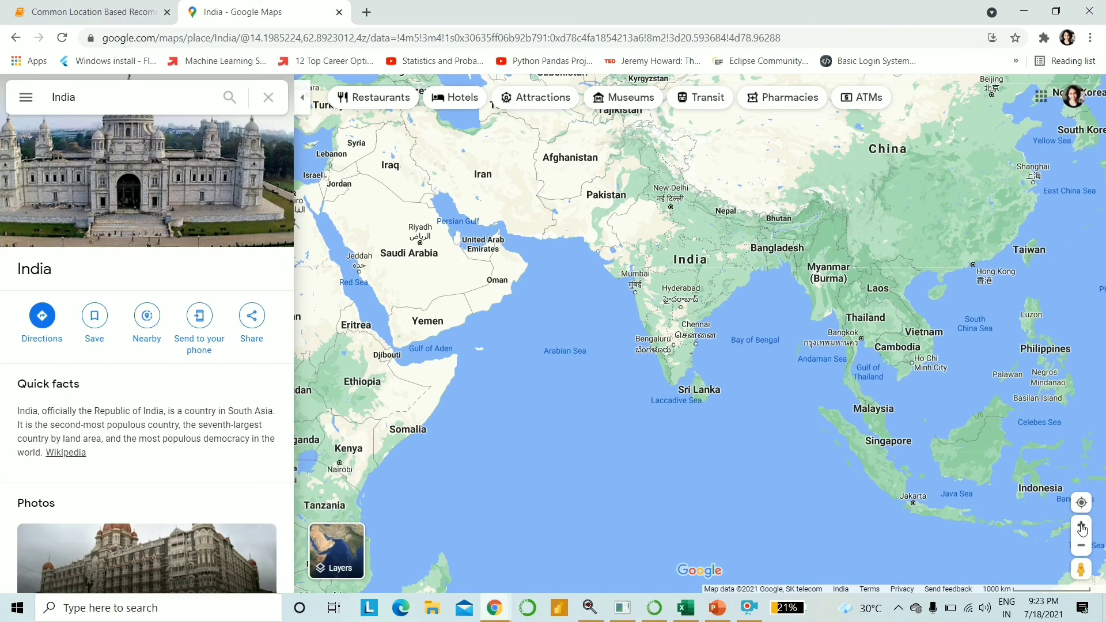
# - Zoom the map into southern India, then go back to the notebook tab
pyautogui.click(1081, 522)
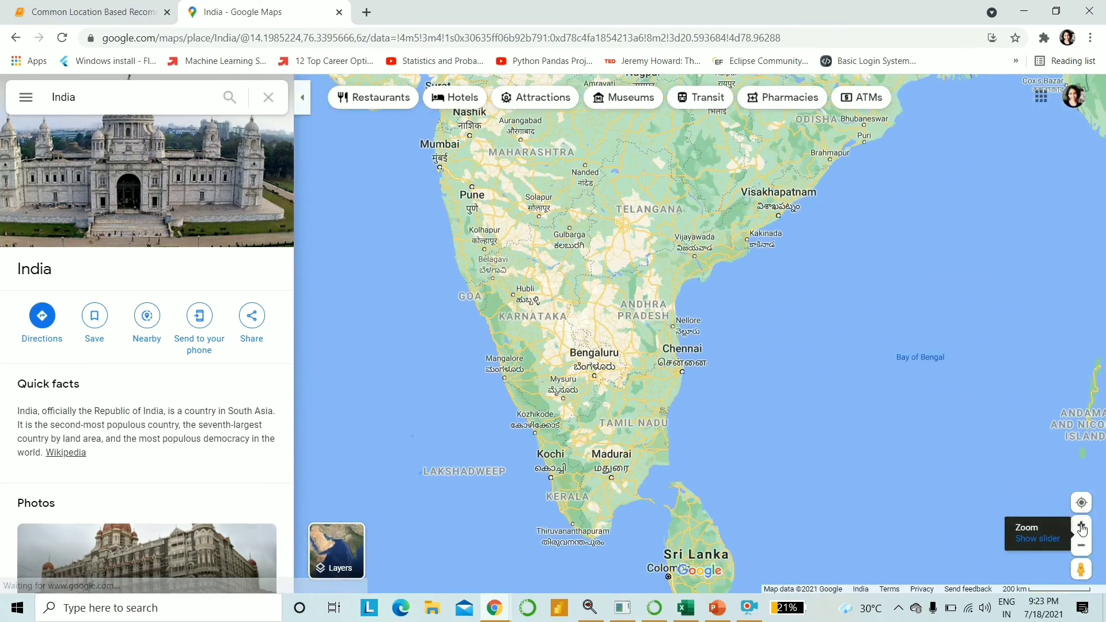
pyautogui.moveTo(748, 402)
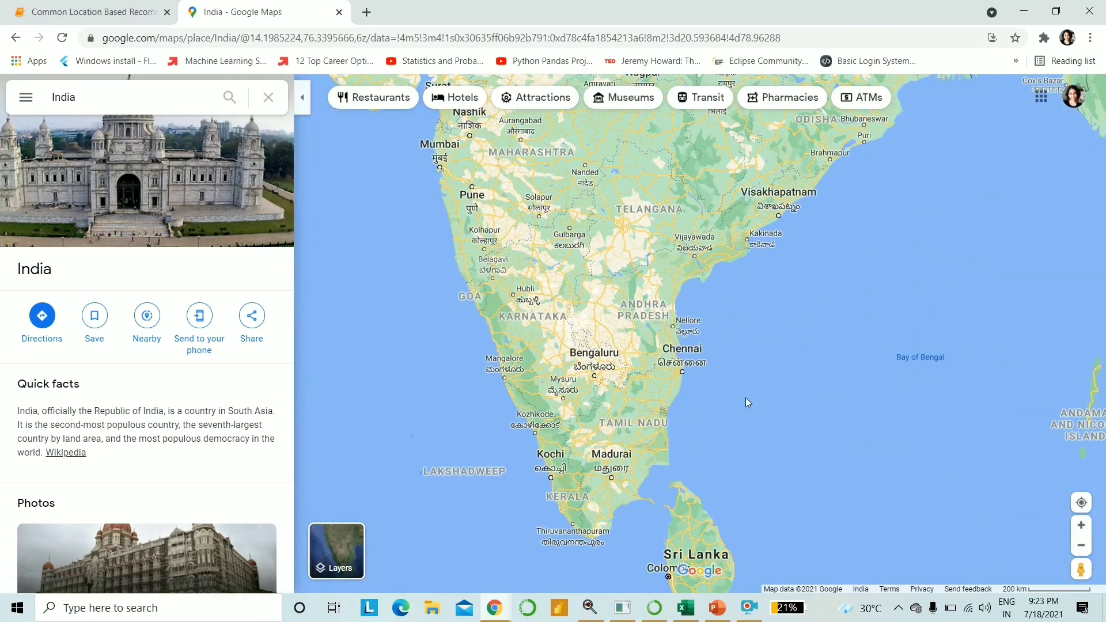
pyautogui.click(85, 12)
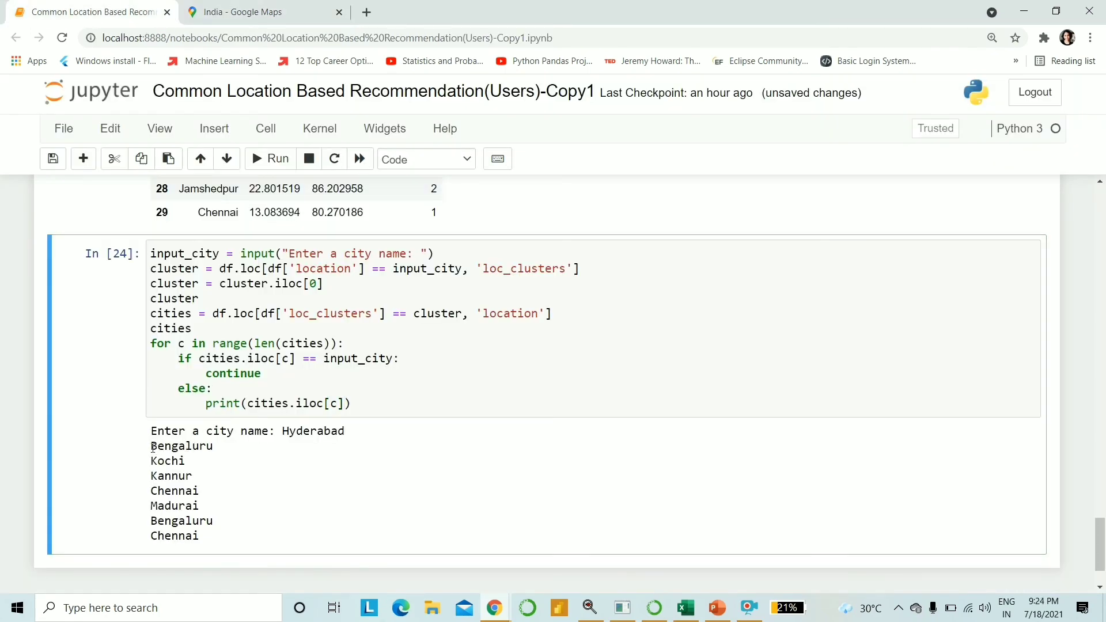
pyautogui.doubleClick(180, 446)
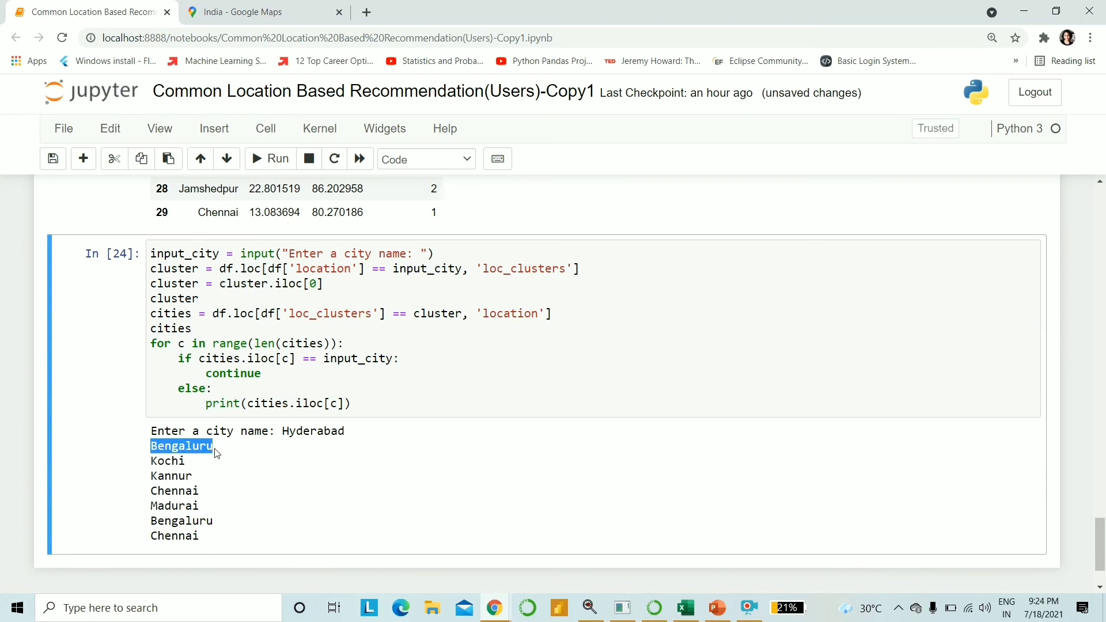
pyautogui.moveTo(207, 512)
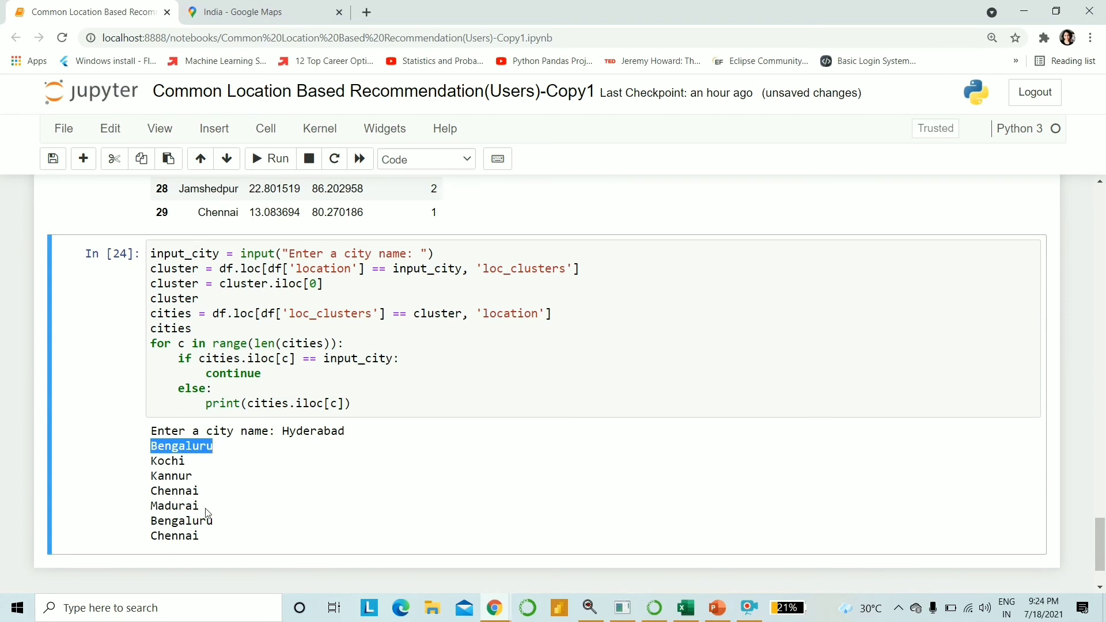
pyautogui.moveTo(213, 521)
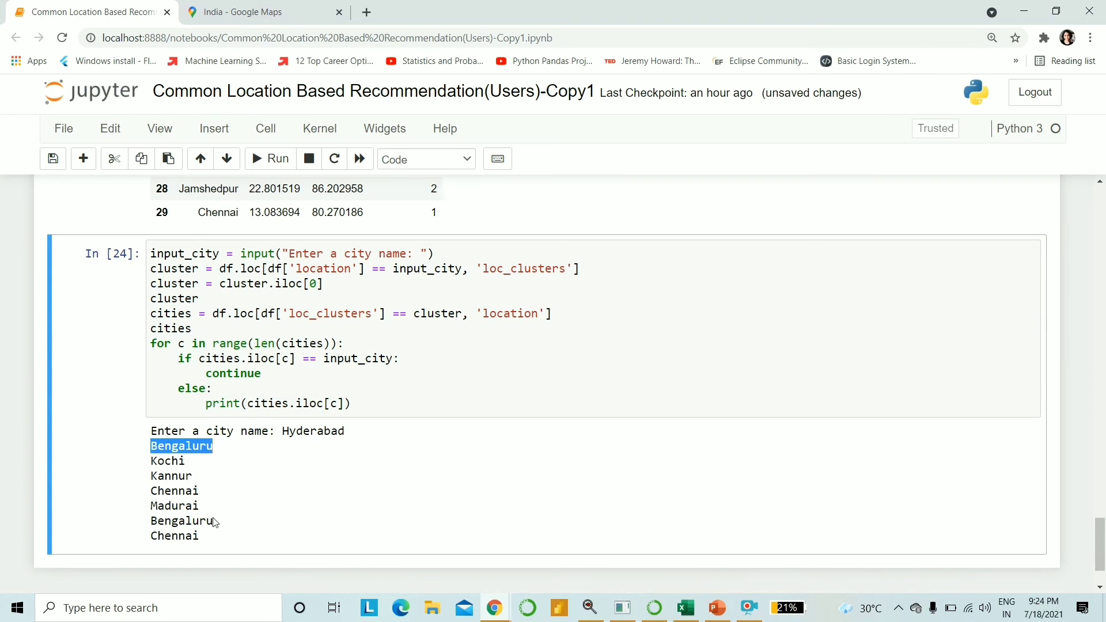
pyautogui.doubleClick(182, 521)
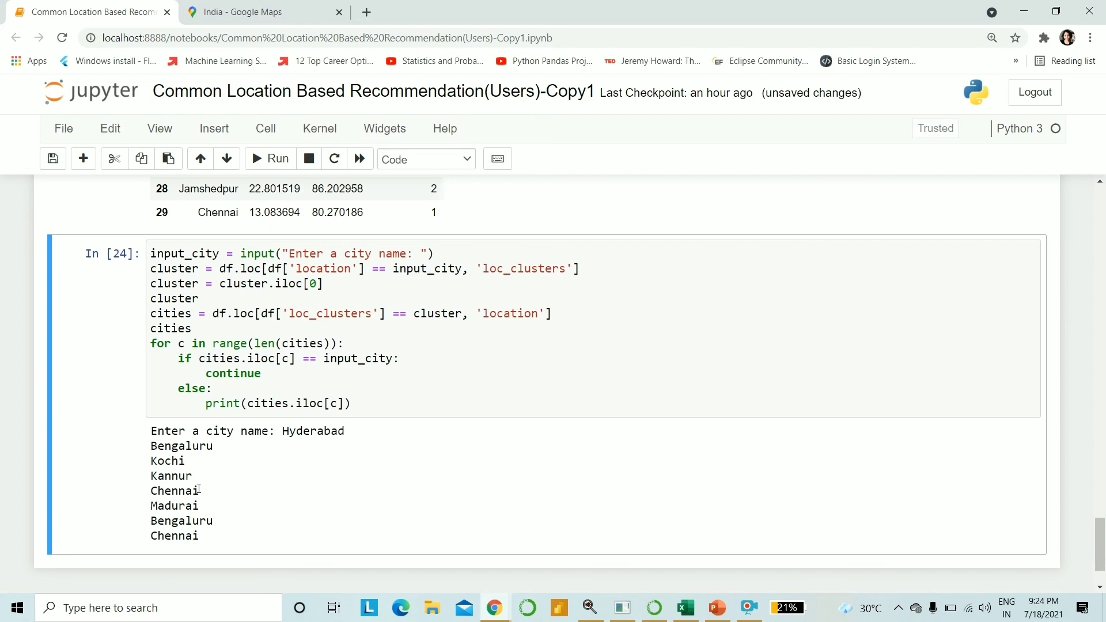
pyautogui.moveTo(219, 501)
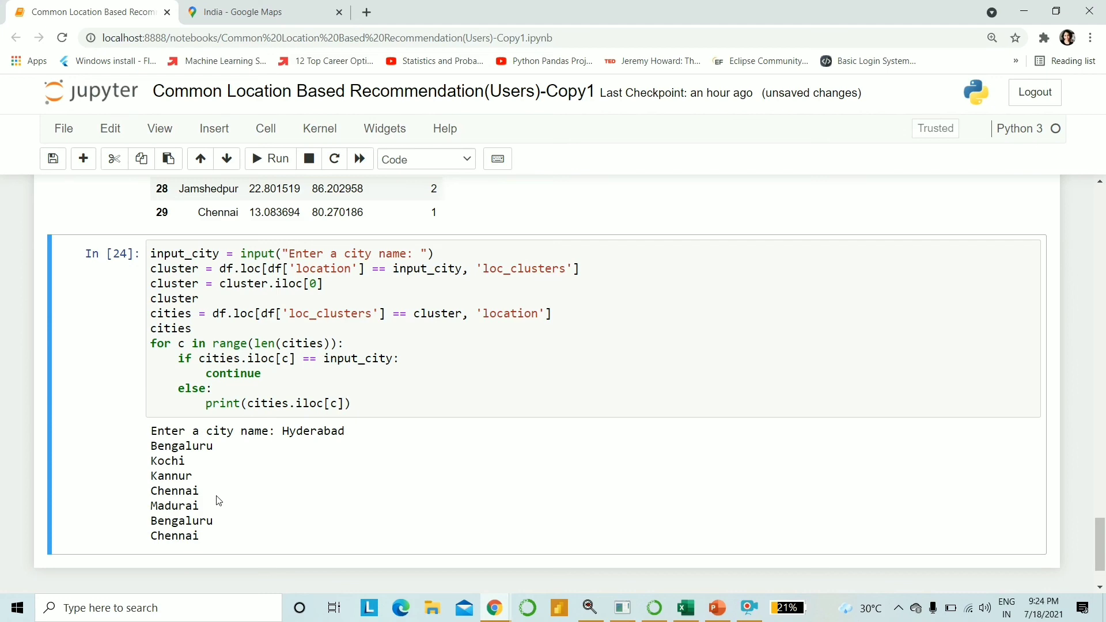
pyautogui.moveTo(211, 491)
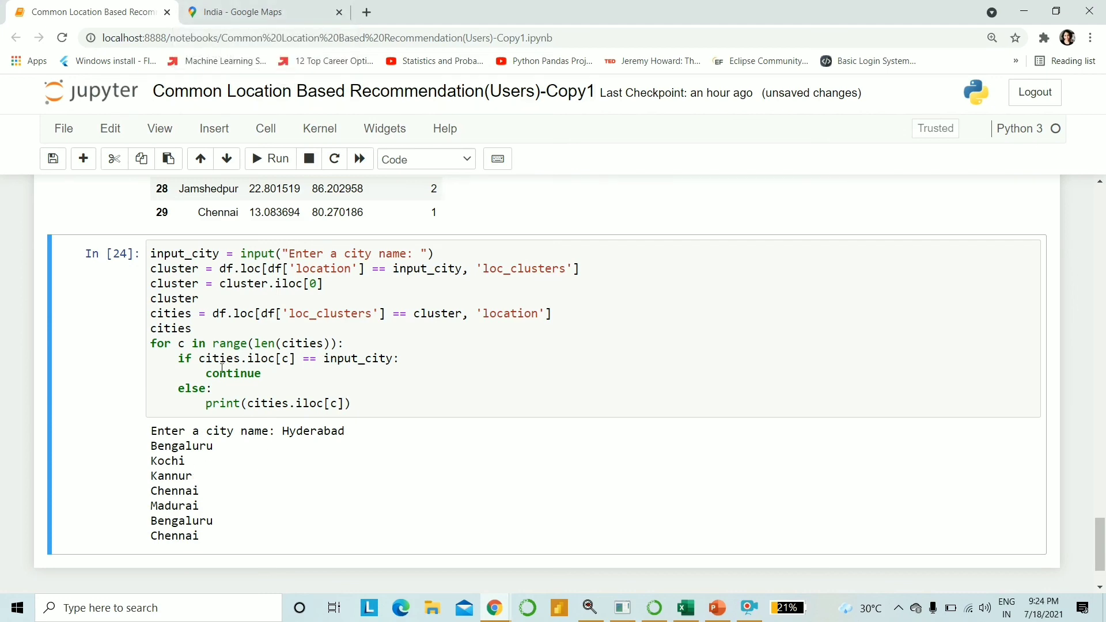
# - Zoom Google Maps into southern India to compare Kannur, Kochi, Madurai, Bengaluru and Chennai, then return to the notebook
pyautogui.click(243, 12)
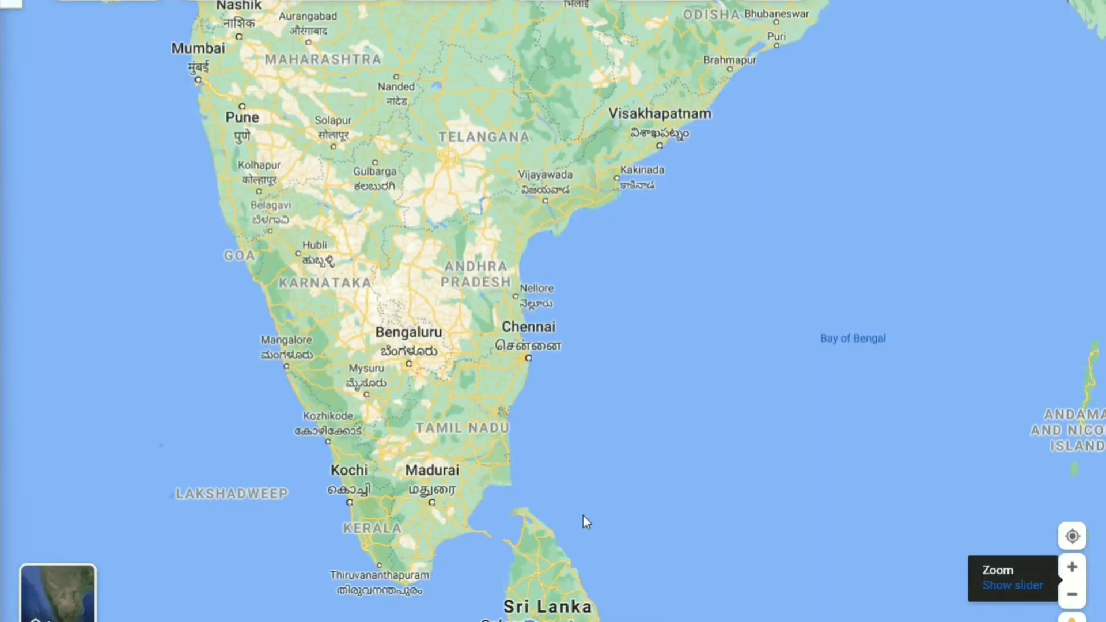
pyautogui.moveTo(441, 291)
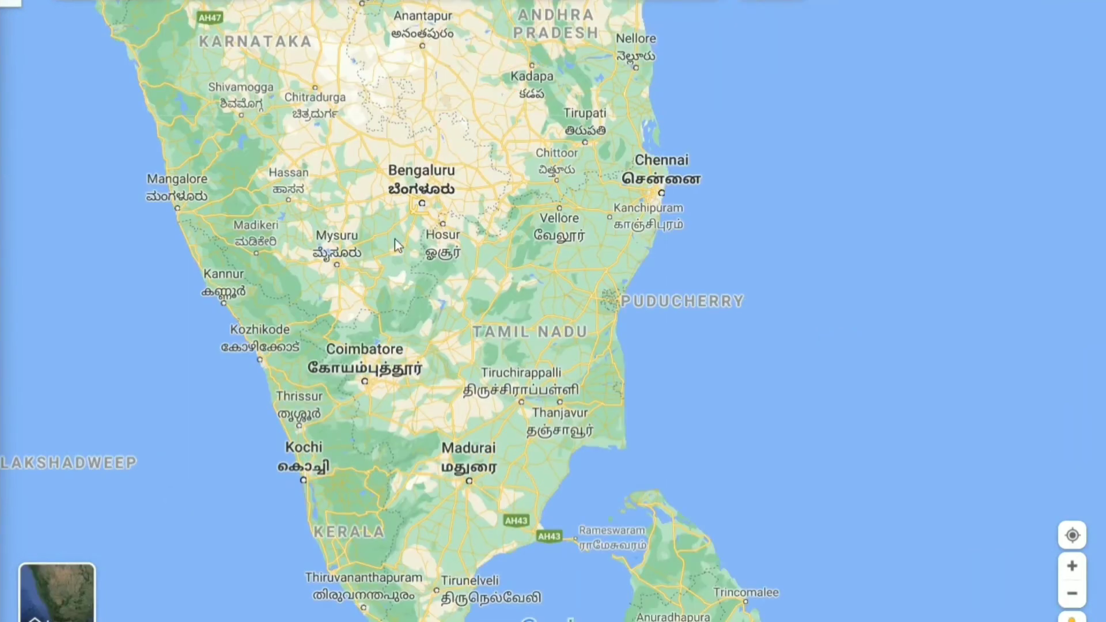
pyautogui.moveTo(389, 179)
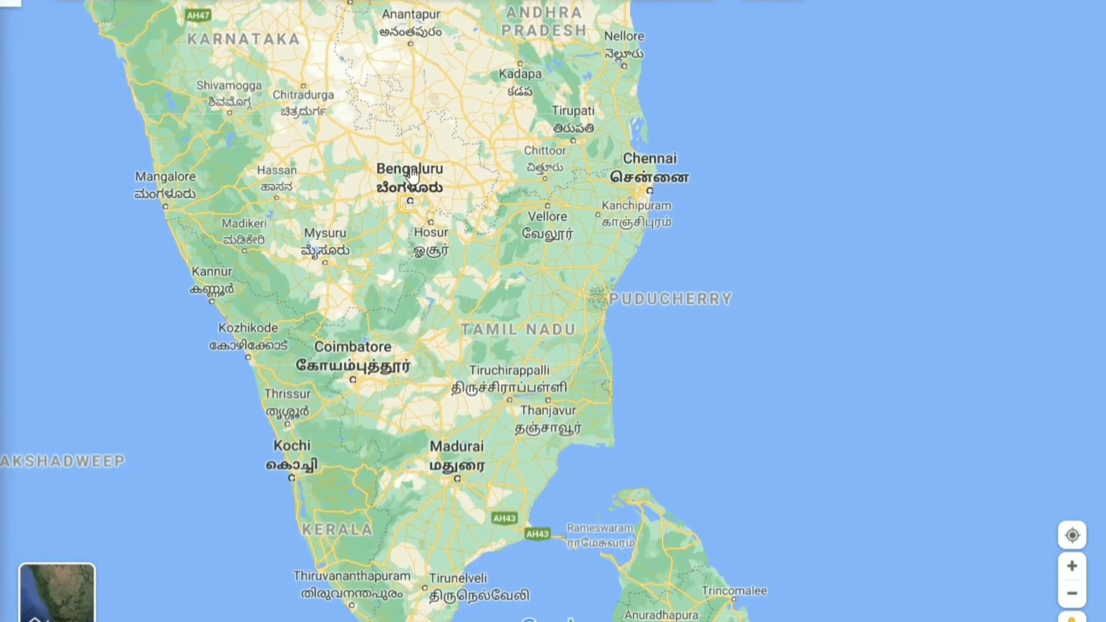
pyautogui.moveTo(616, 295)
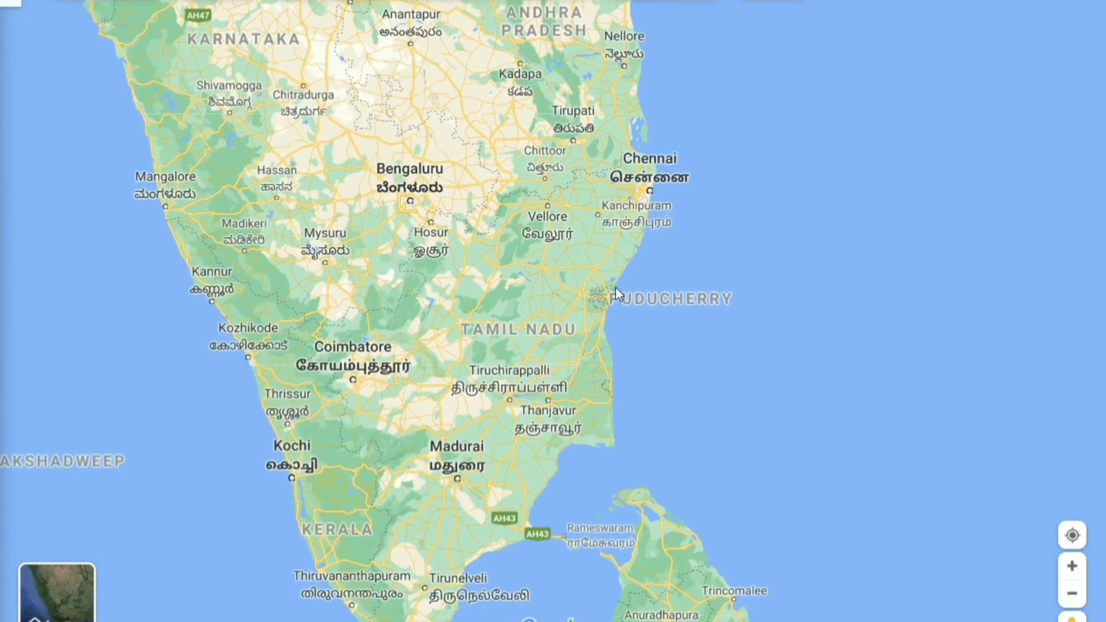
pyautogui.moveTo(233, 275)
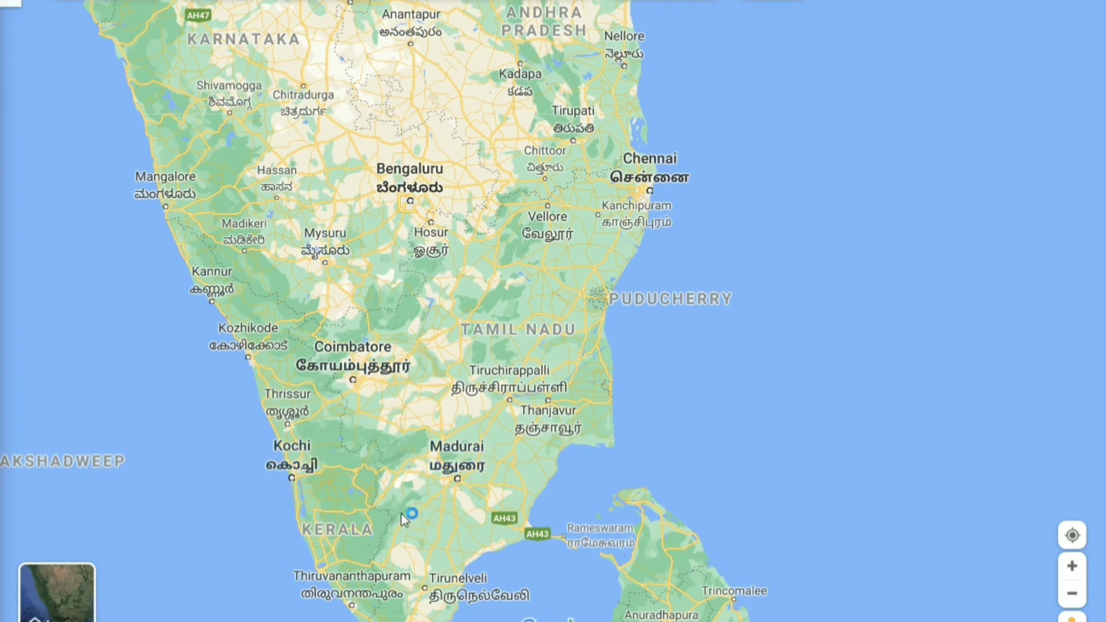
pyautogui.moveTo(631, 463)
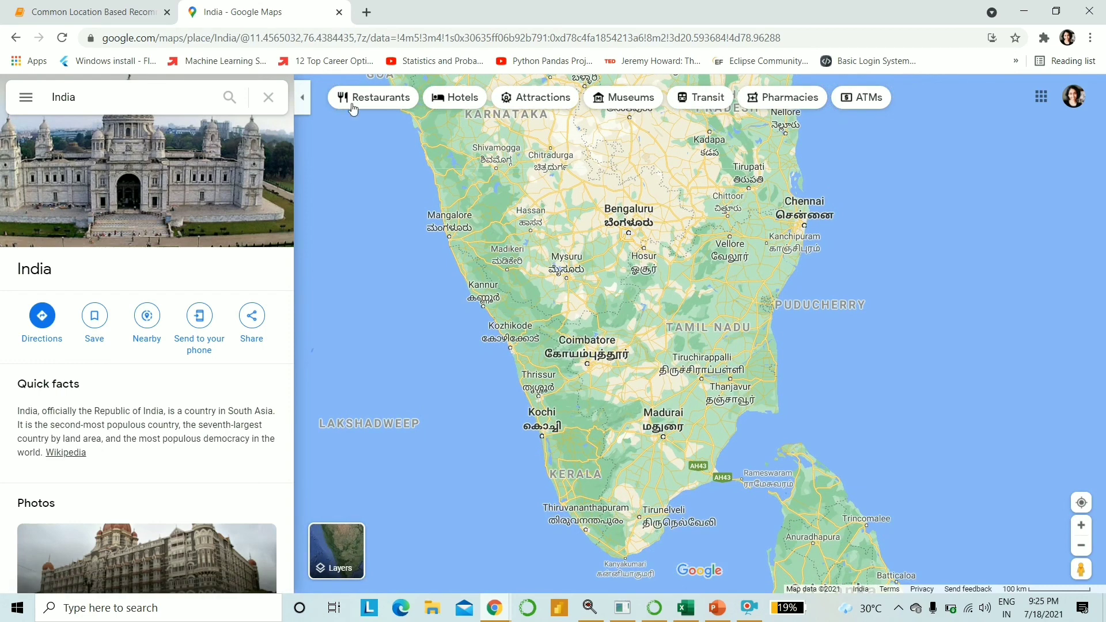
pyautogui.click(91, 12)
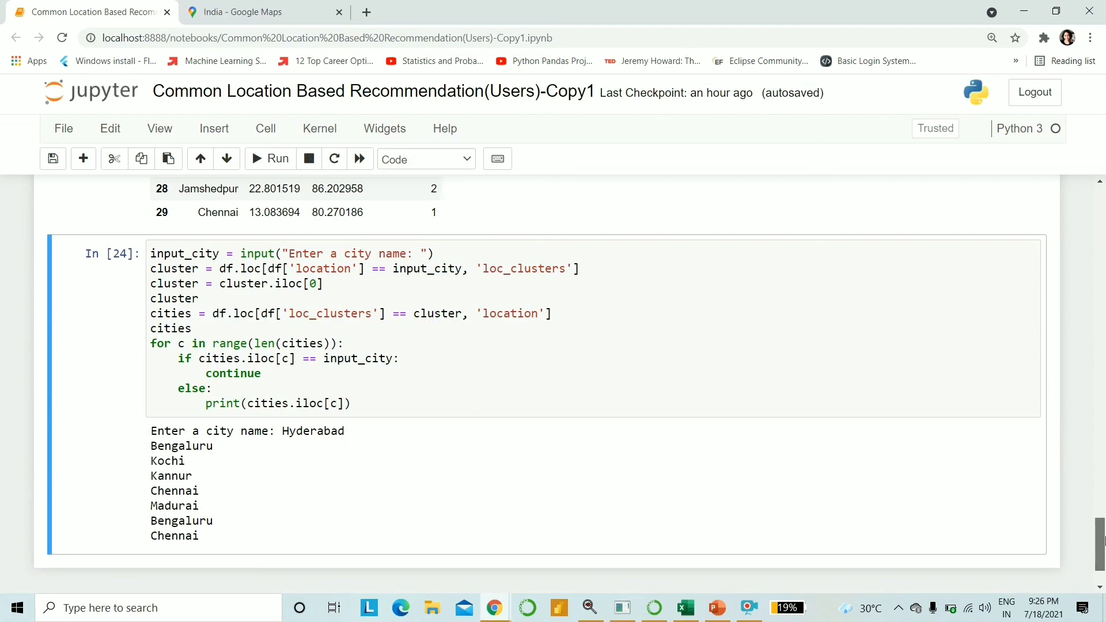
pyautogui.scroll(-3)
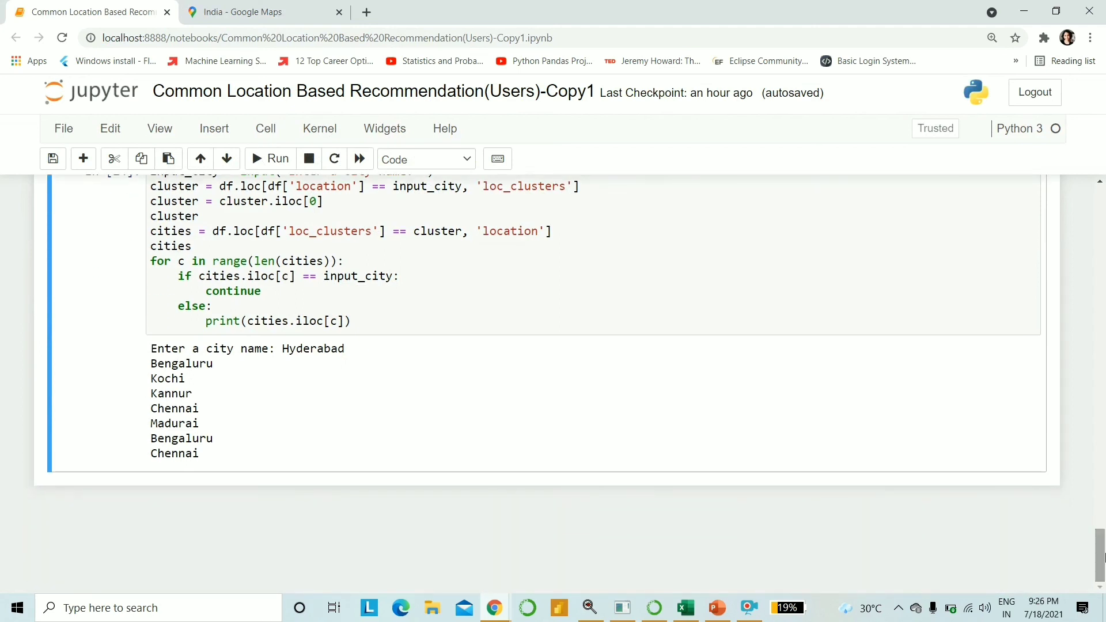
pyautogui.scroll(3)
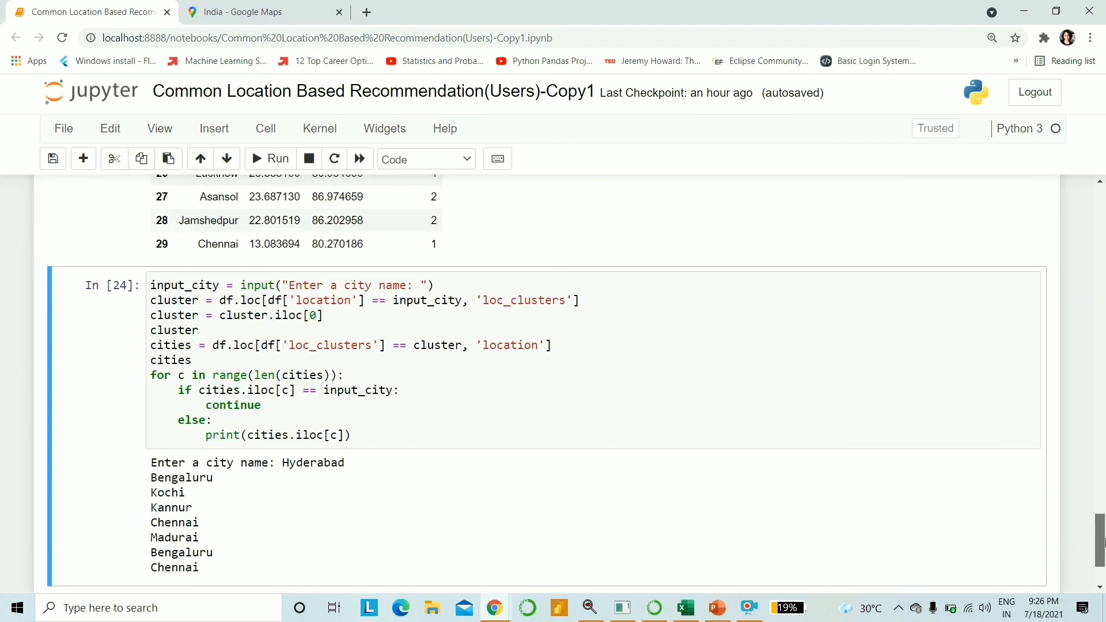
pyautogui.scroll(3)
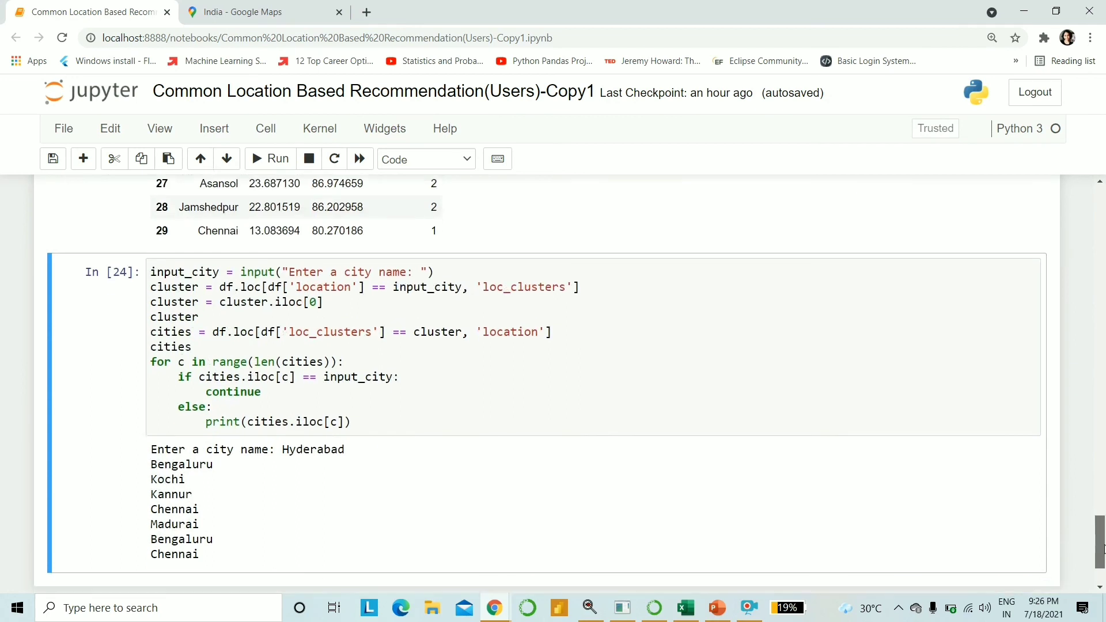
pyautogui.scroll(-3)
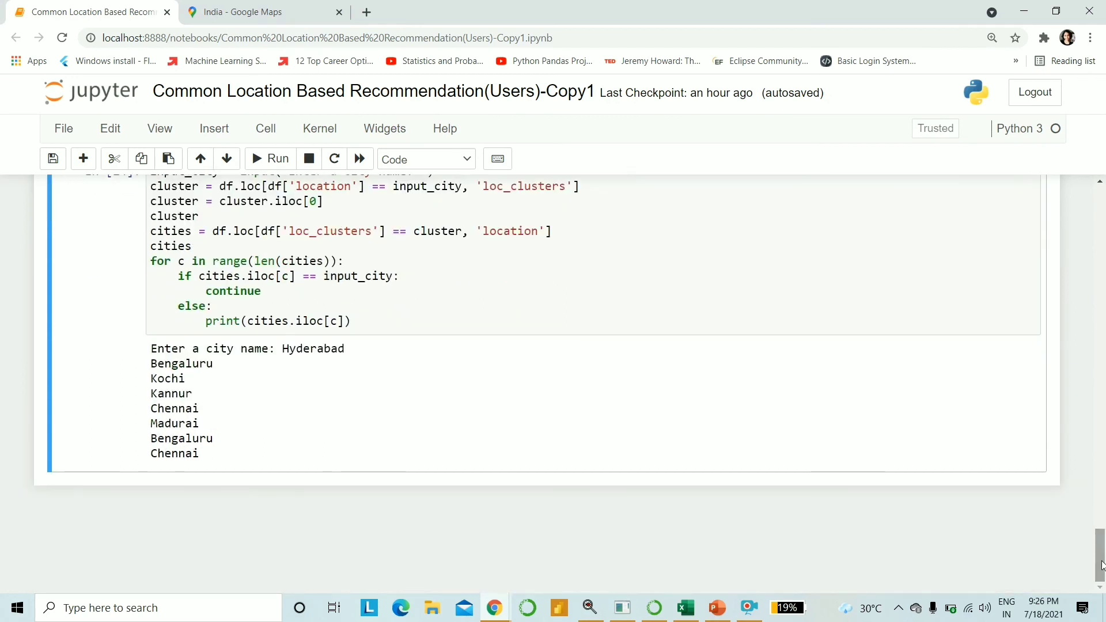